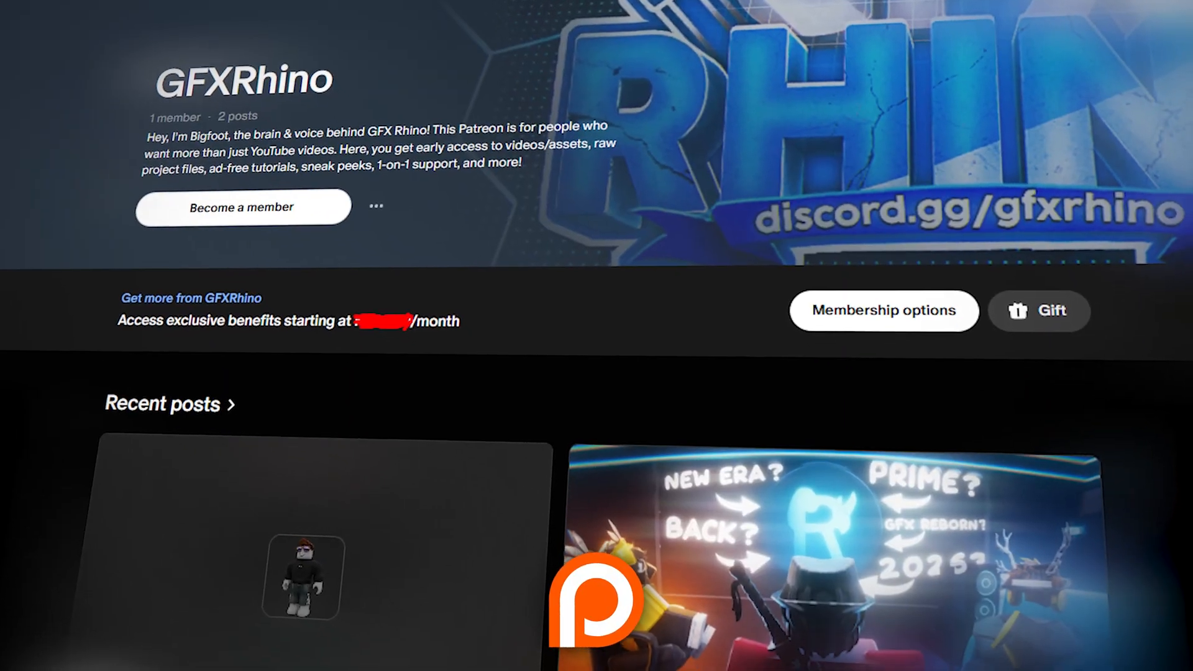
Set Editor Quality Level to Level 21 under Studio Settings > Rendering.
scroll("down", 3)
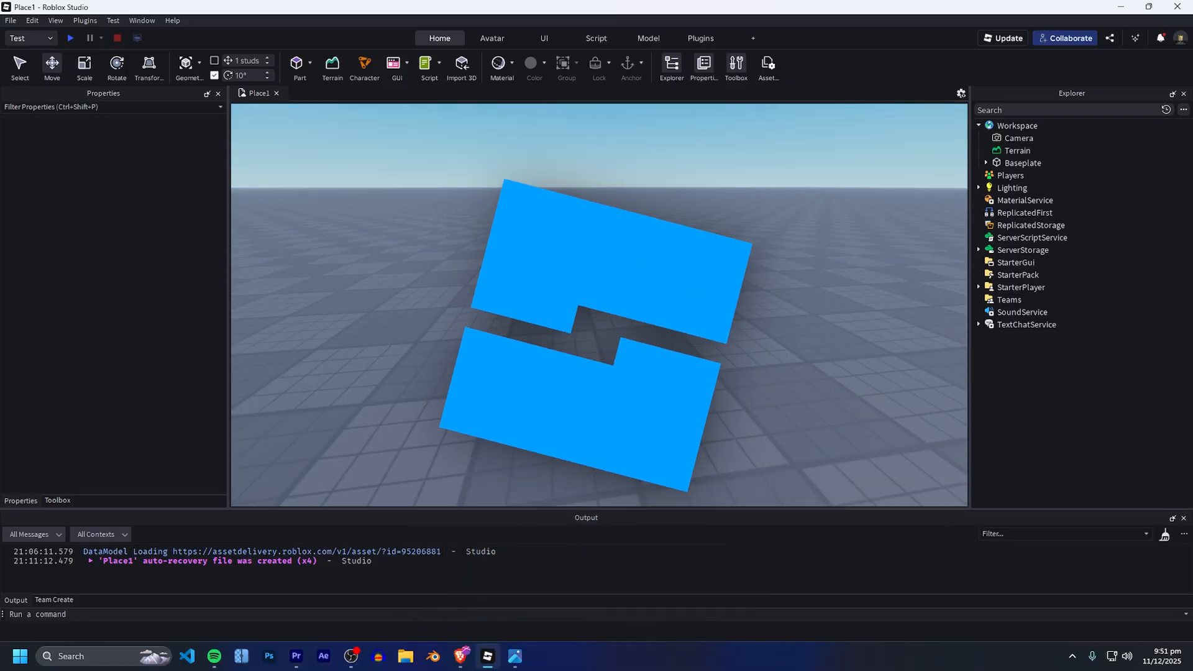
left_click(11, 20)
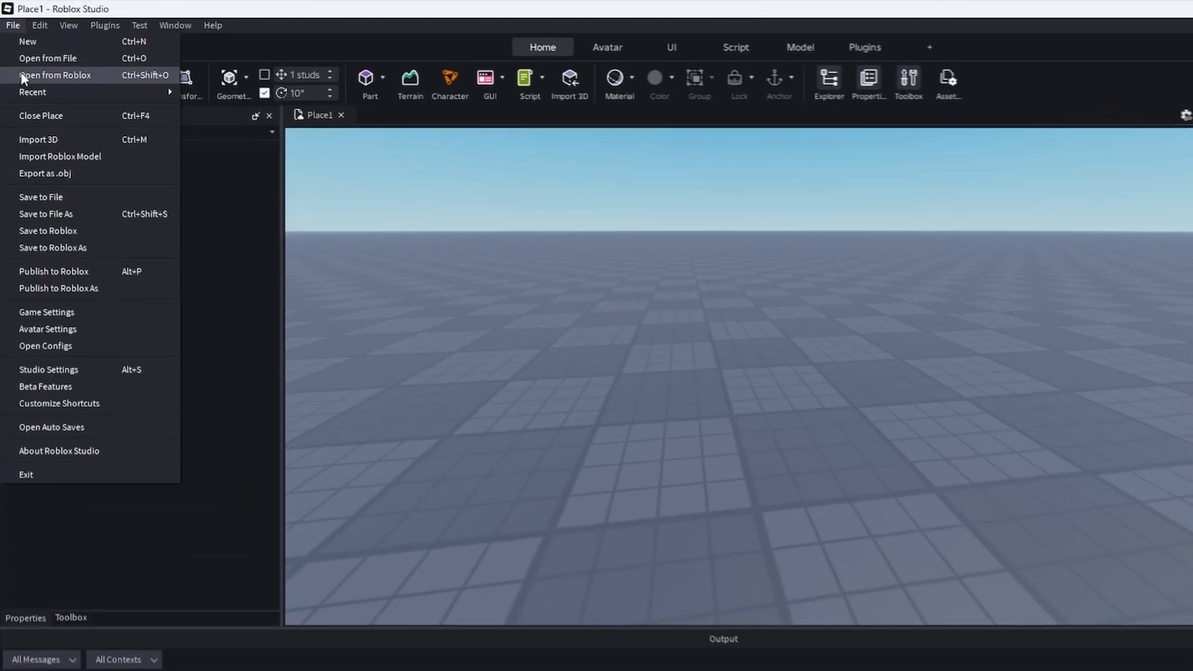
left_click(48, 369)
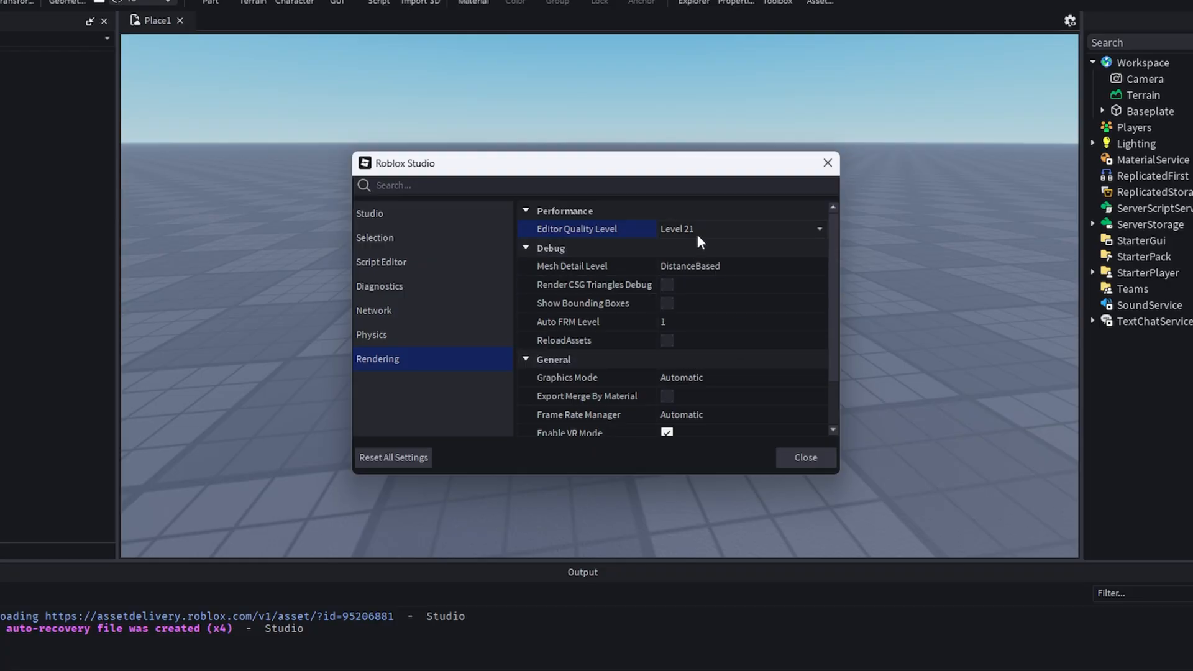
left_click(742, 228)
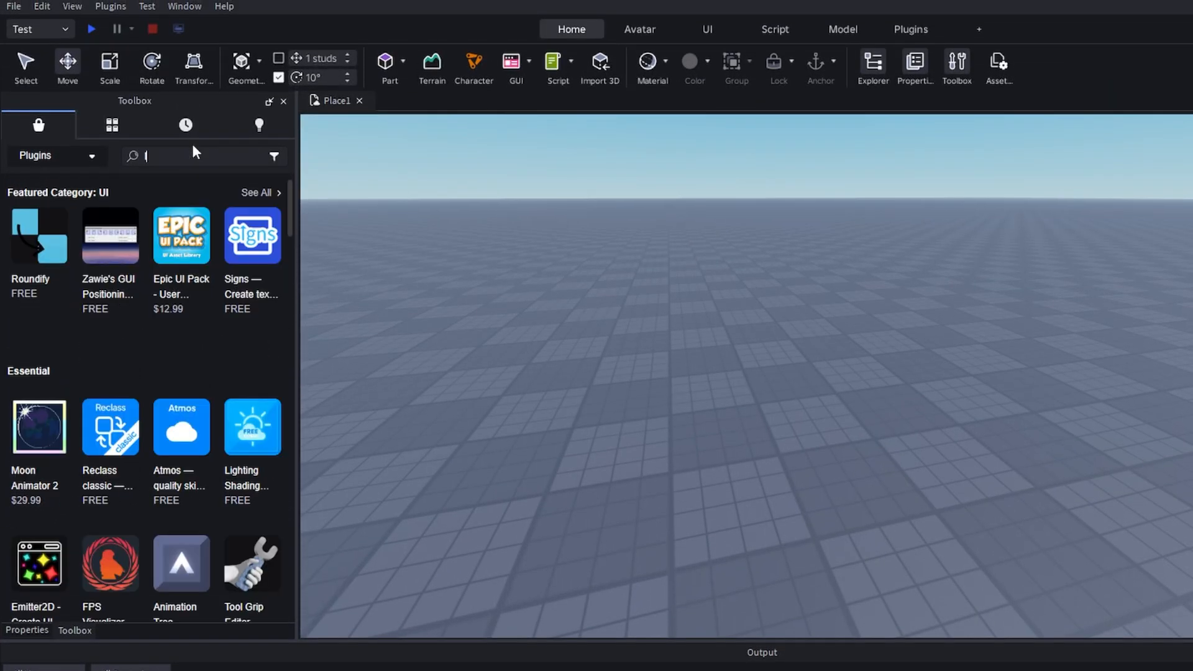
type("load characte")
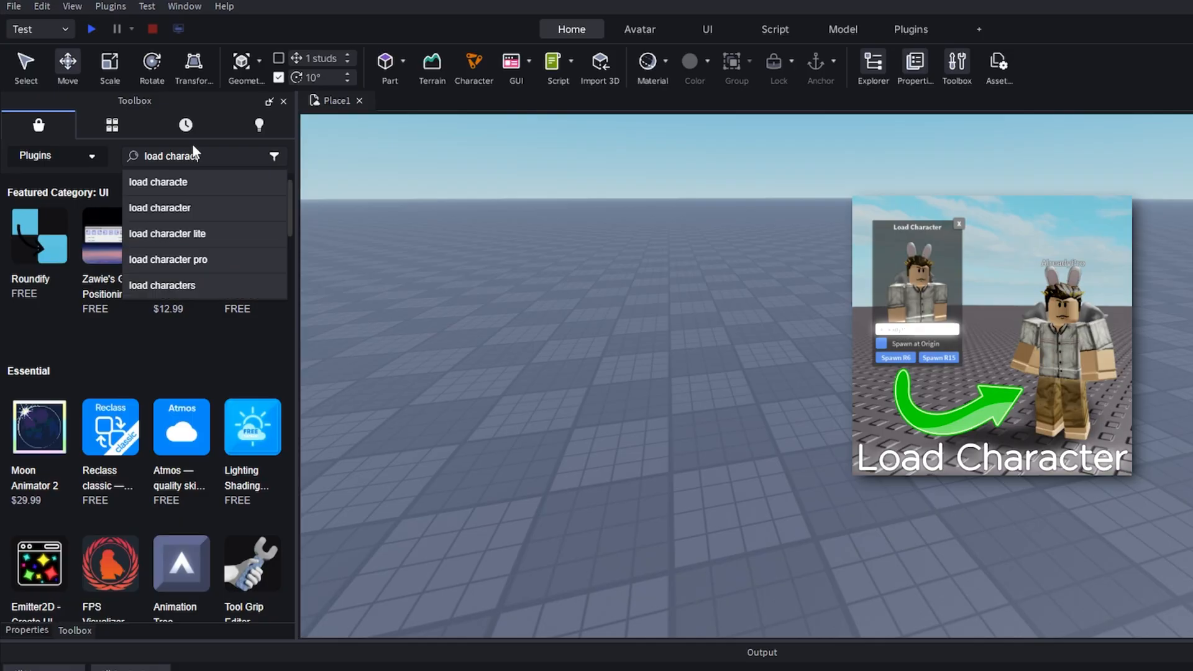
left_click(166, 233)
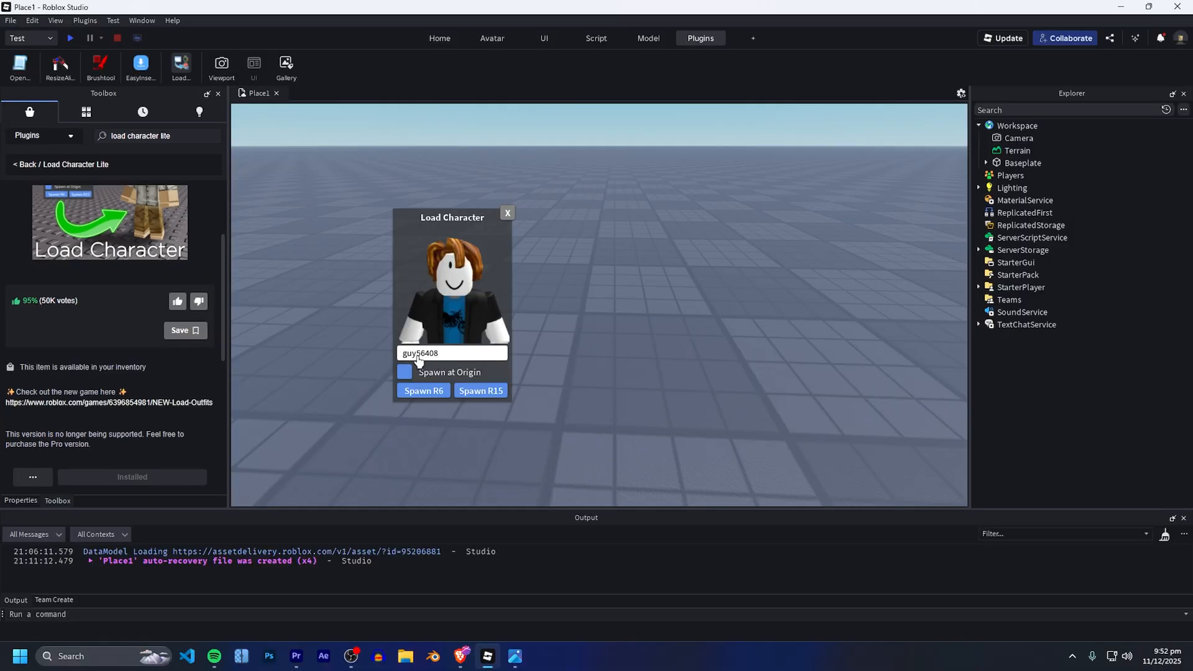
mouse_move(431, 251)
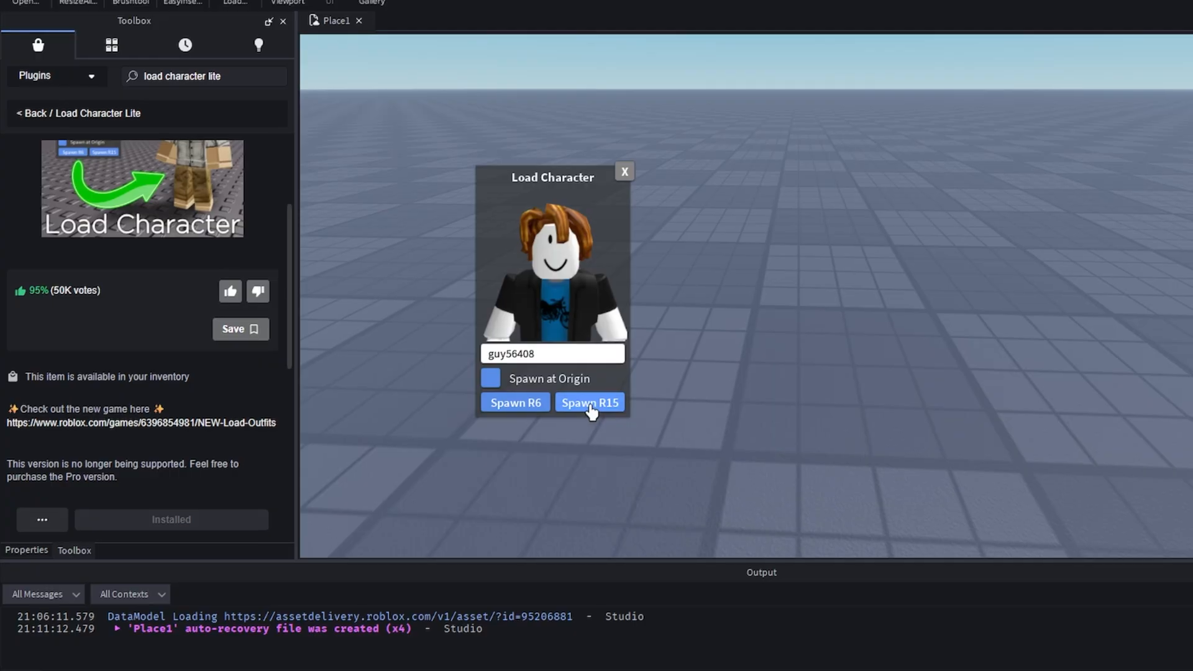
left_click(589, 402)
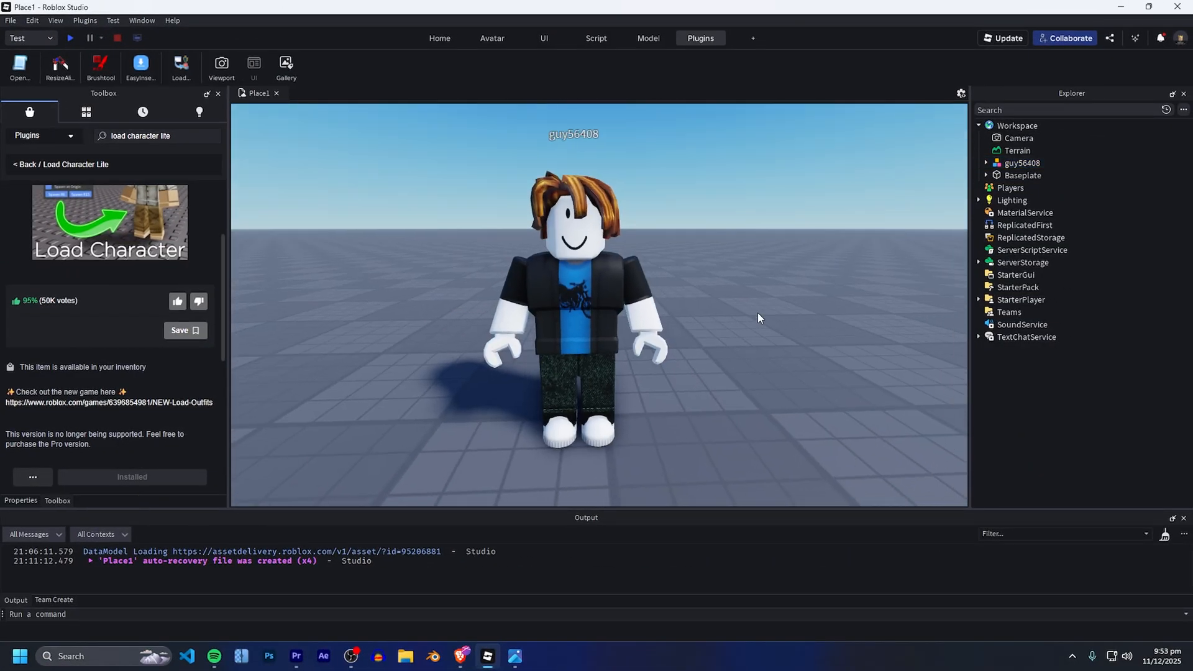
left_click(439, 38)
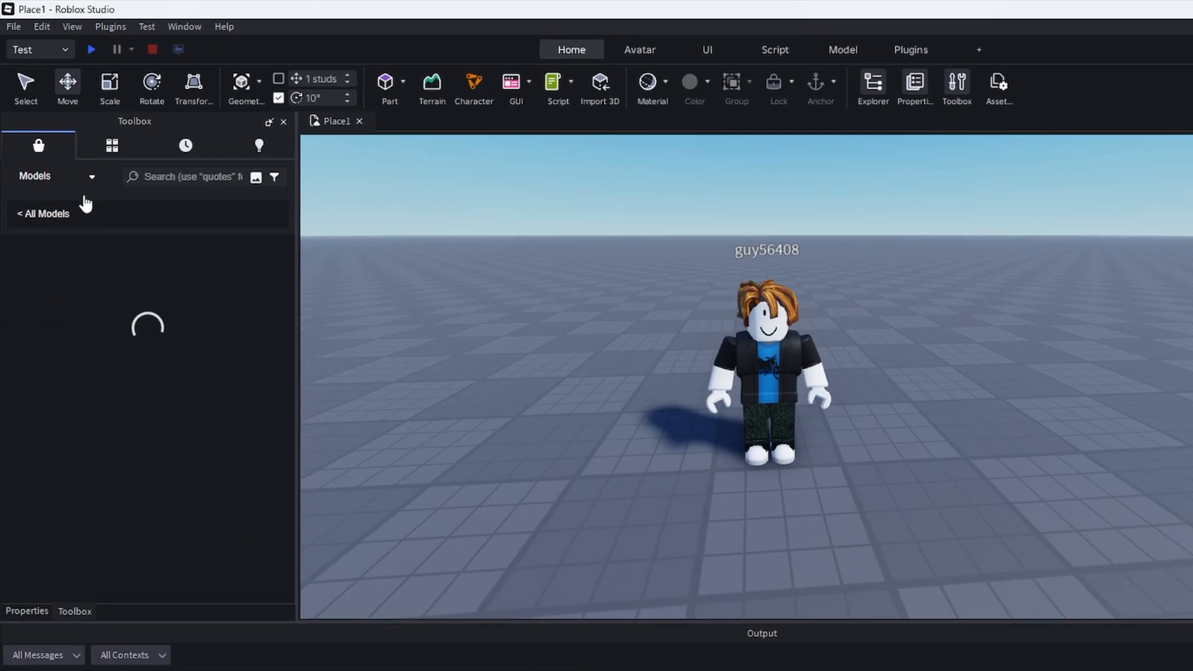
Search free models for 'car' and 'race track', placing a white car on the baseplate.
left_click(194, 177)
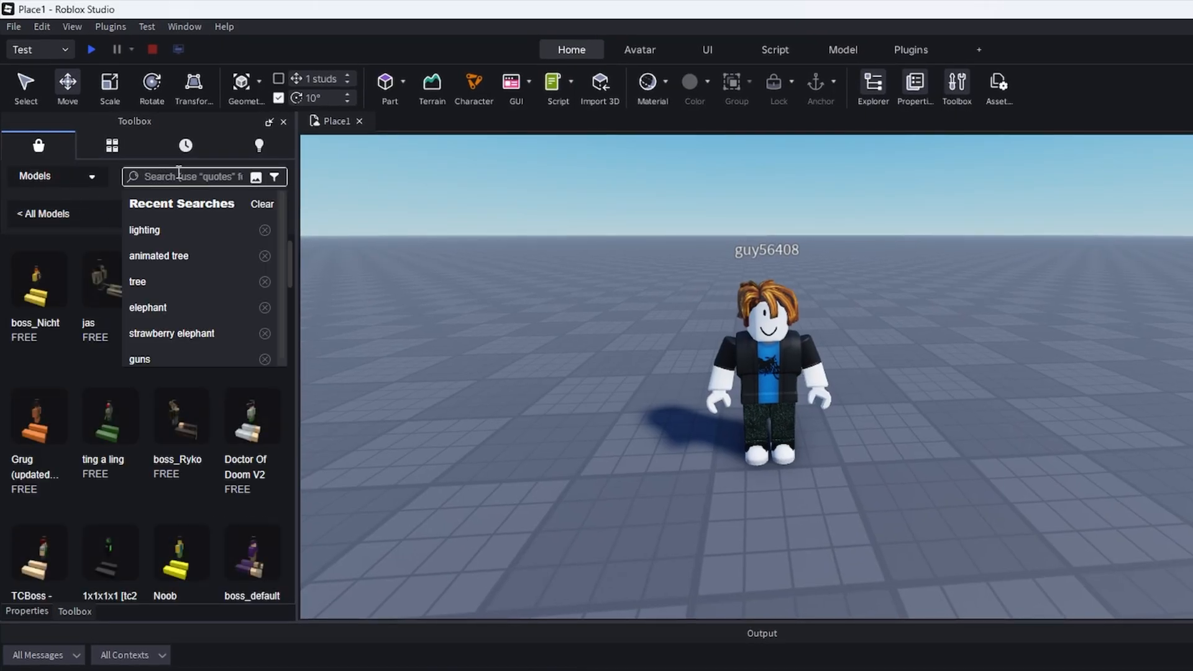
type("car")
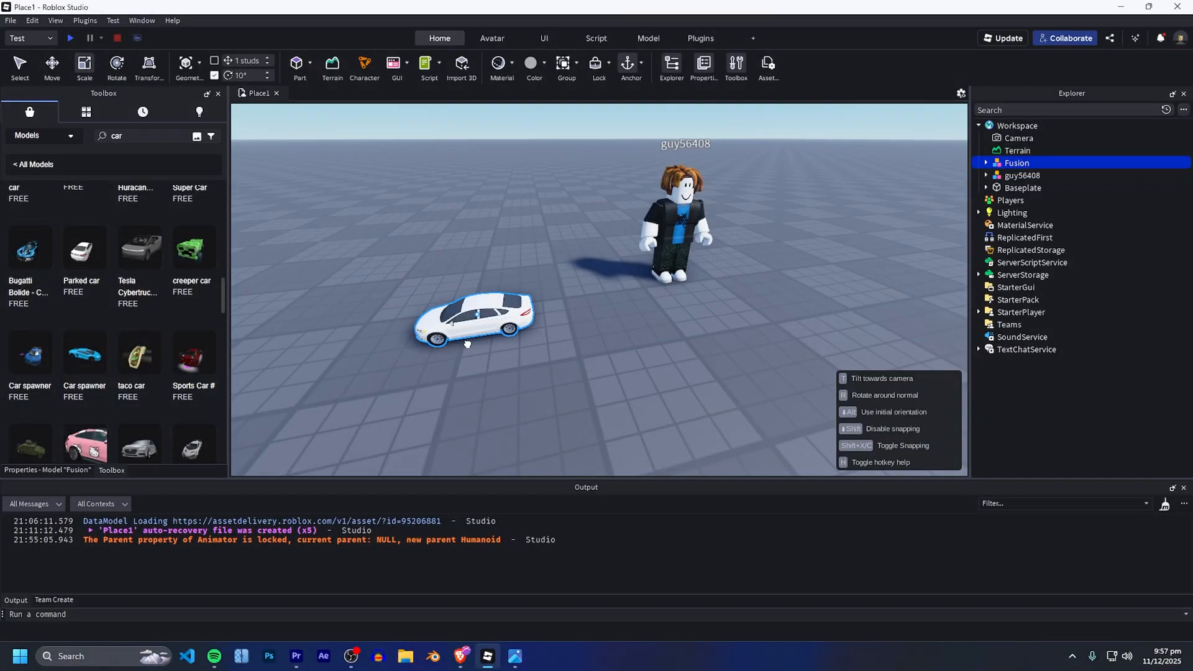
left_click_drag(471, 319, 563, 320)
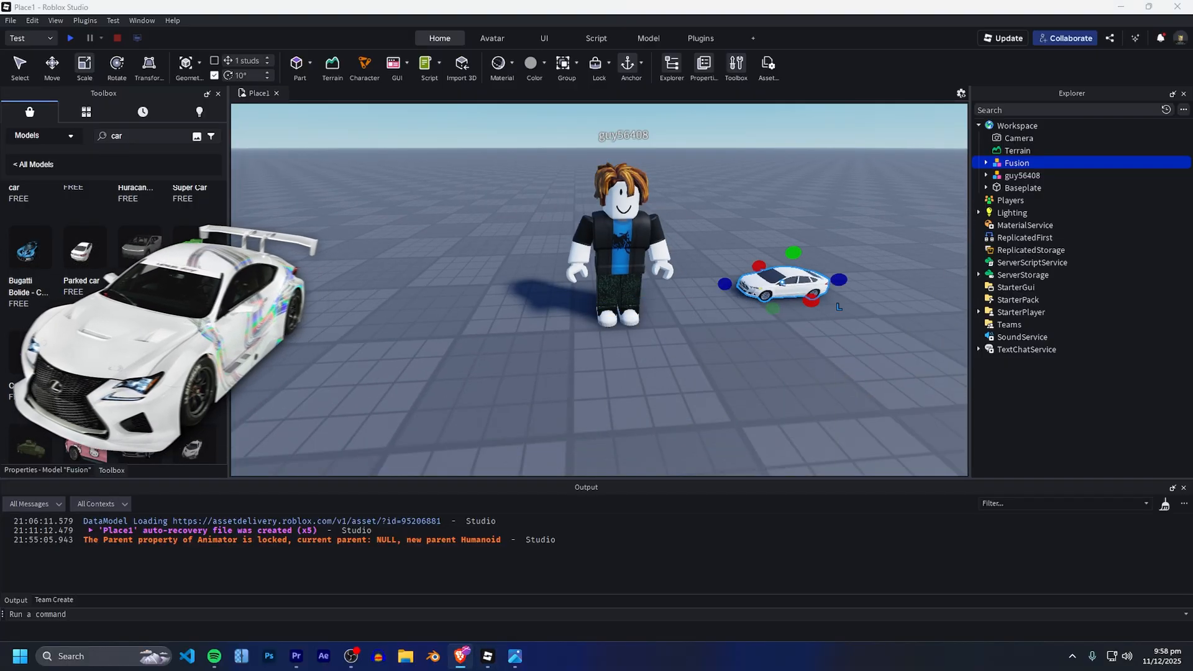
type("race track")
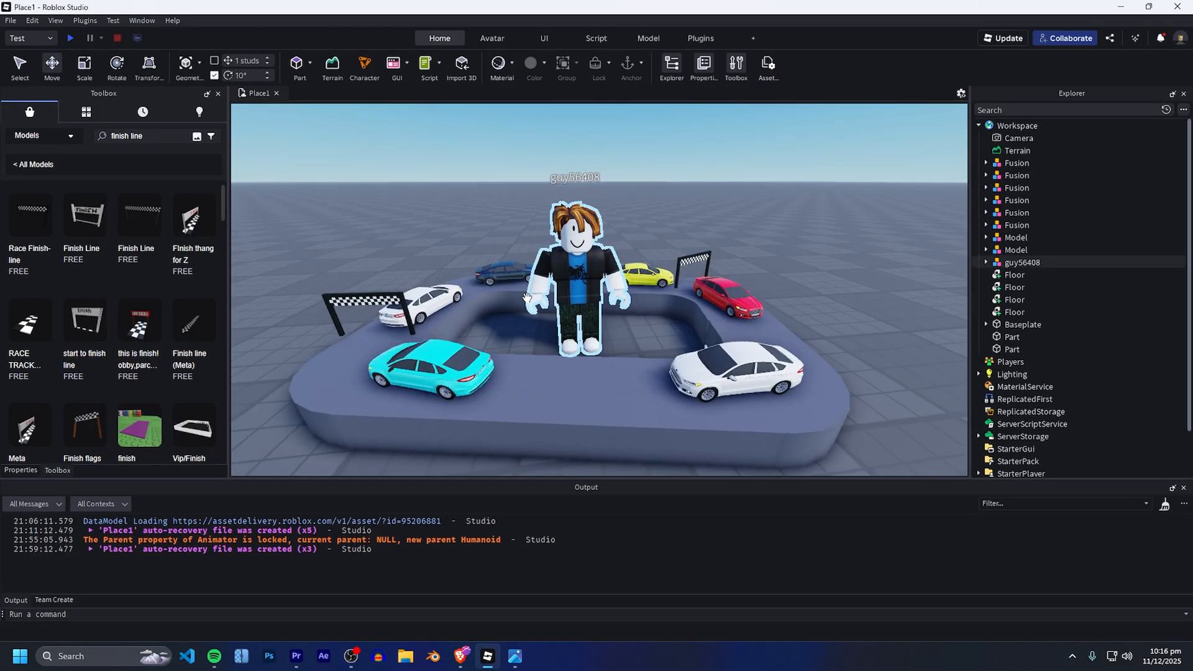
Change the Baseplate's Color property to a bright green.
scroll("down", 3)
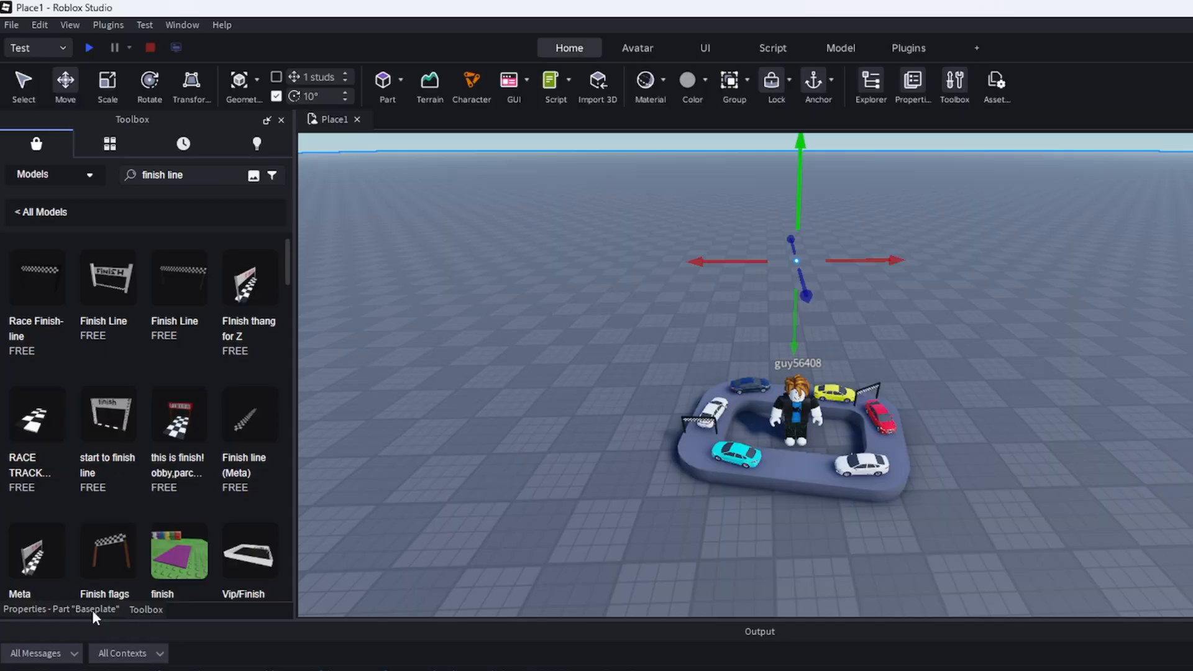
left_click(130, 264)
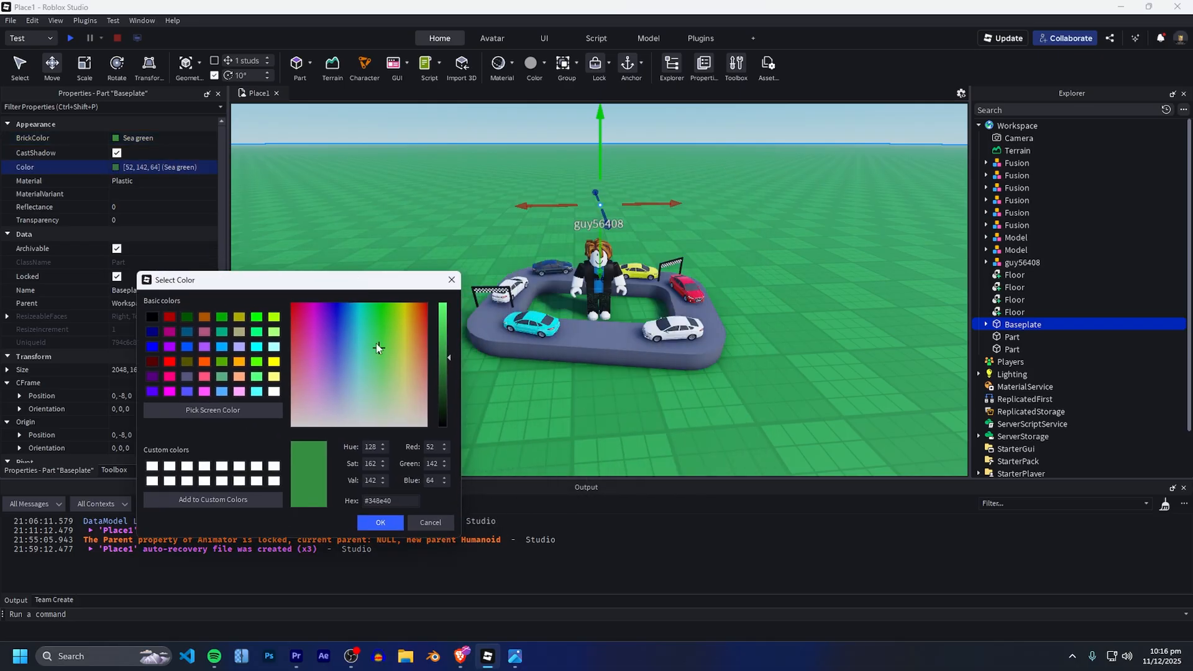
left_click(378, 346)
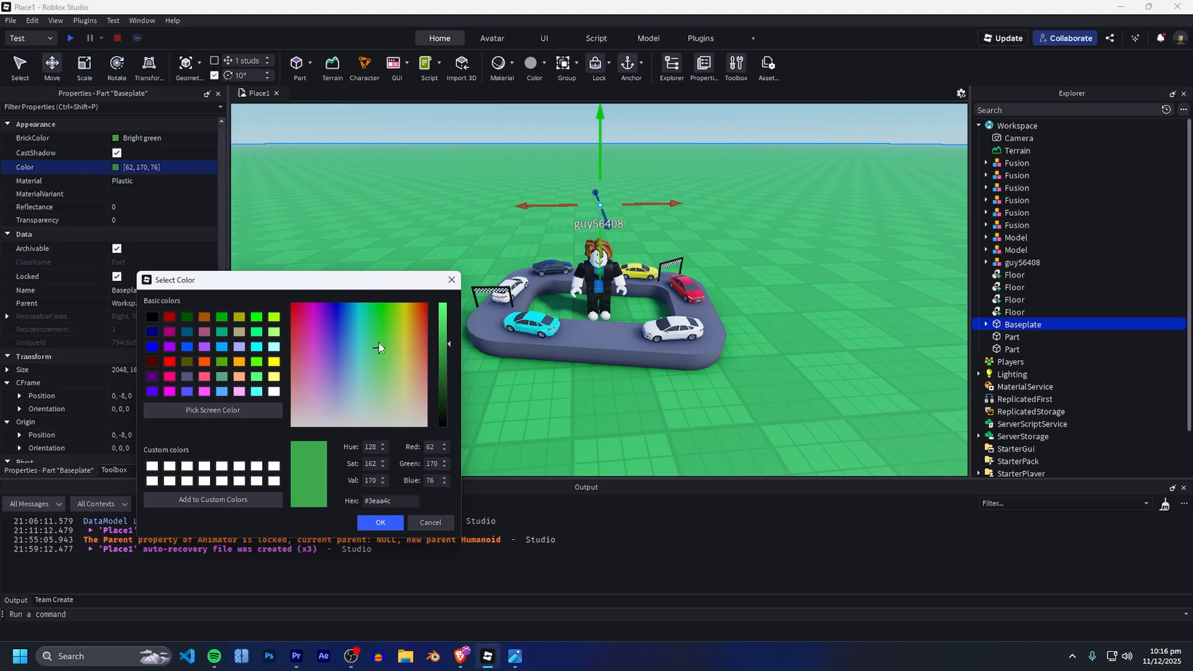
left_click(379, 337)
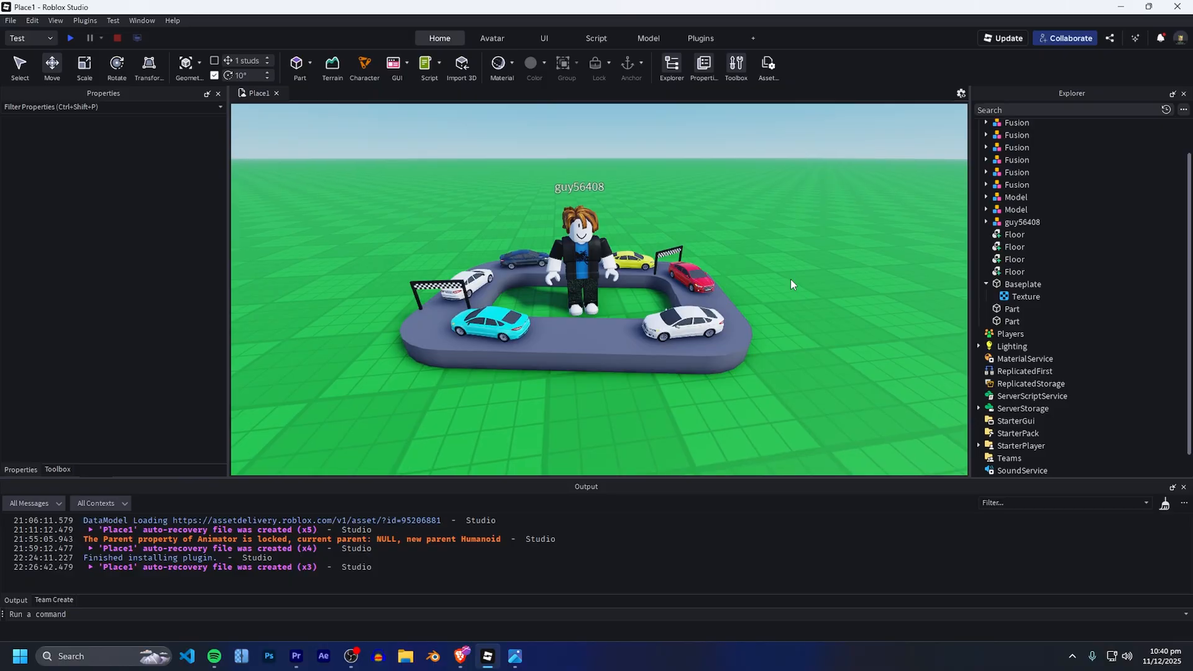
left_click(698, 38)
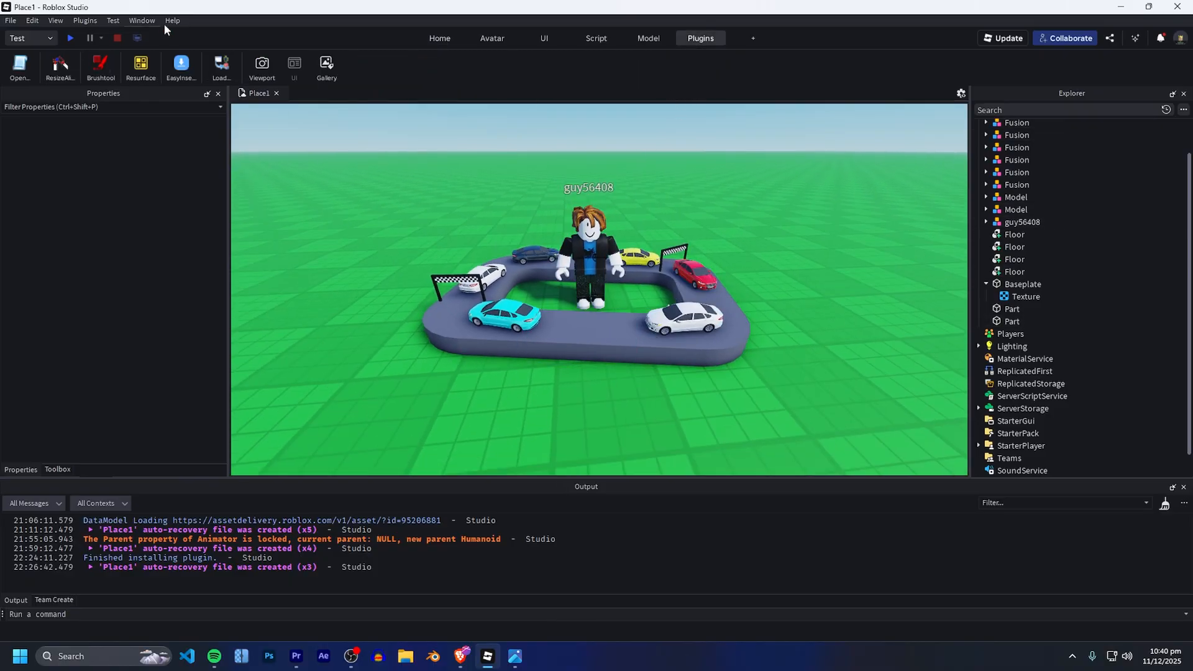
left_click(440, 38)
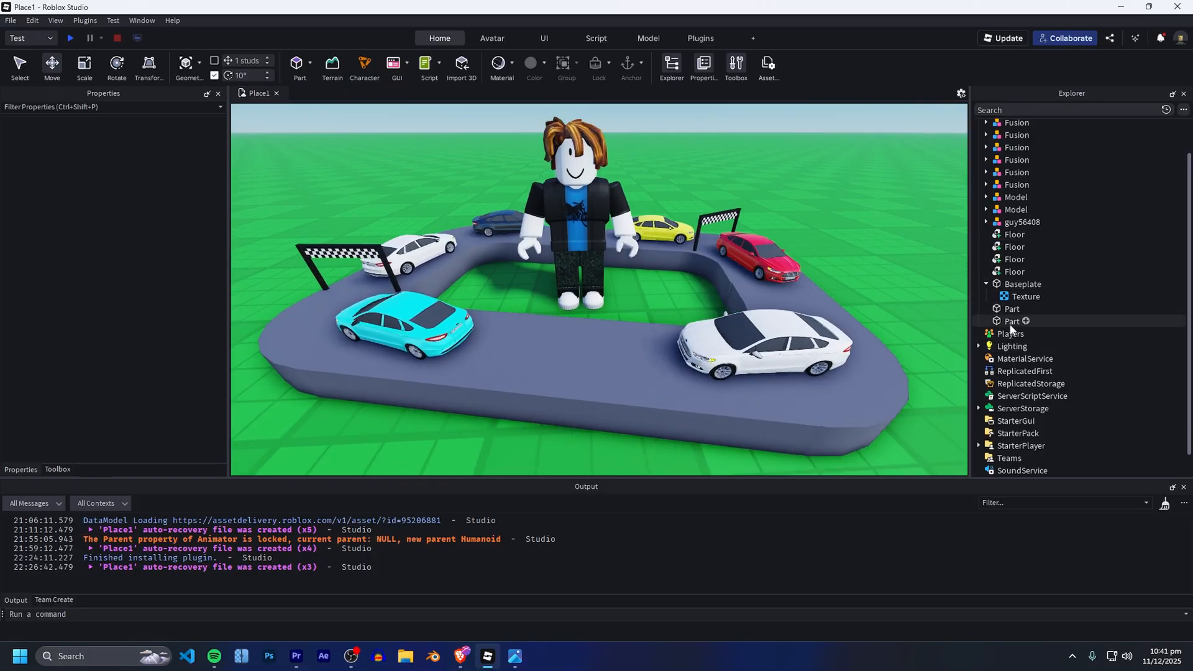
left_click(1027, 320)
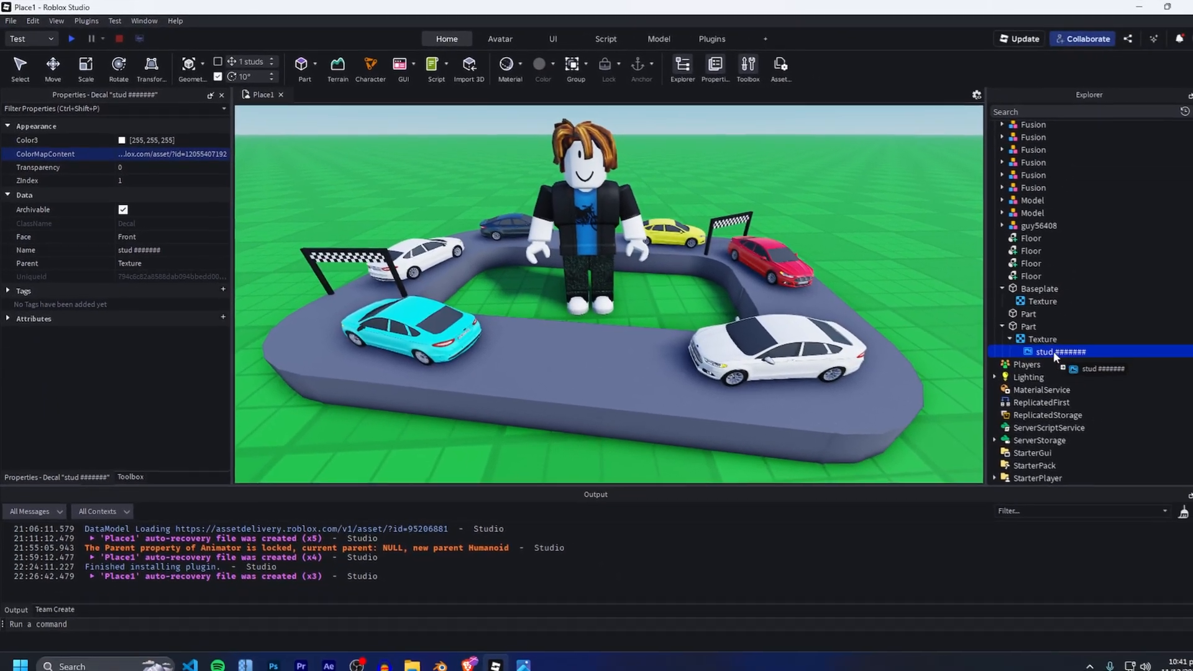
left_click(1026, 333)
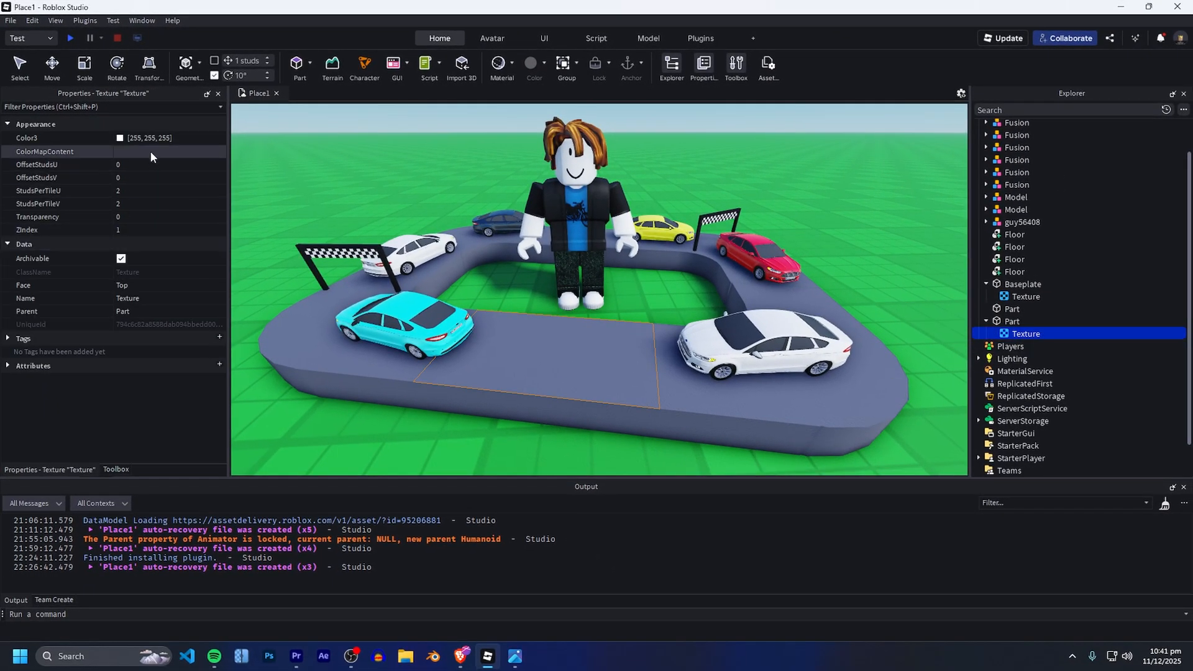
type("roblox.com/asset/?id=12055407192")
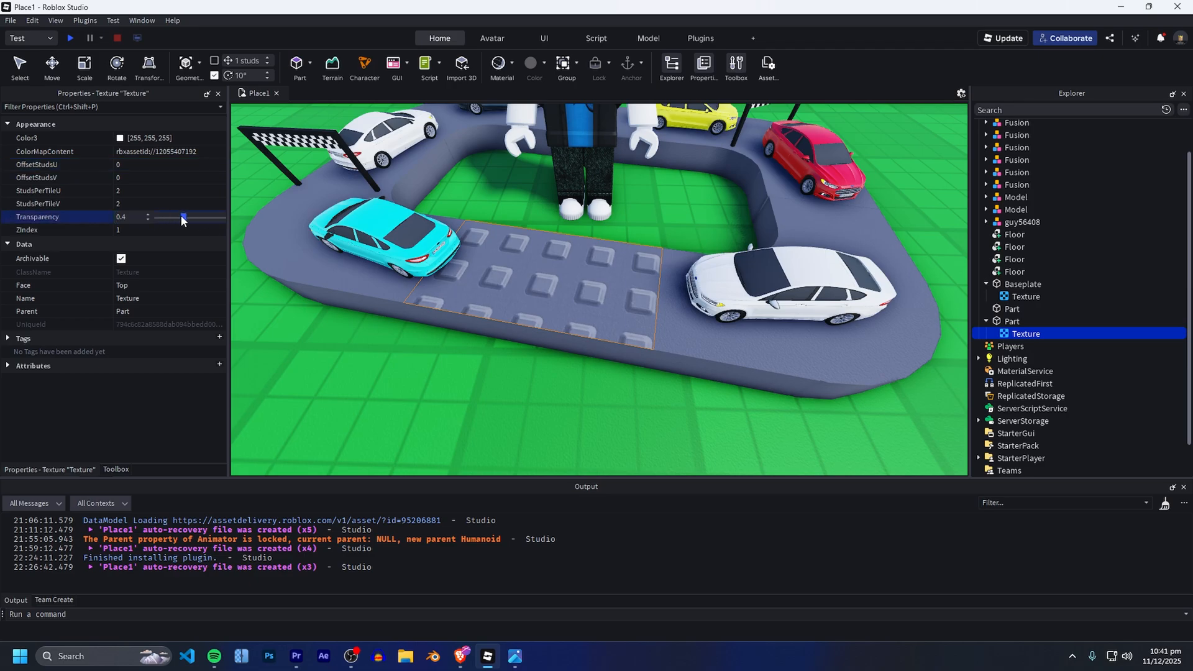
Set the stud texture transparency to 0.35 and put copies on the bottom and side faces.
left_click_drag(183, 217, 172, 217)
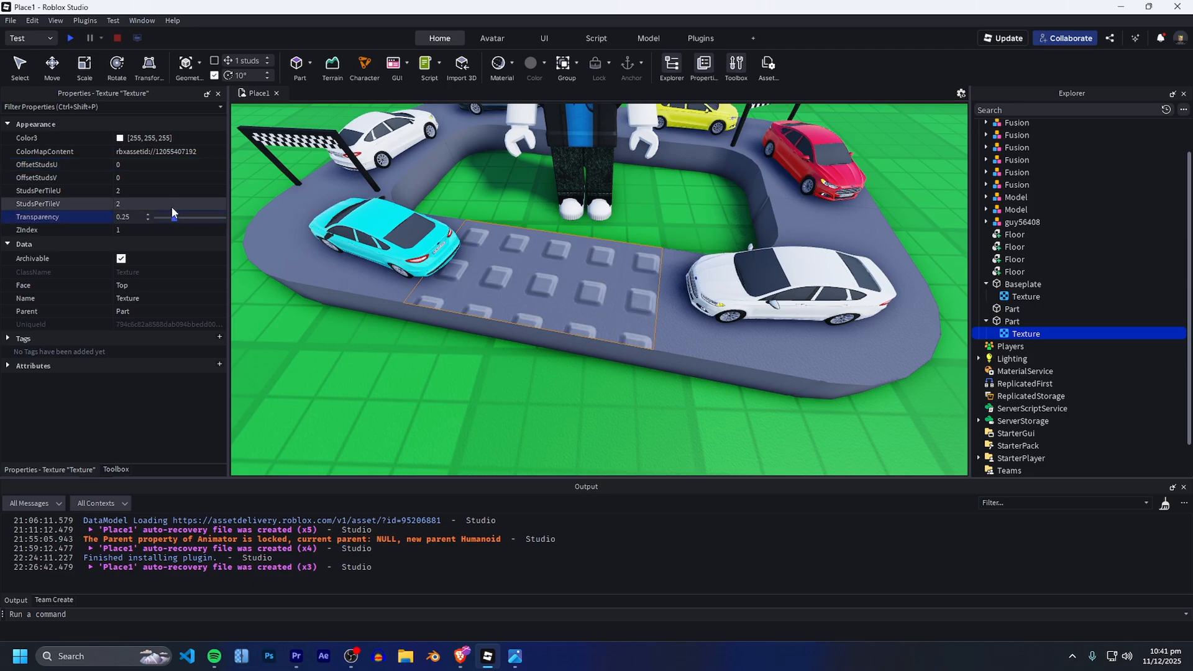
left_click_drag(173, 217, 186, 217)
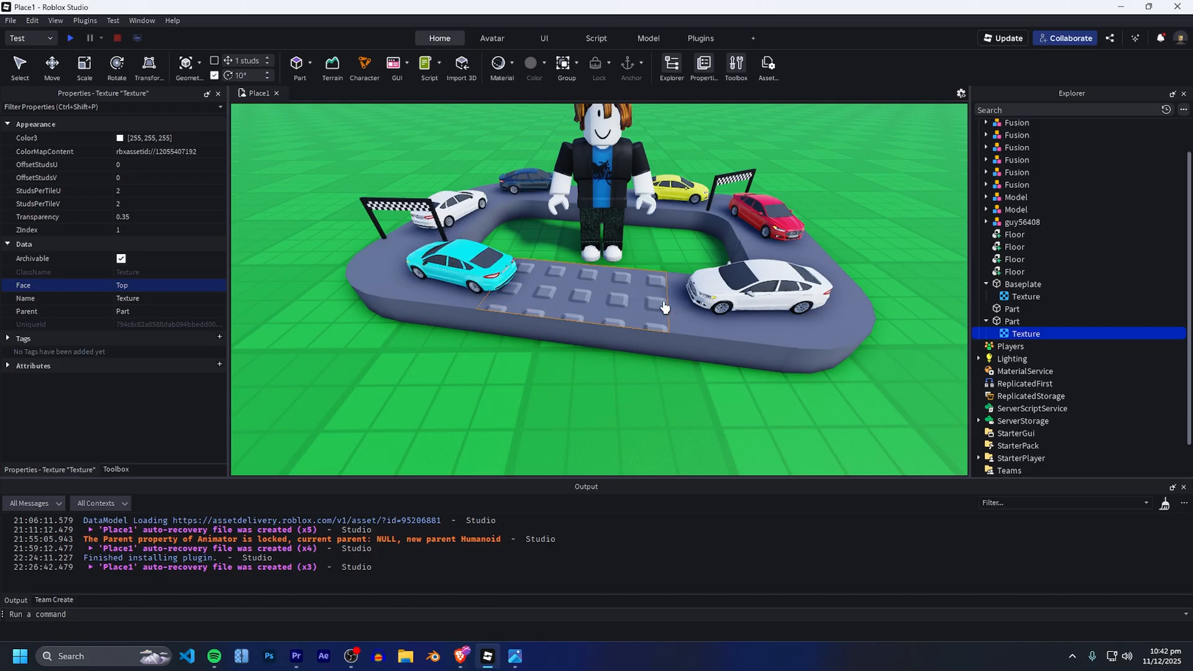
left_click(152, 284)
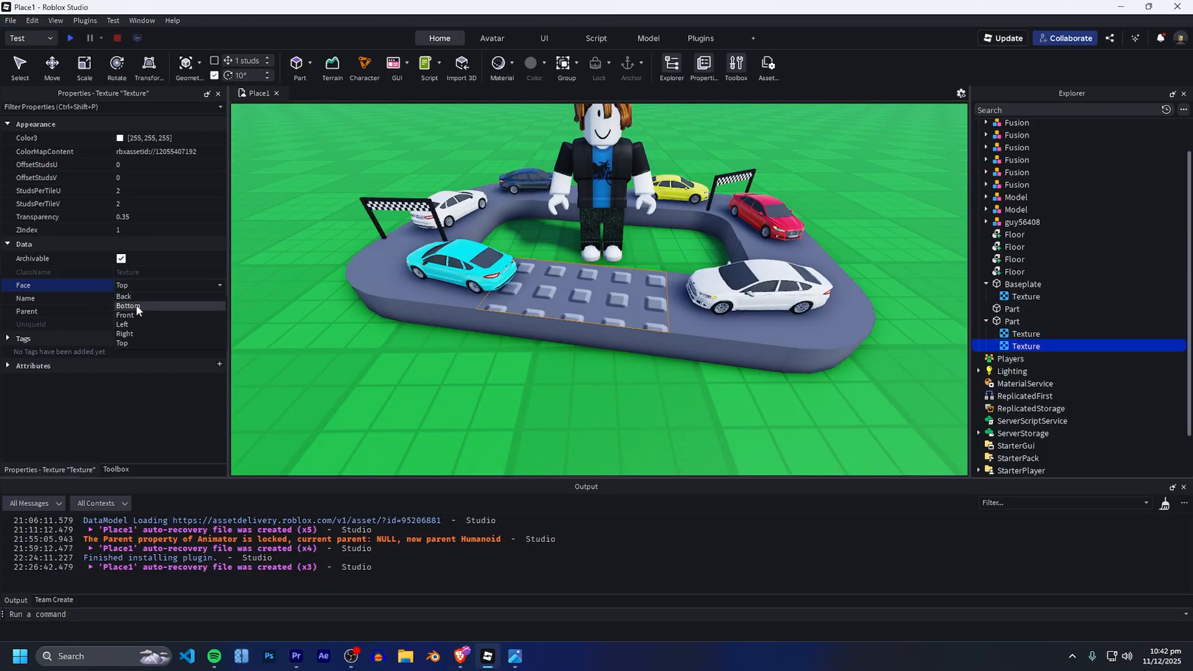
left_click(128, 305)
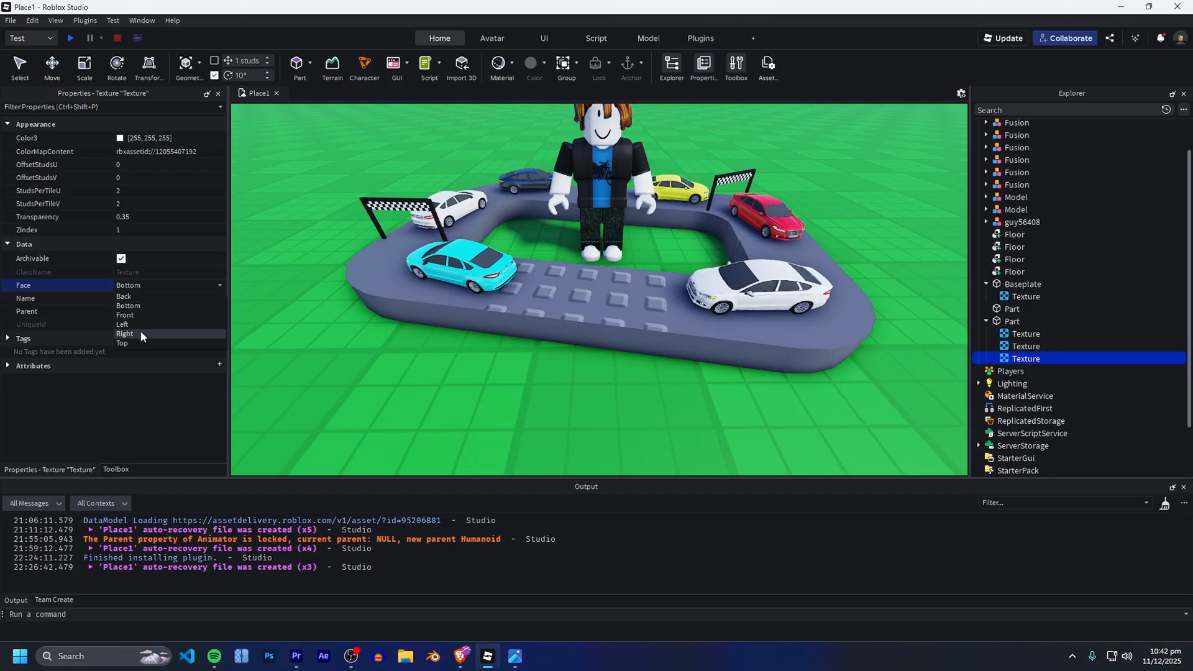
left_click(125, 314)
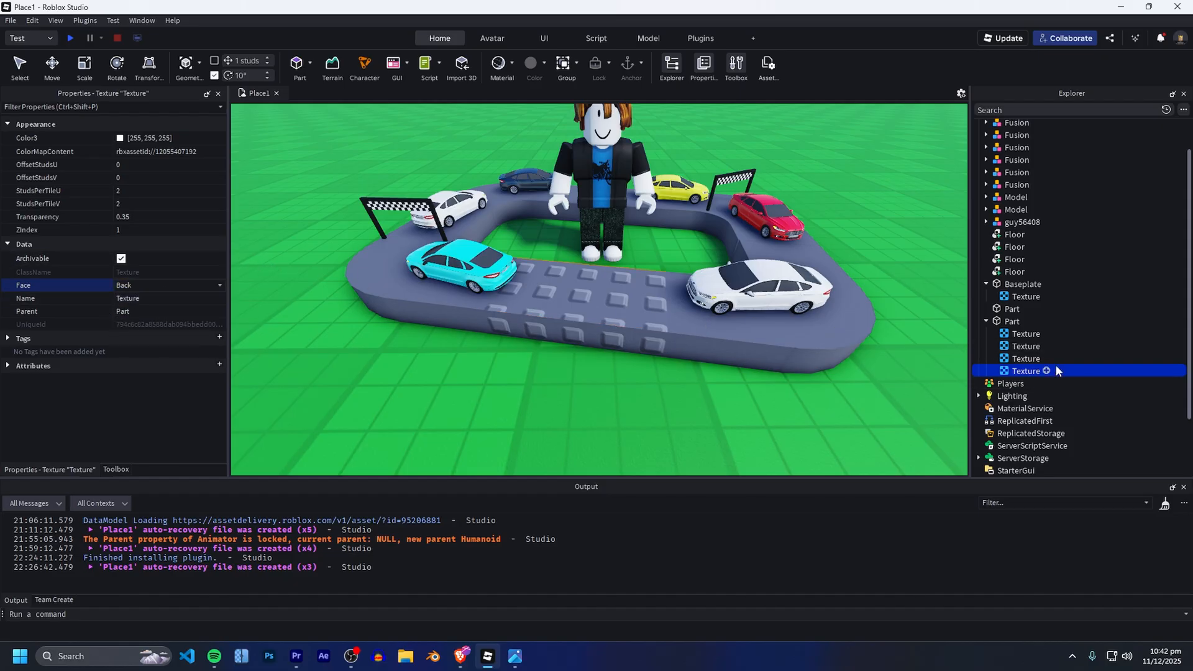
left_click(1024, 396)
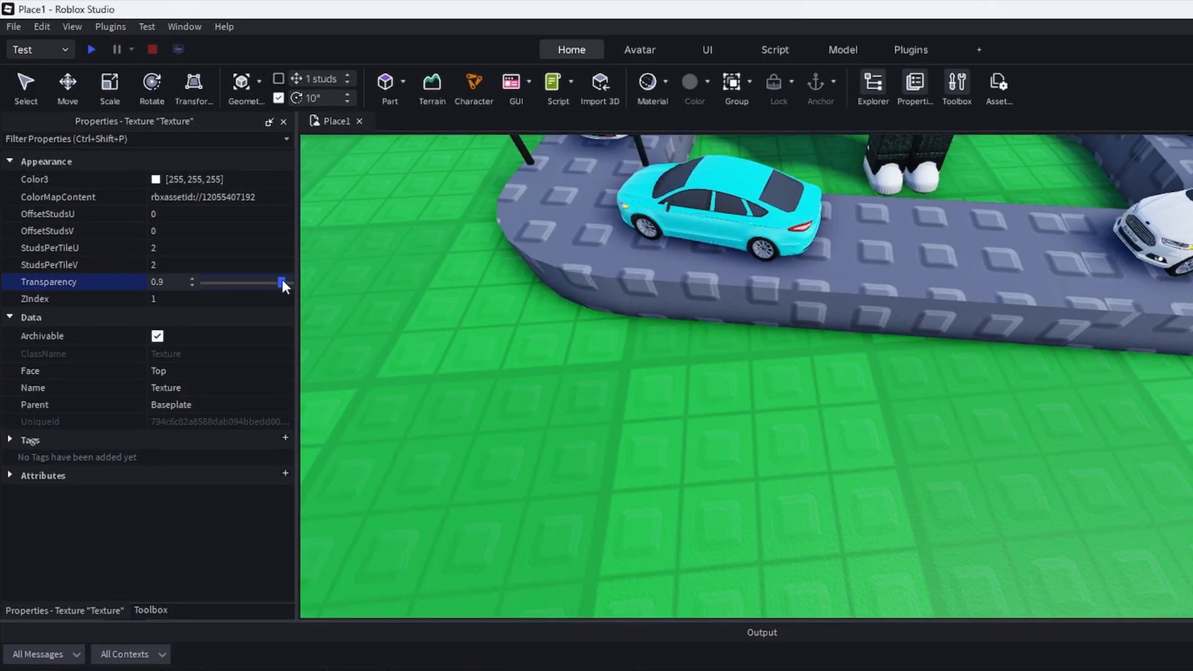
Set the ground's stud texture transparency to about 0.45 and preview the scene.
left_click_drag(280, 283, 264, 283)
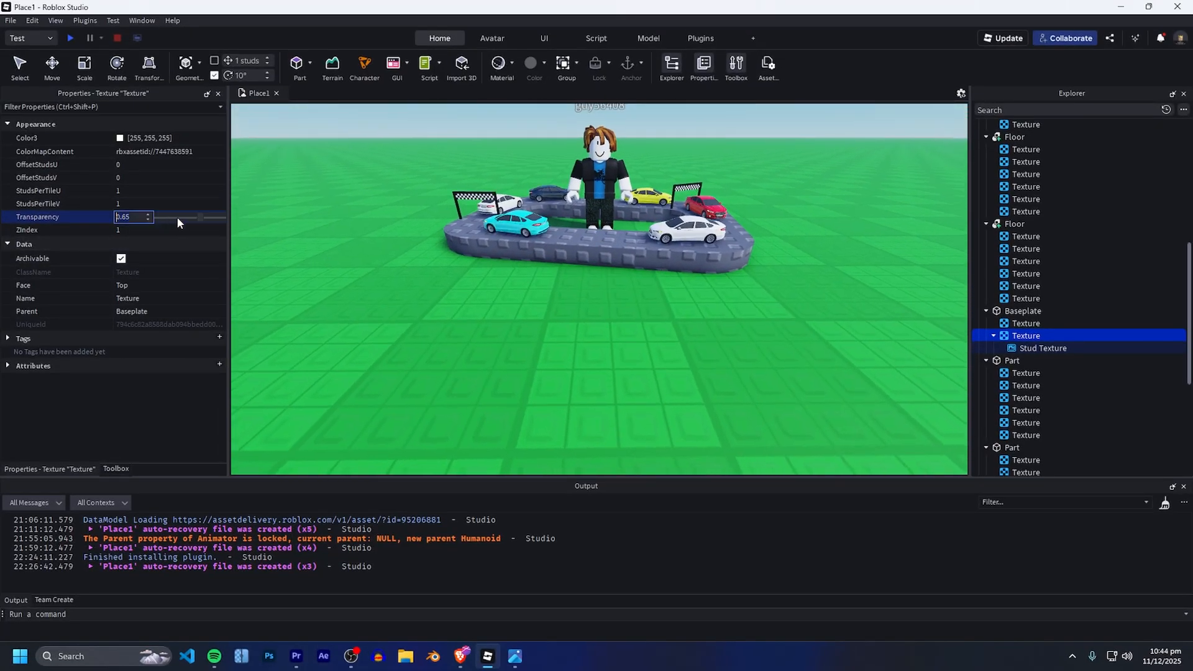
left_click_drag(206, 218, 187, 217)
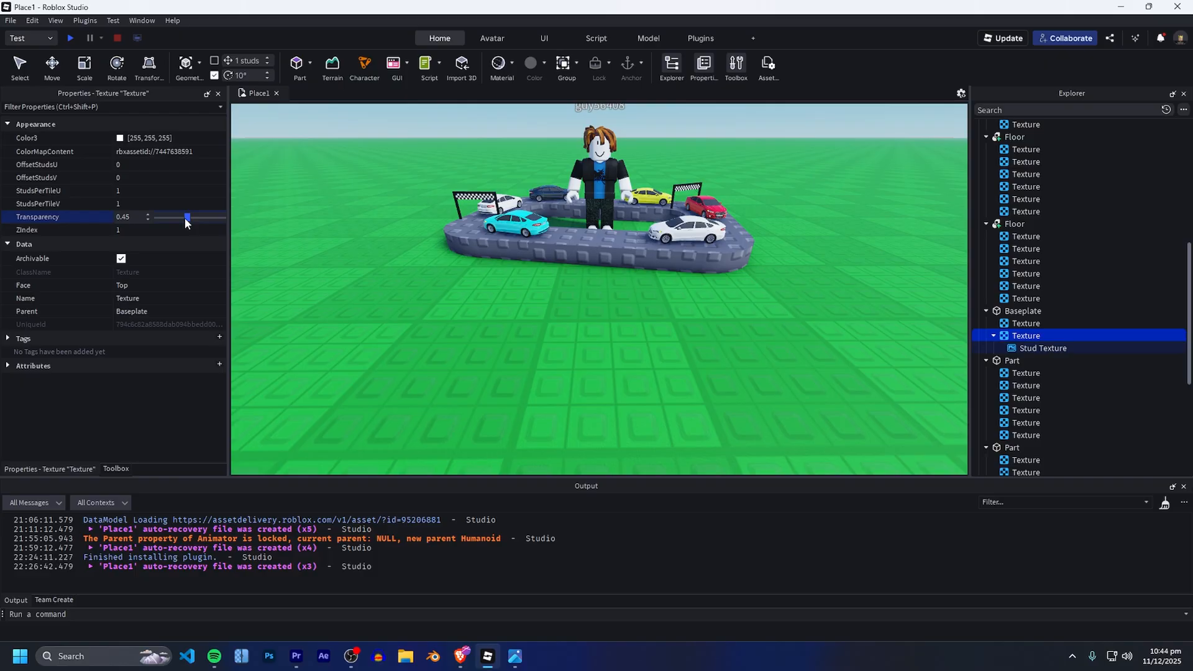
left_click_drag(186, 217, 190, 218)
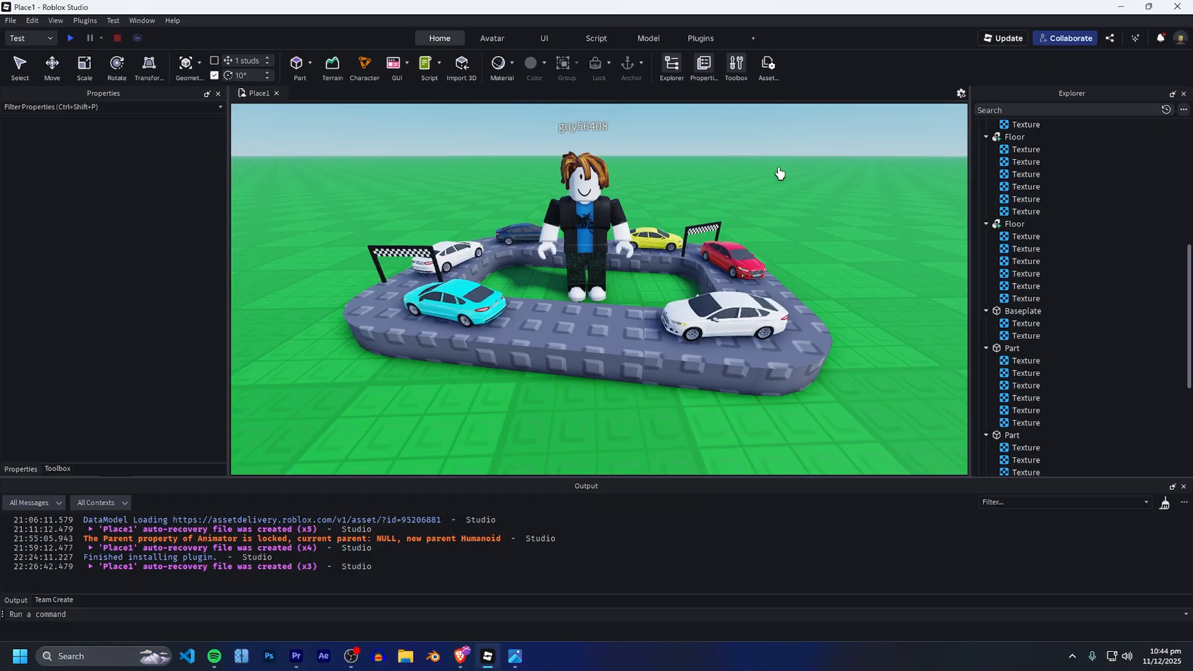
left_click(1024, 335)
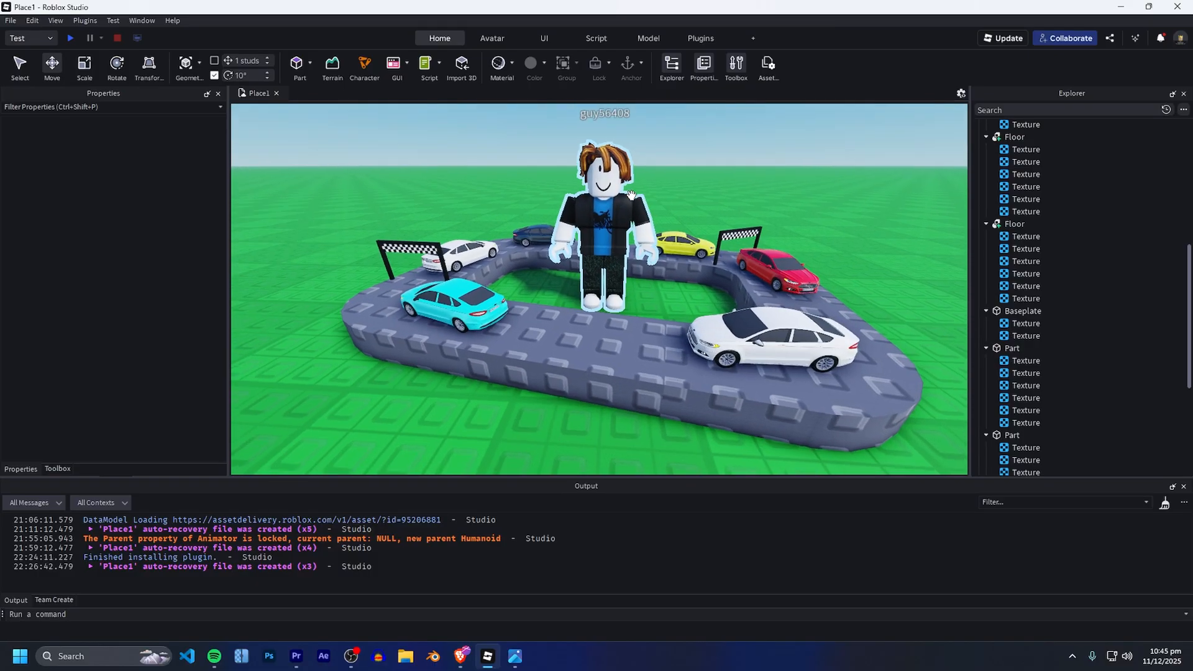
Open the Animation Editor for the guy56408 rig from the Avatar tools.
scroll("down", 3)
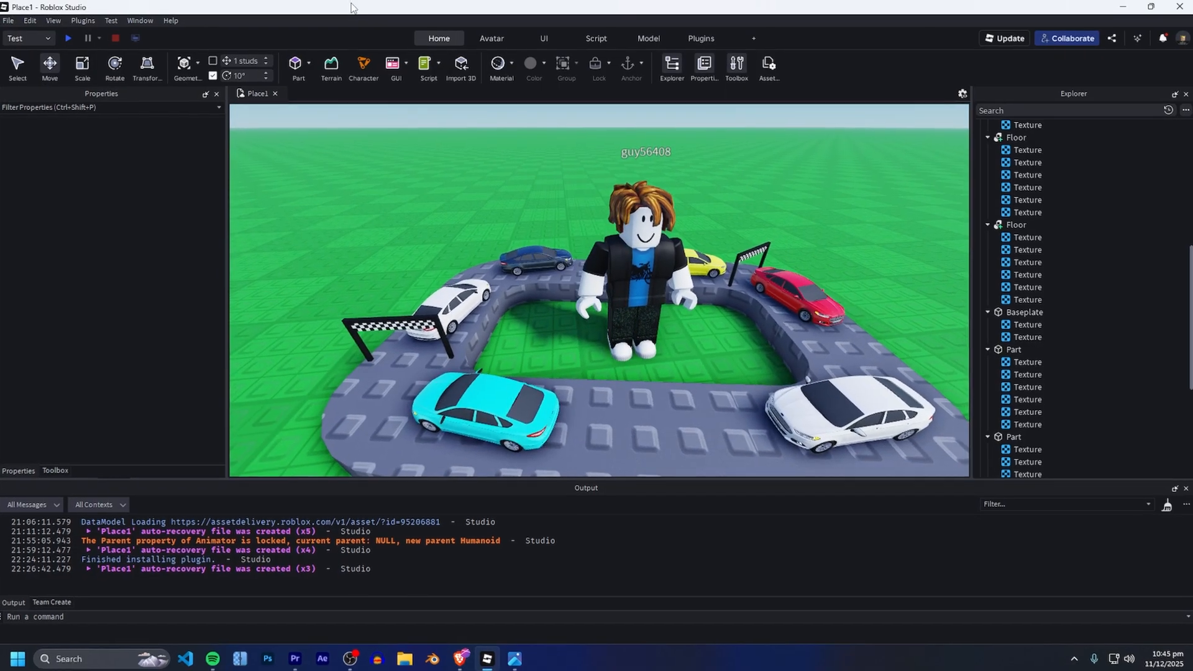
left_click(491, 38)
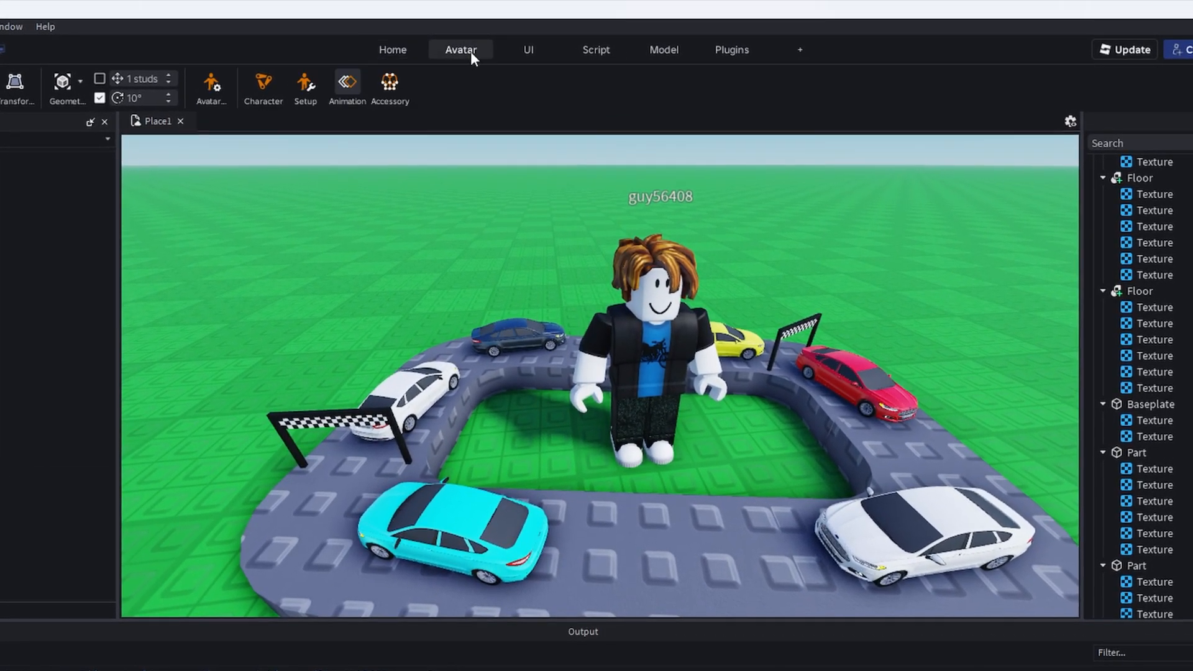
left_click(346, 88)
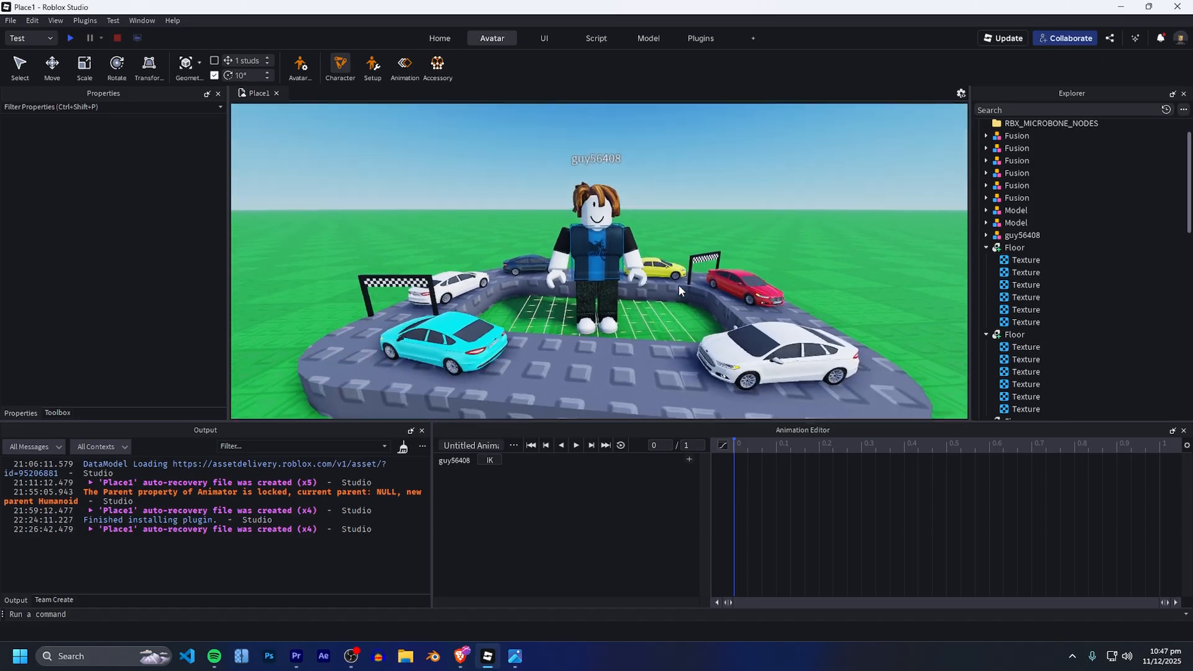
Add all body parts as animation tracks and enable inverse kinematics for the rig.
left_click(688, 460)
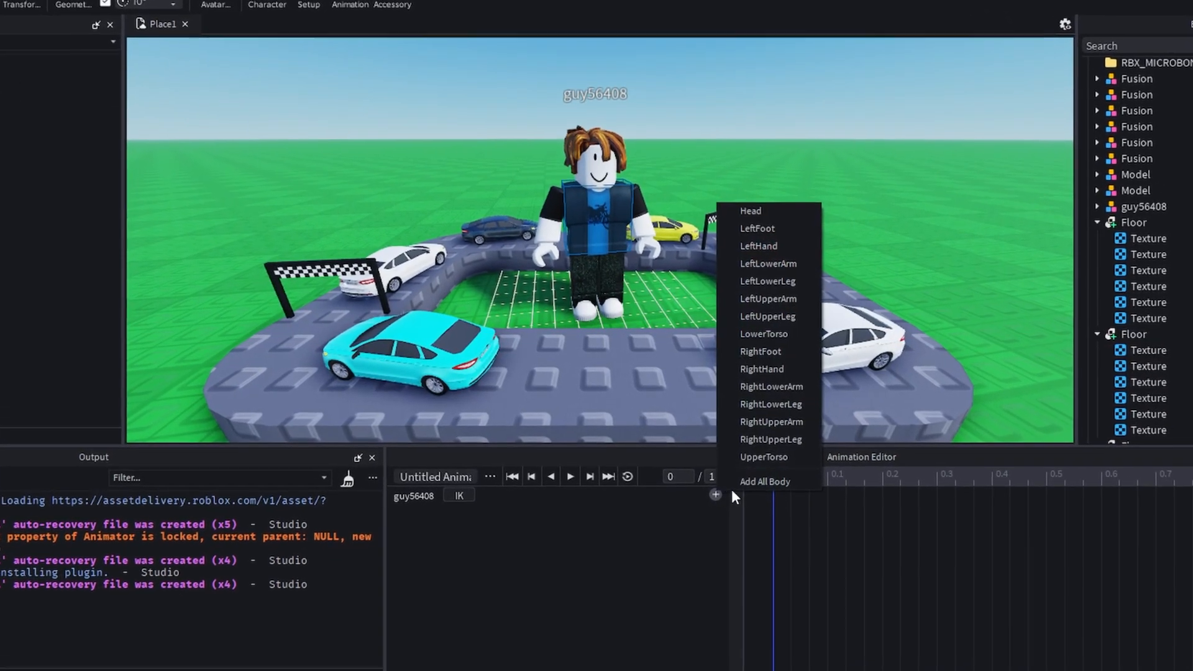
left_click(764, 481)
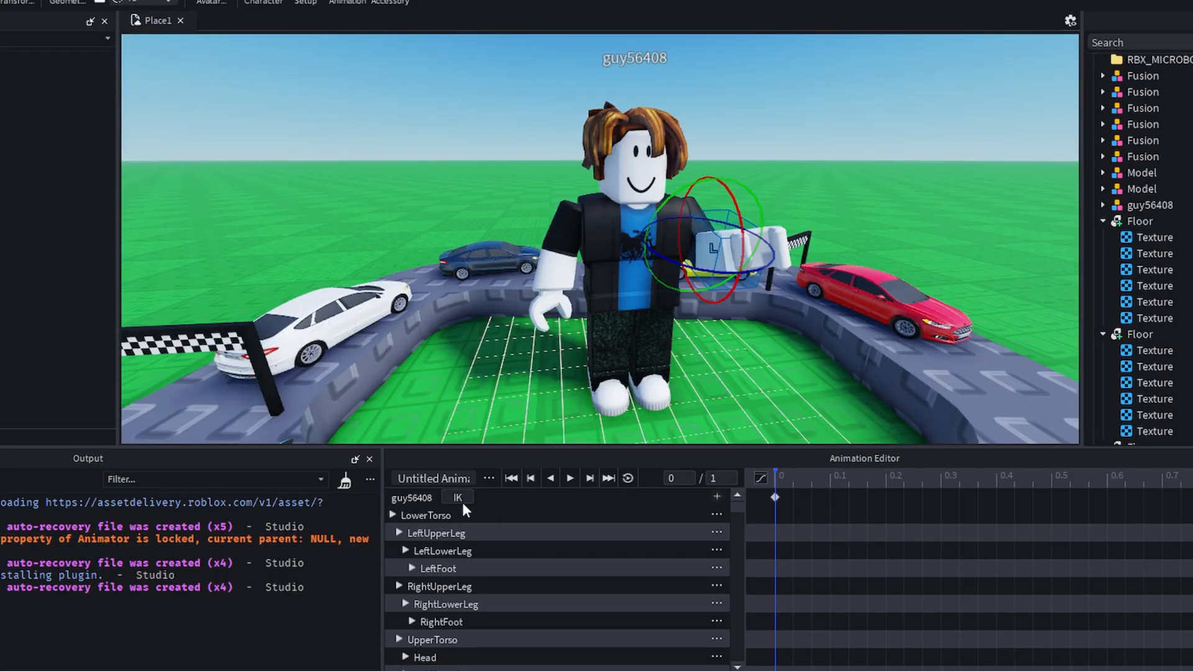
left_click(457, 497)
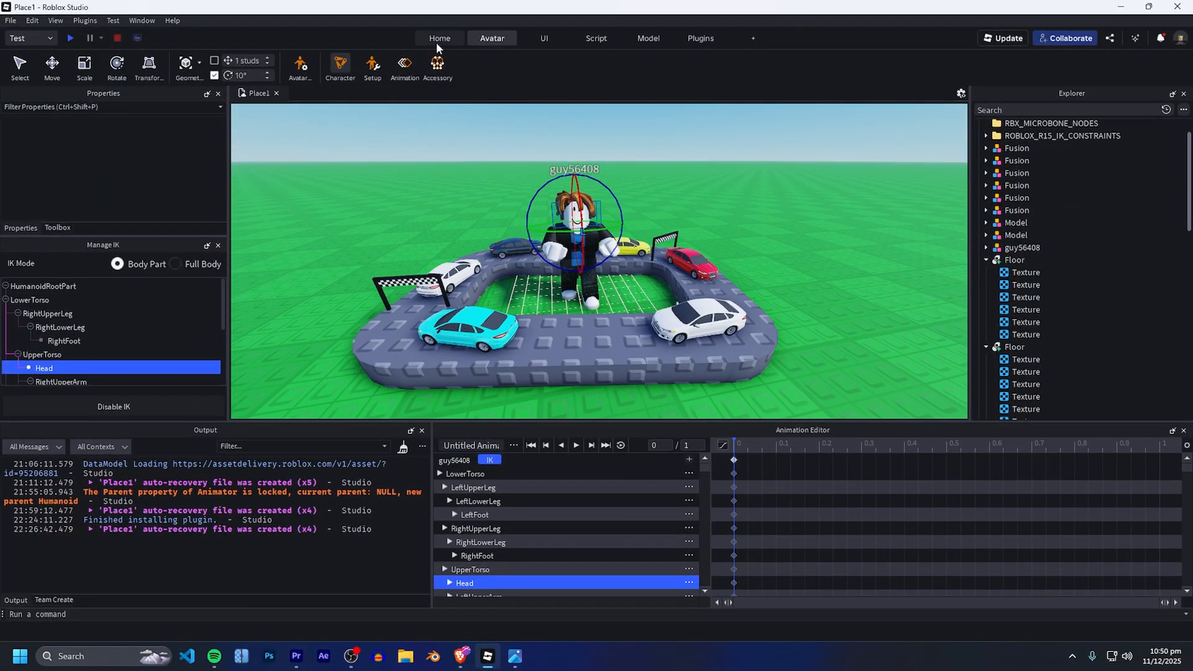
left_click(440, 38)
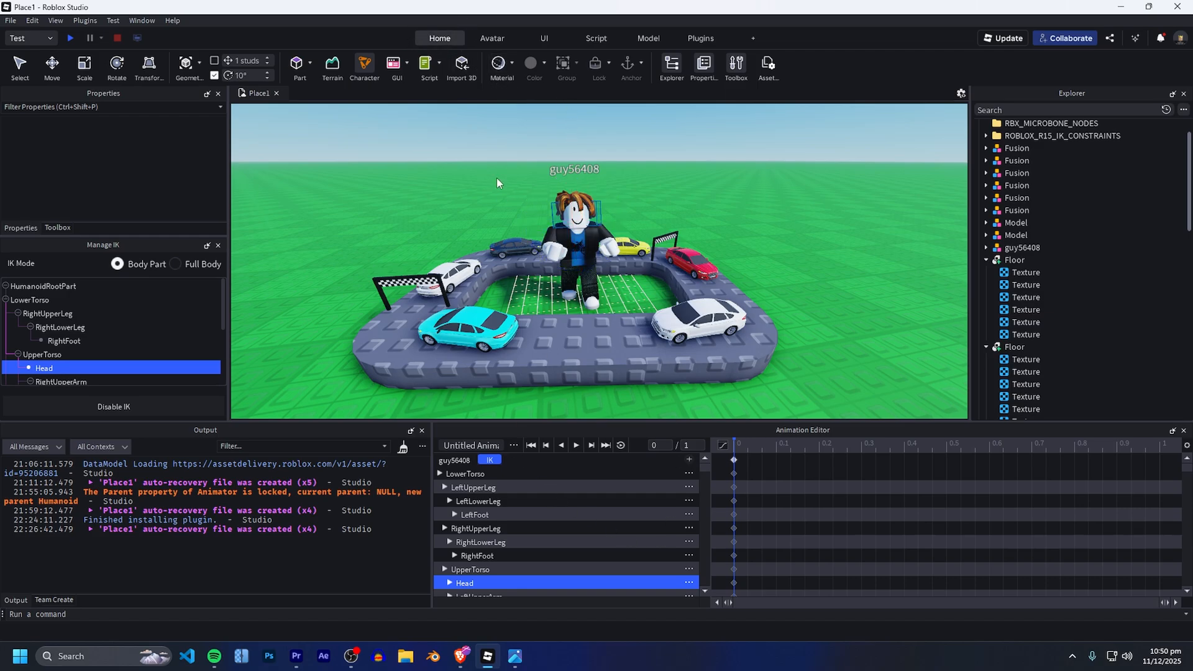
left_click(1022, 247)
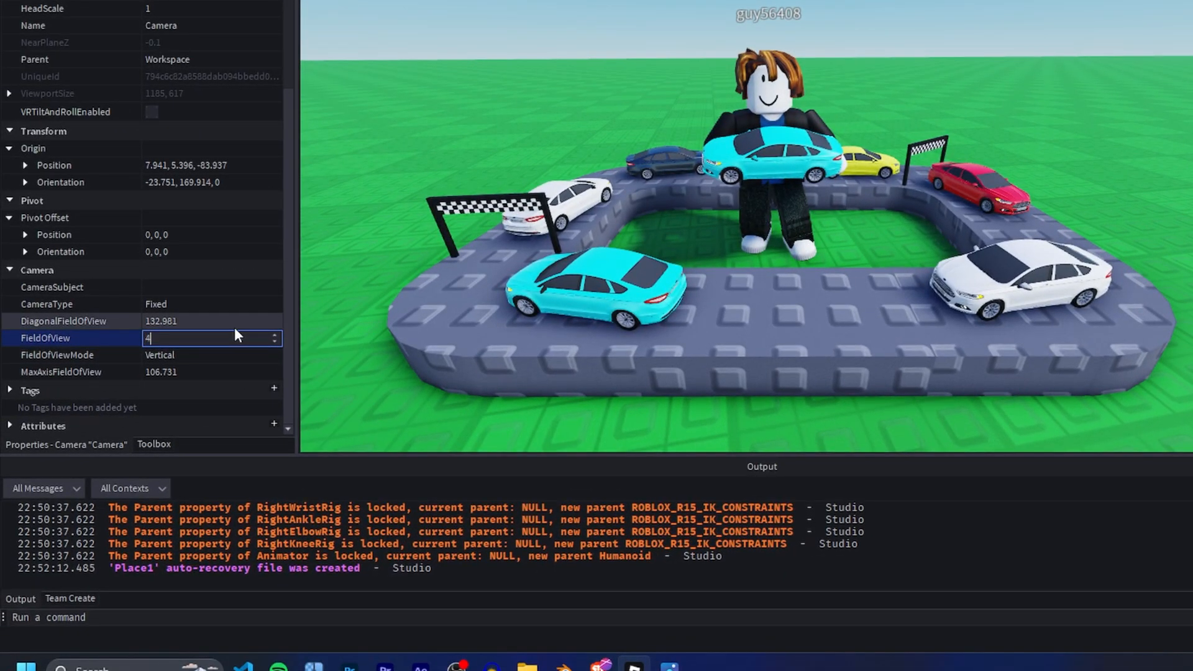
Enter a lower FieldOfView value for the scene camera.
type("0")
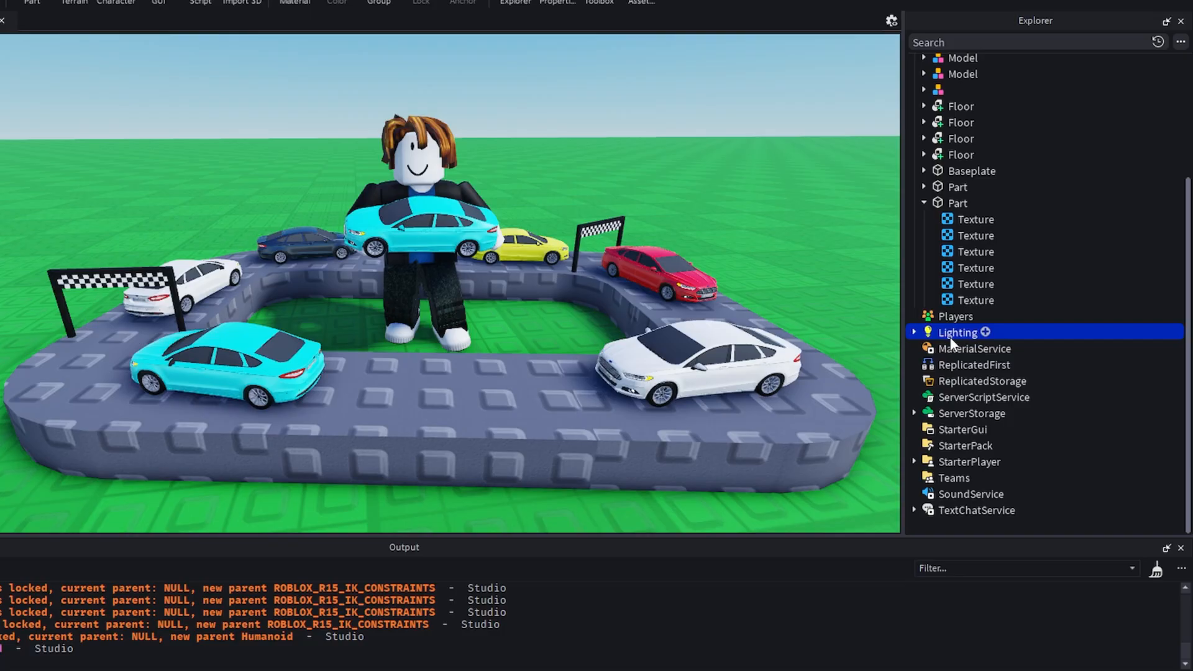
Untick GlobalShadows in the Lighting service's properties.
left_click(914, 331)
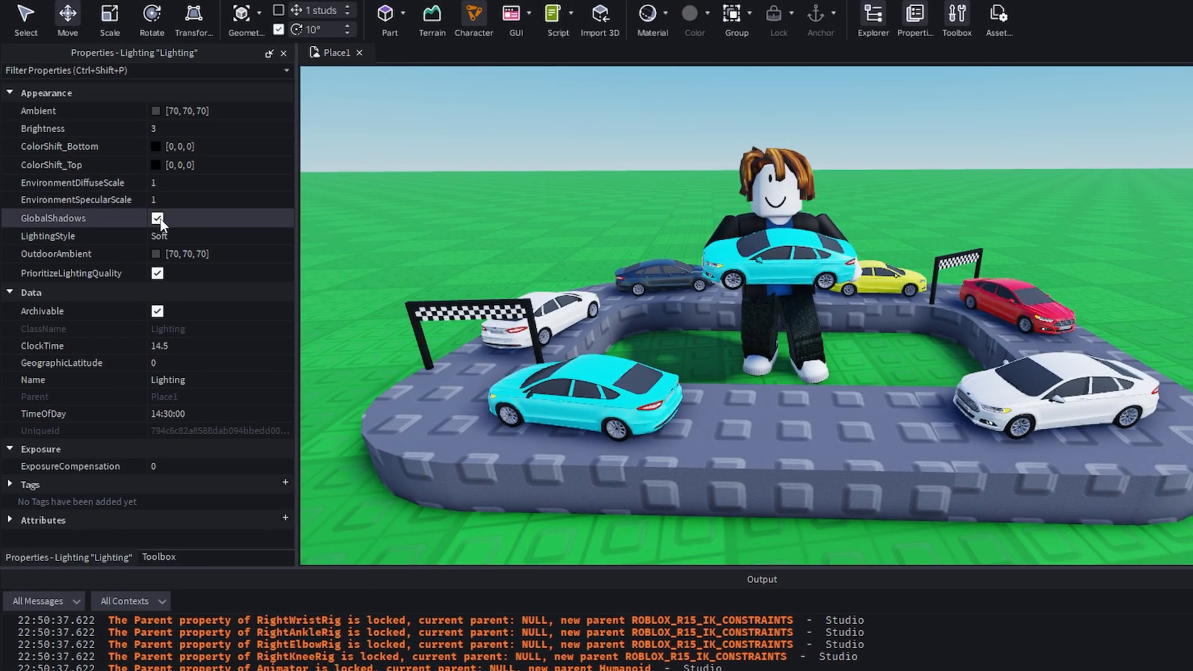
left_click(156, 218)
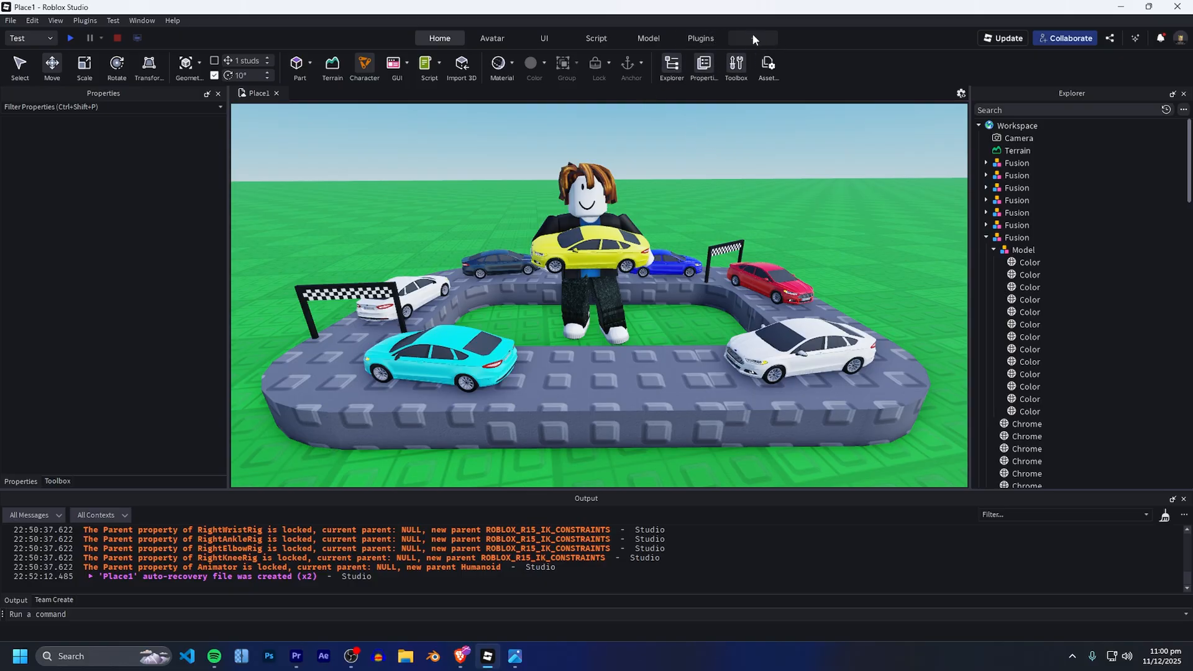
mouse_move(753, 38)
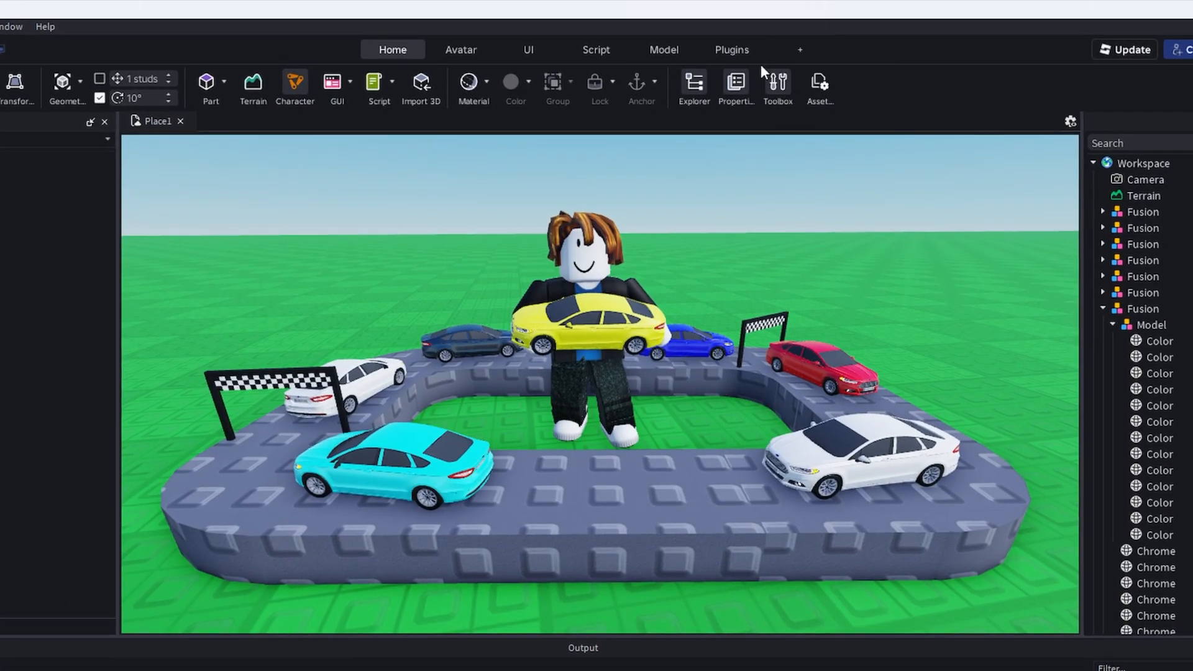
mouse_move(798, 50)
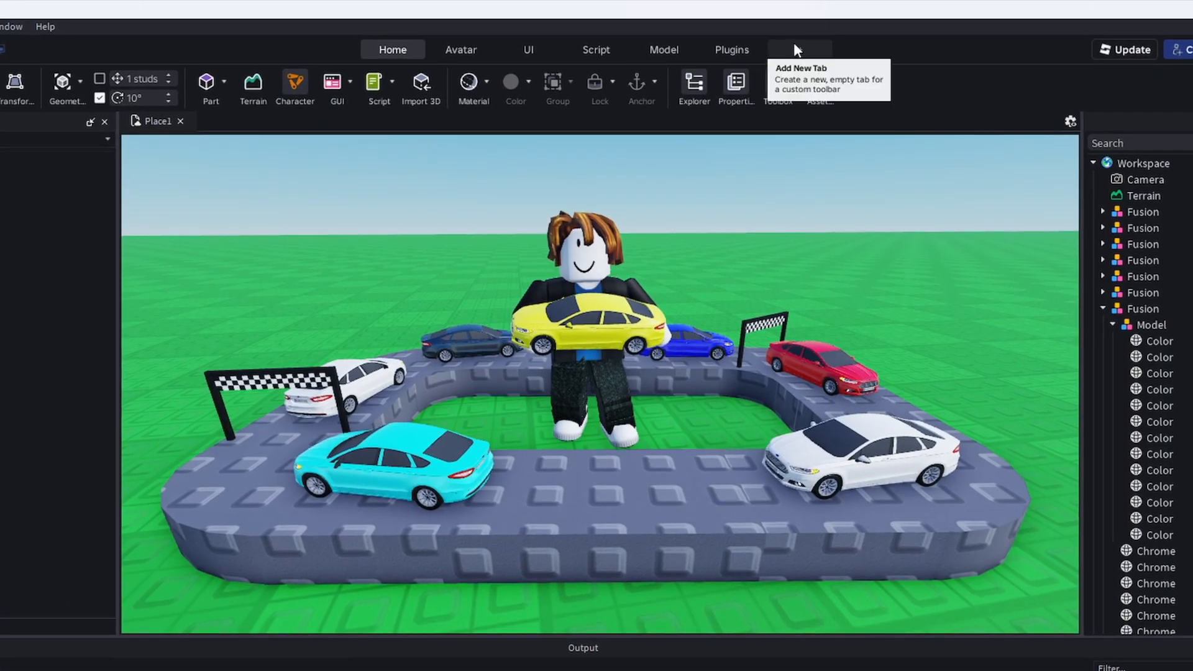
Add a new toolbar tab holding Device Emulator and the screenshot tool, found by searching 'device' and 'scr'.
left_click(798, 50)
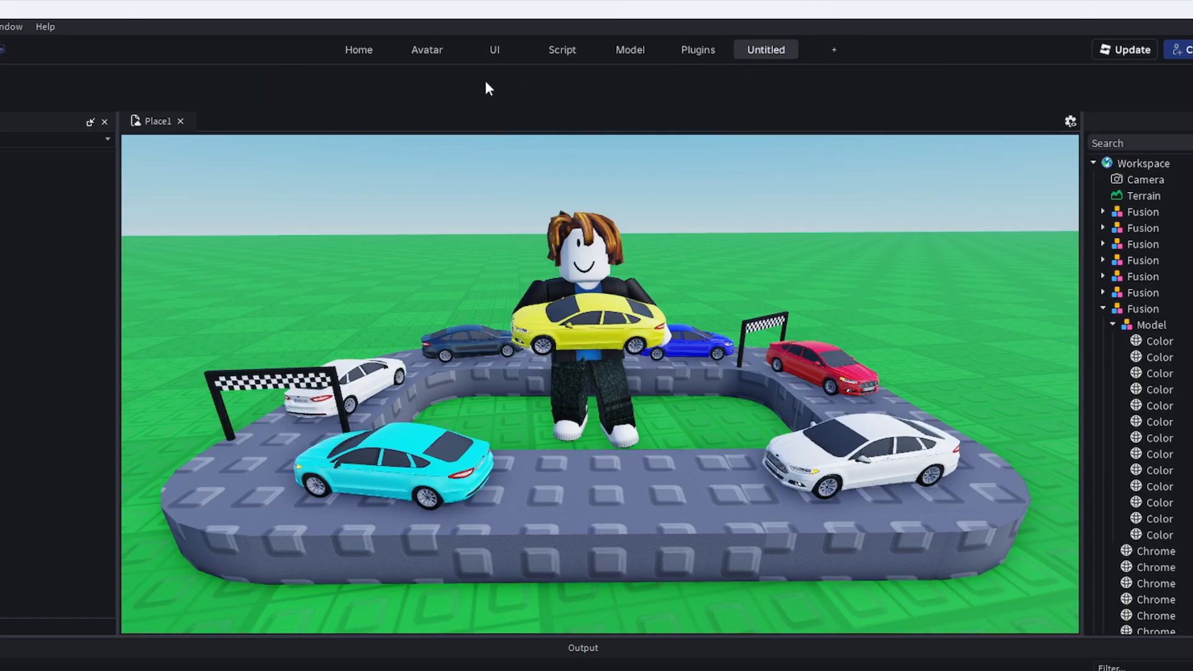
left_click(21, 91)
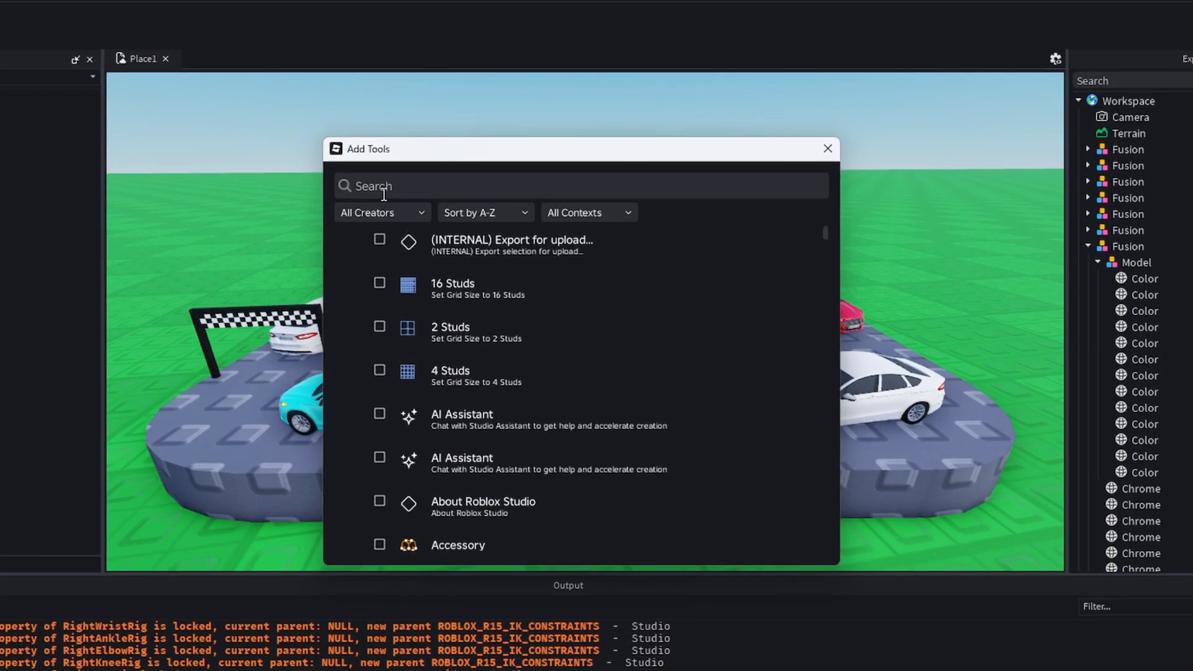
type("device")
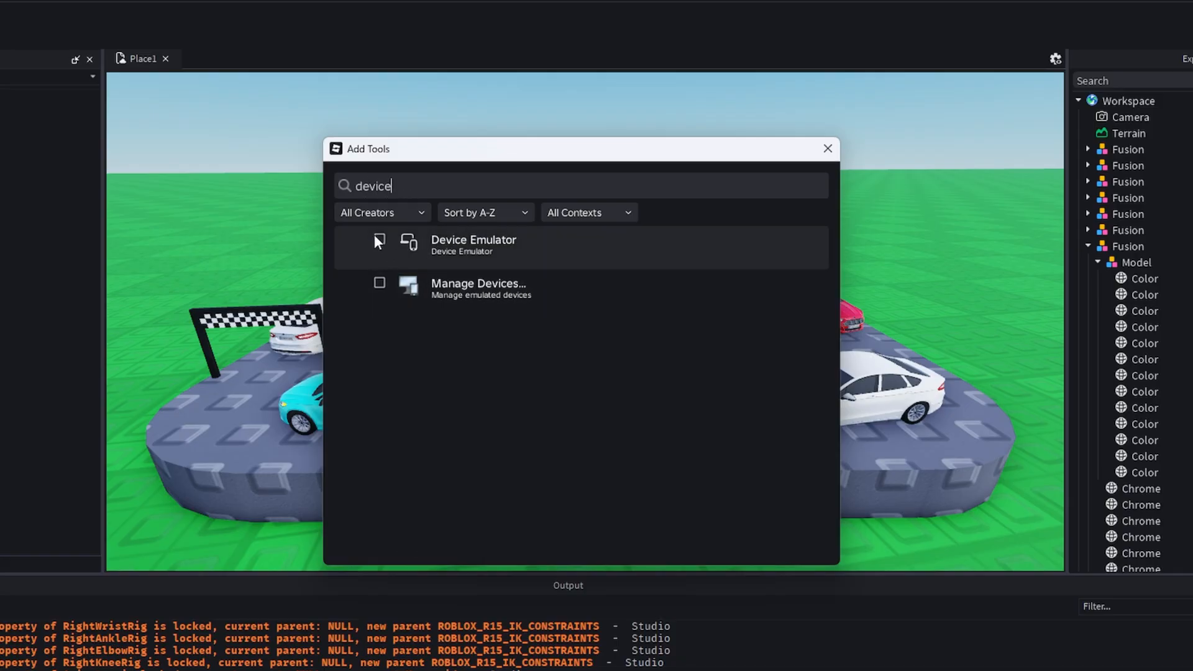
type("scr")
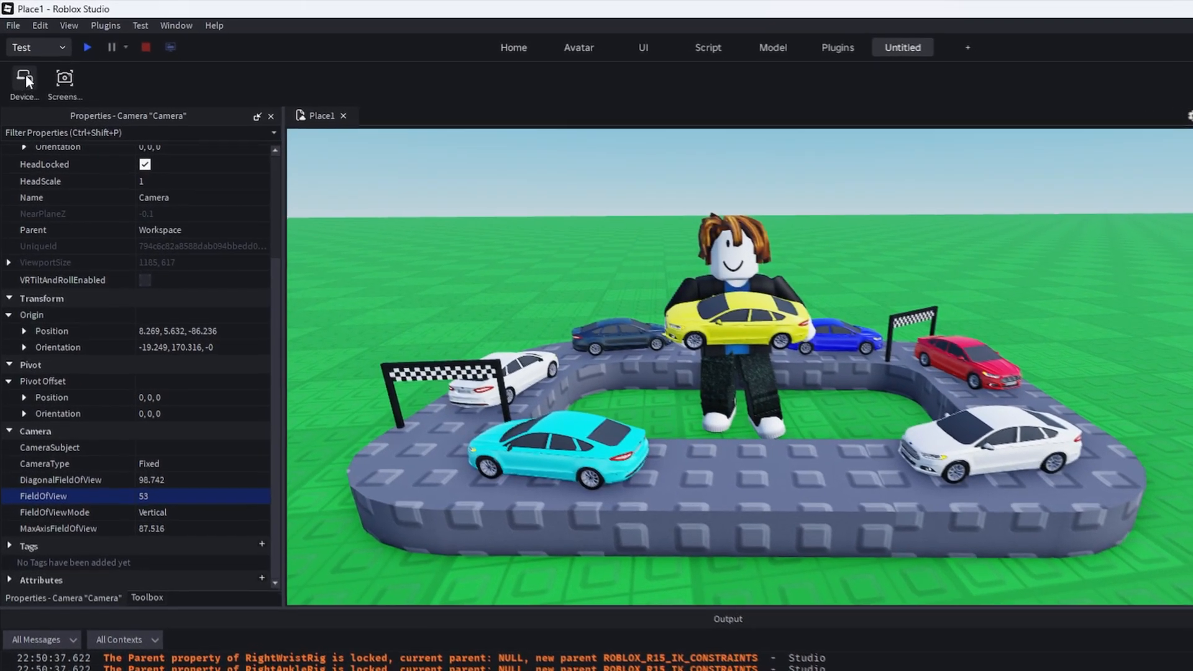
Turn on Device Emulator from the new tab and choose Manage Devices.
left_click(24, 82)
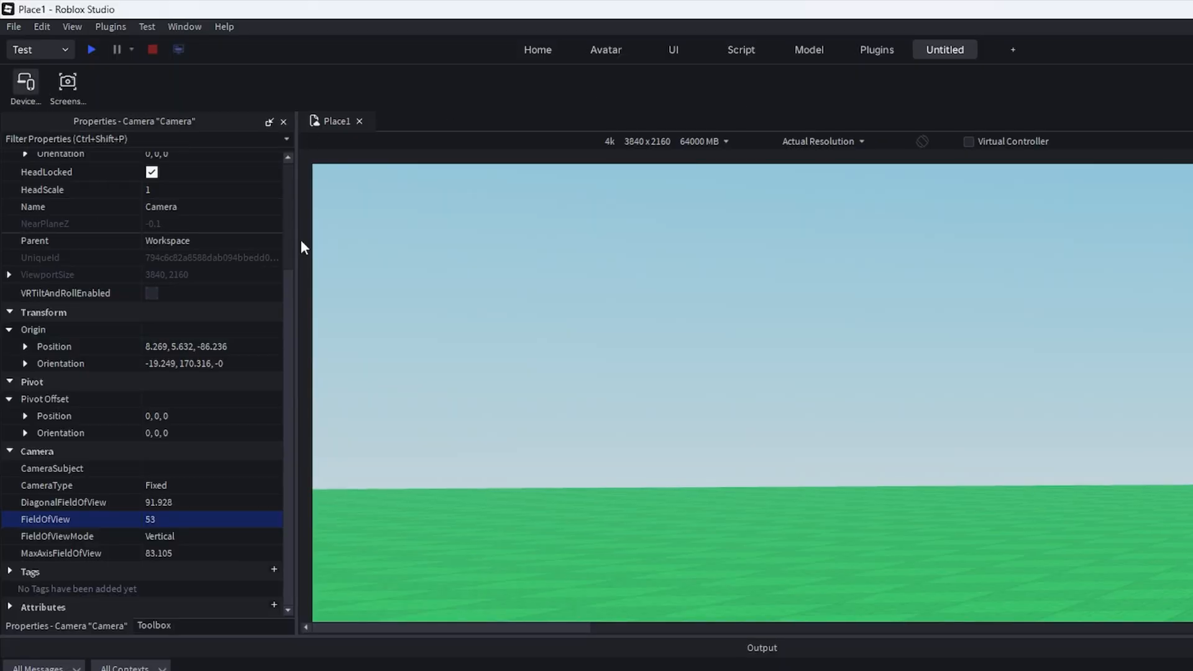
mouse_move(750, 173)
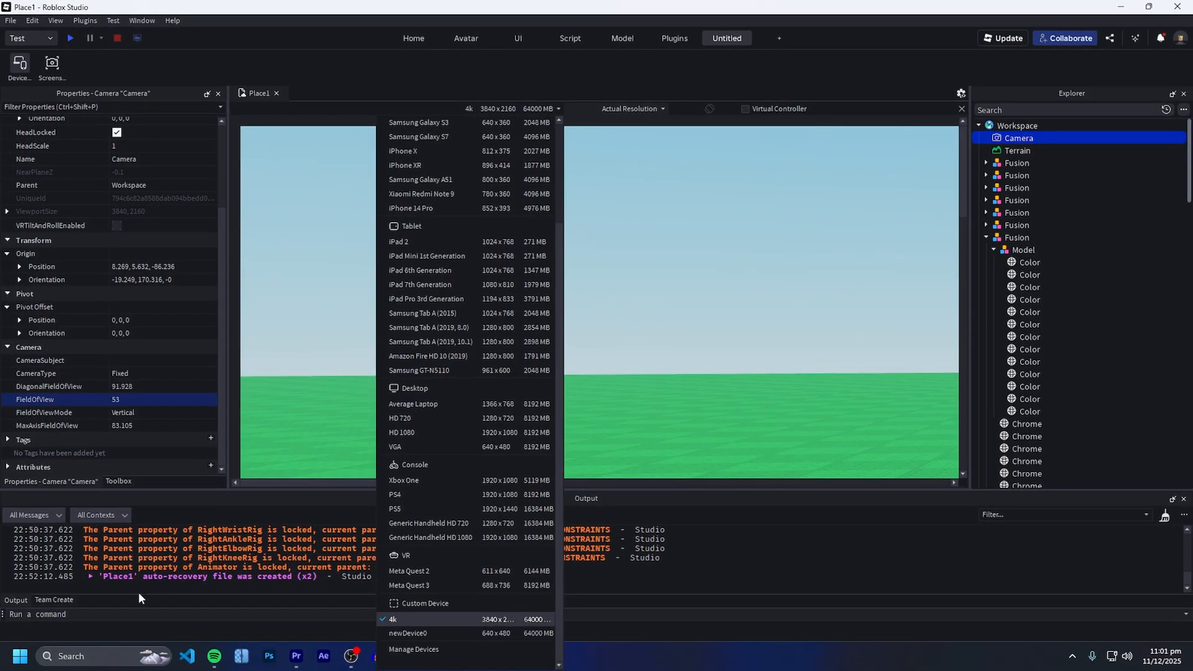
mouse_move(532, 298)
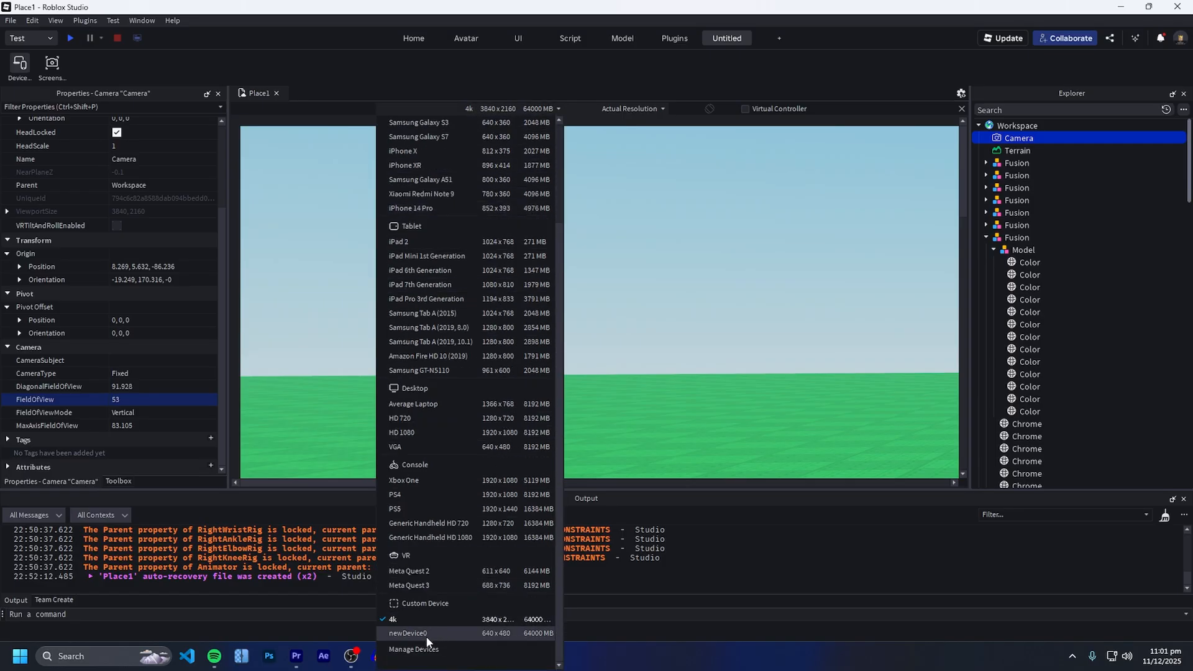
left_click(414, 648)
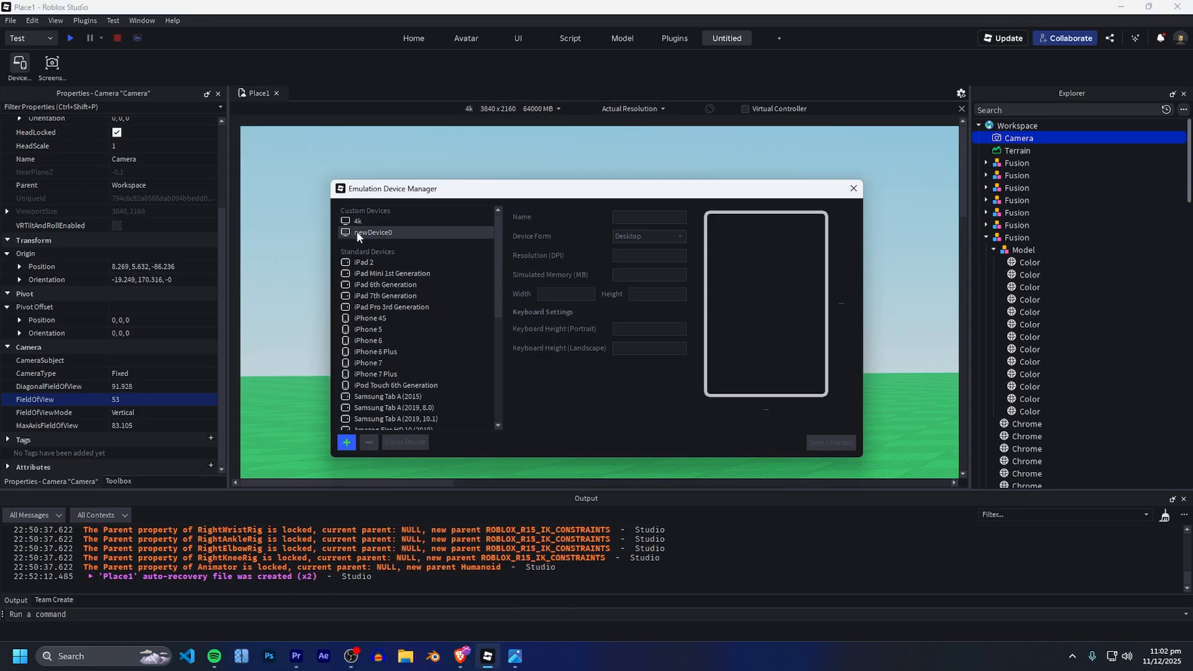
Add a new emulated device and compare it against the 4k device's settings.
left_click(358, 220)
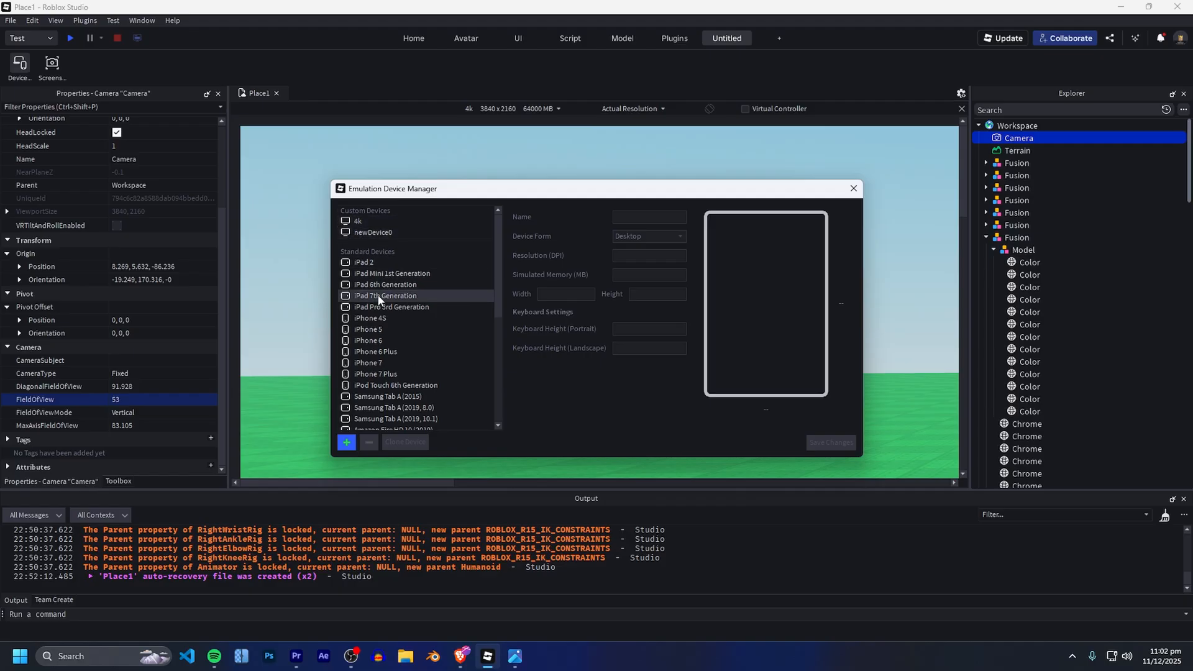
left_click(345, 442)
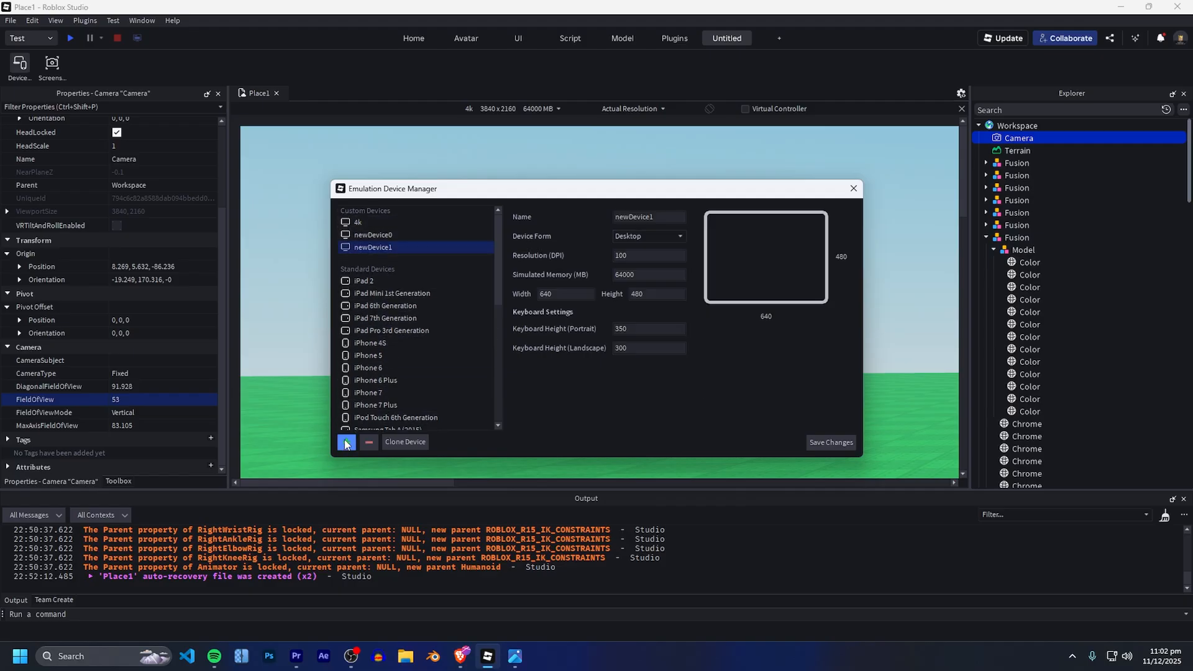
left_click(647, 217)
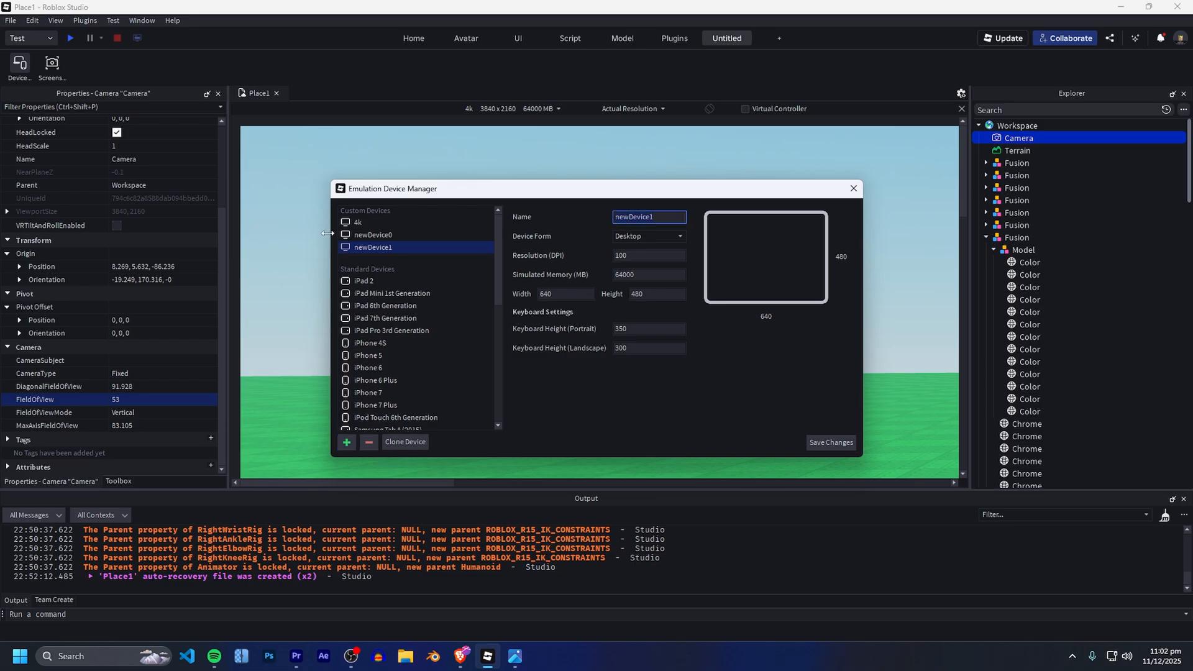
left_click(356, 221)
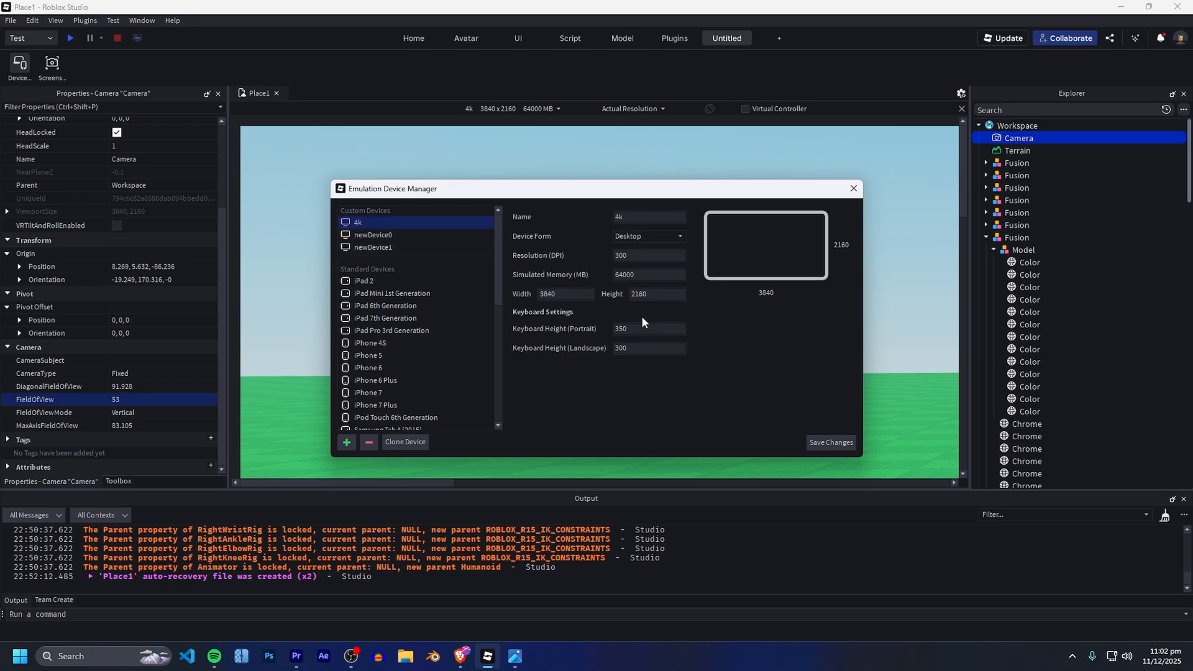
left_click(373, 247)
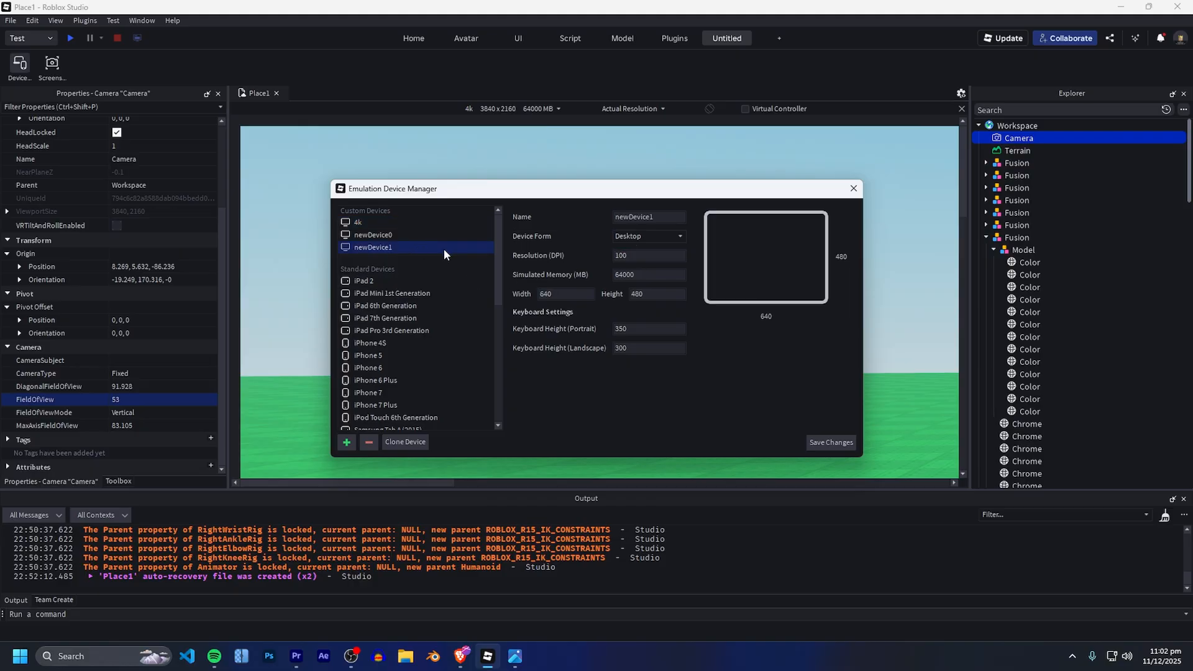
Give the new device 3840×2160, name it 4k(2), and close the manager.
left_click(358, 221)
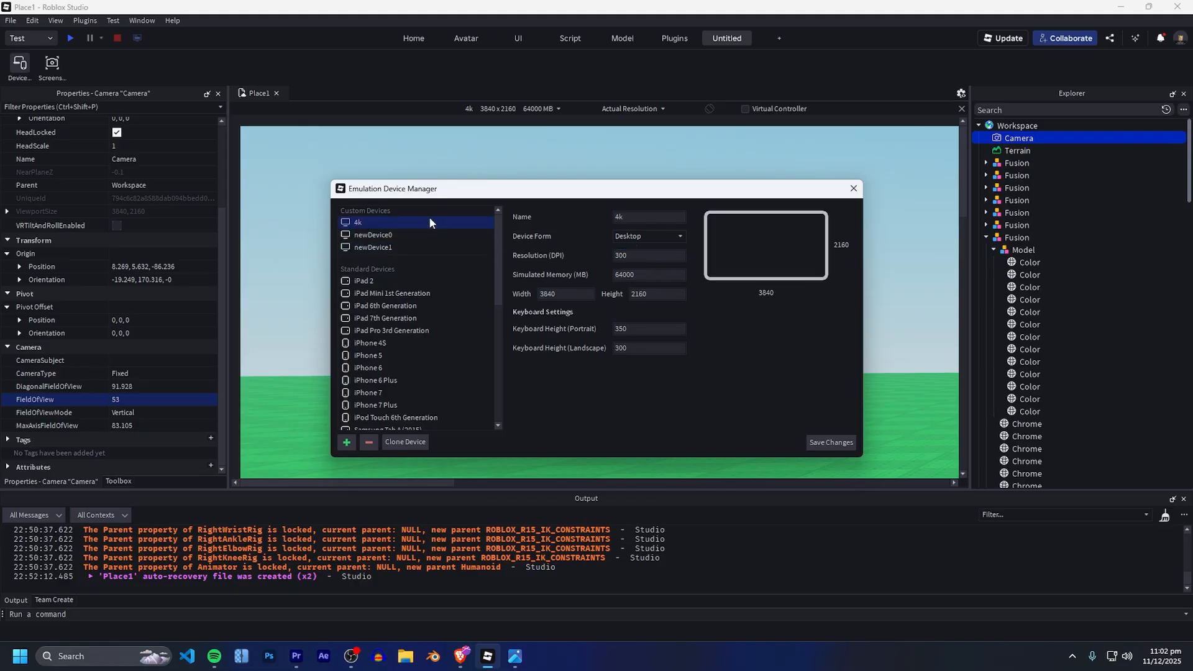
left_click(566, 294)
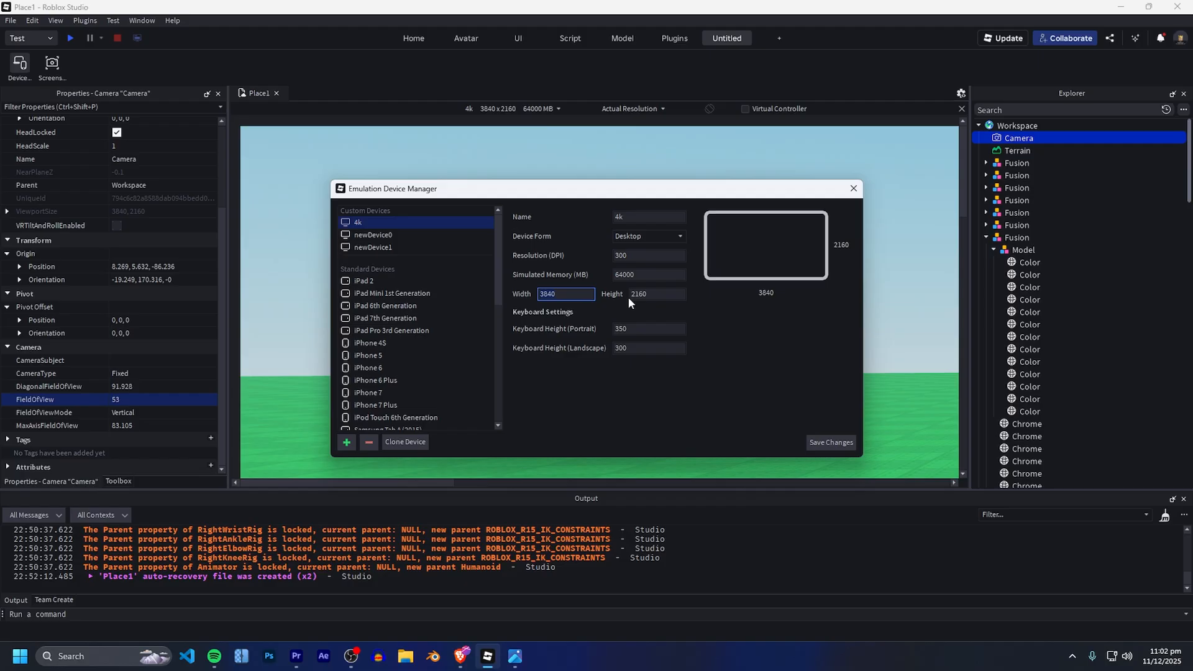
left_click(373, 247)
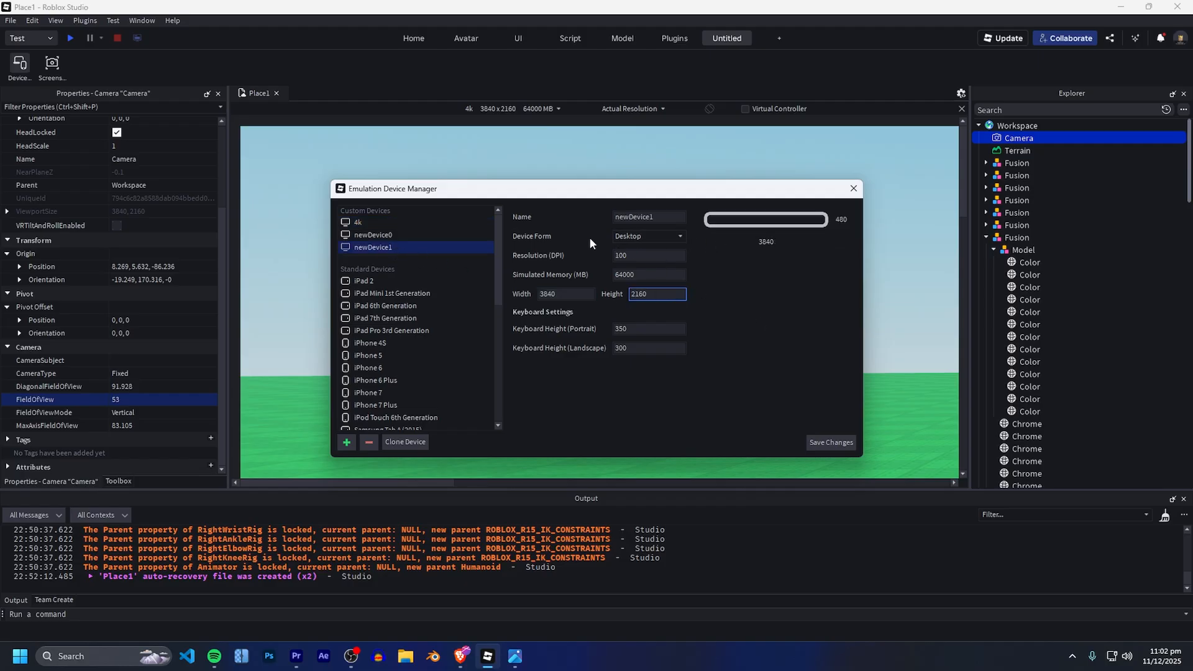
left_click(648, 217)
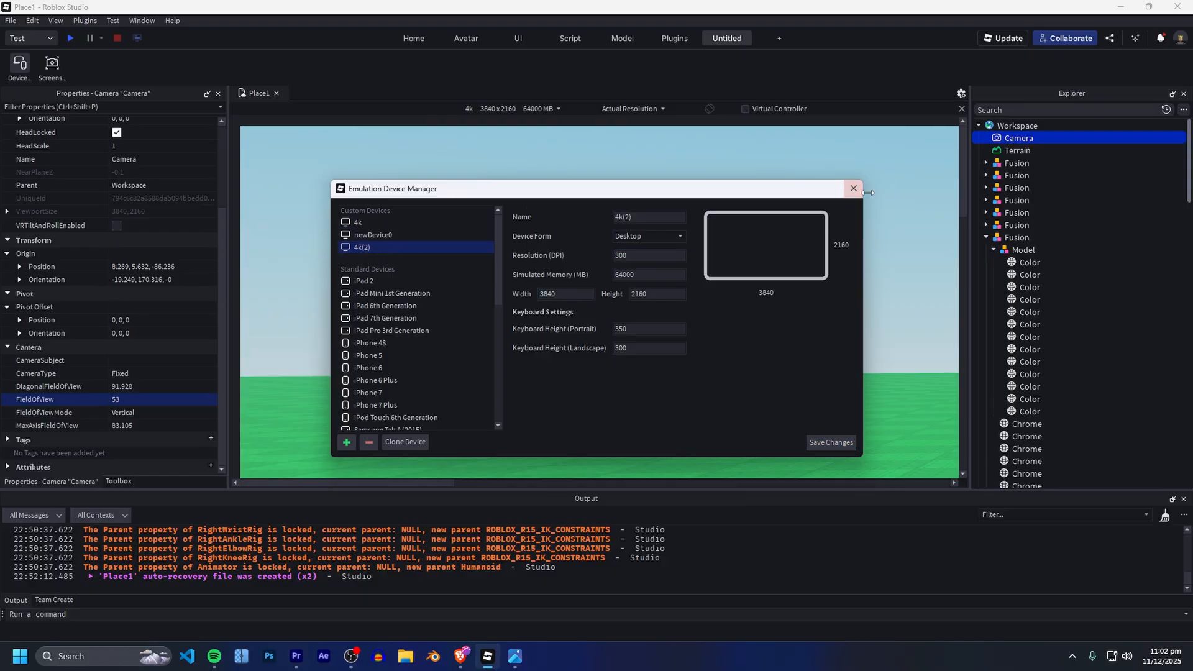
left_click(852, 187)
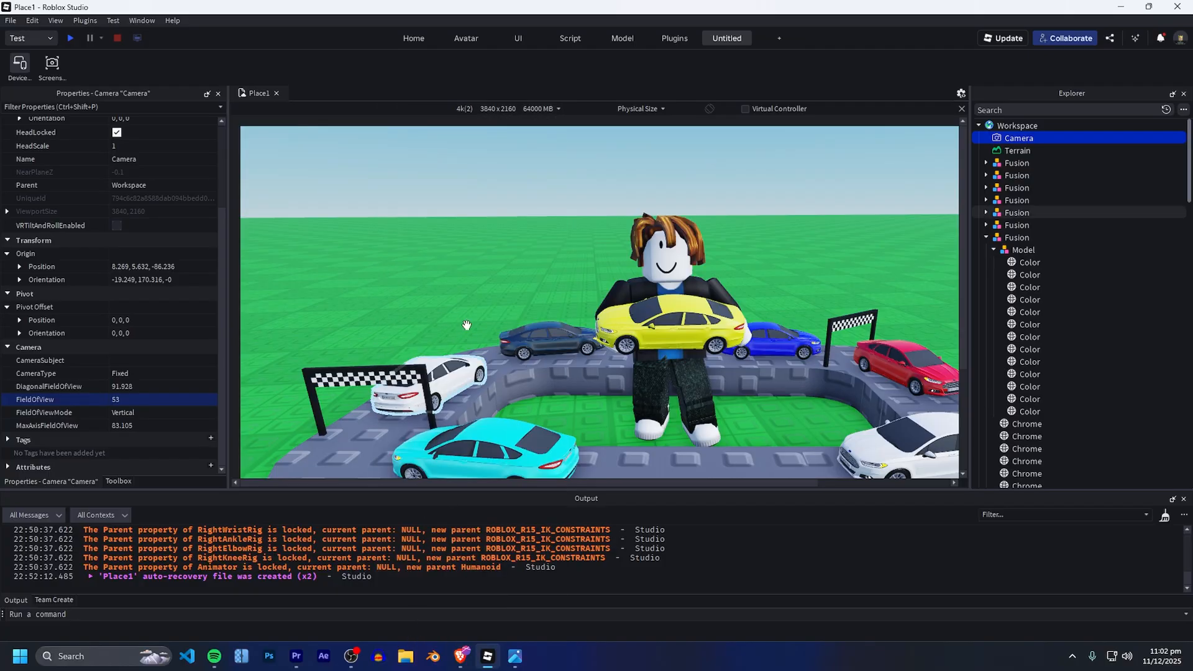
mouse_move(512, 205)
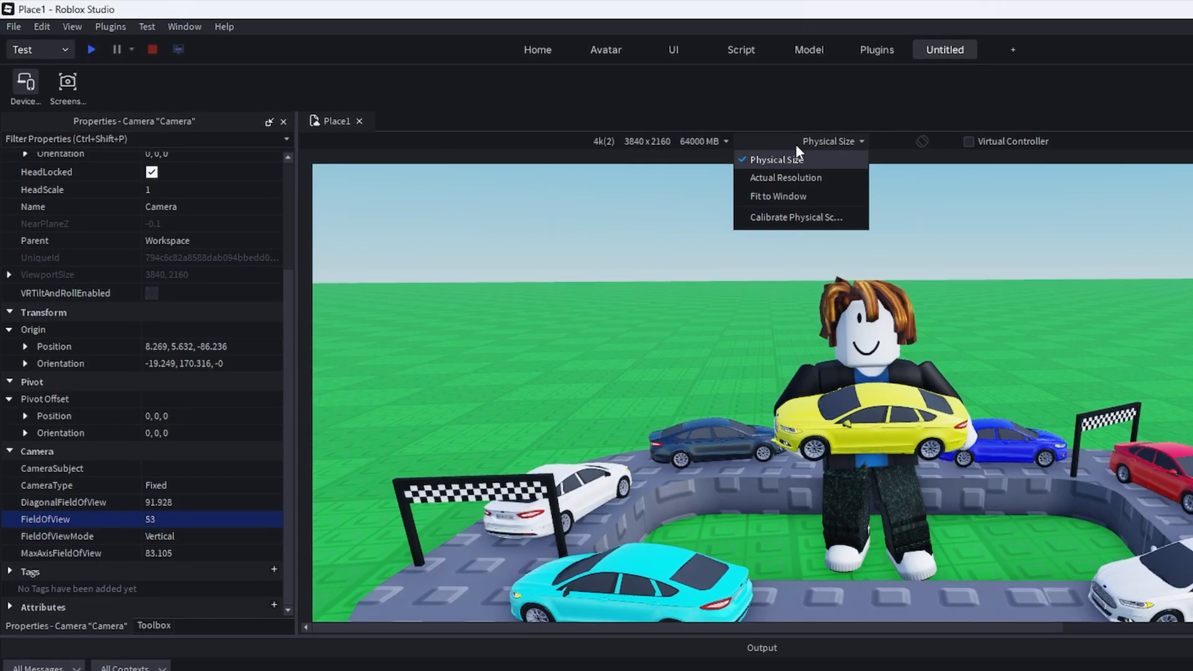
Switch the emulator display from Physical Size to Fit to Window.
left_click(777, 196)
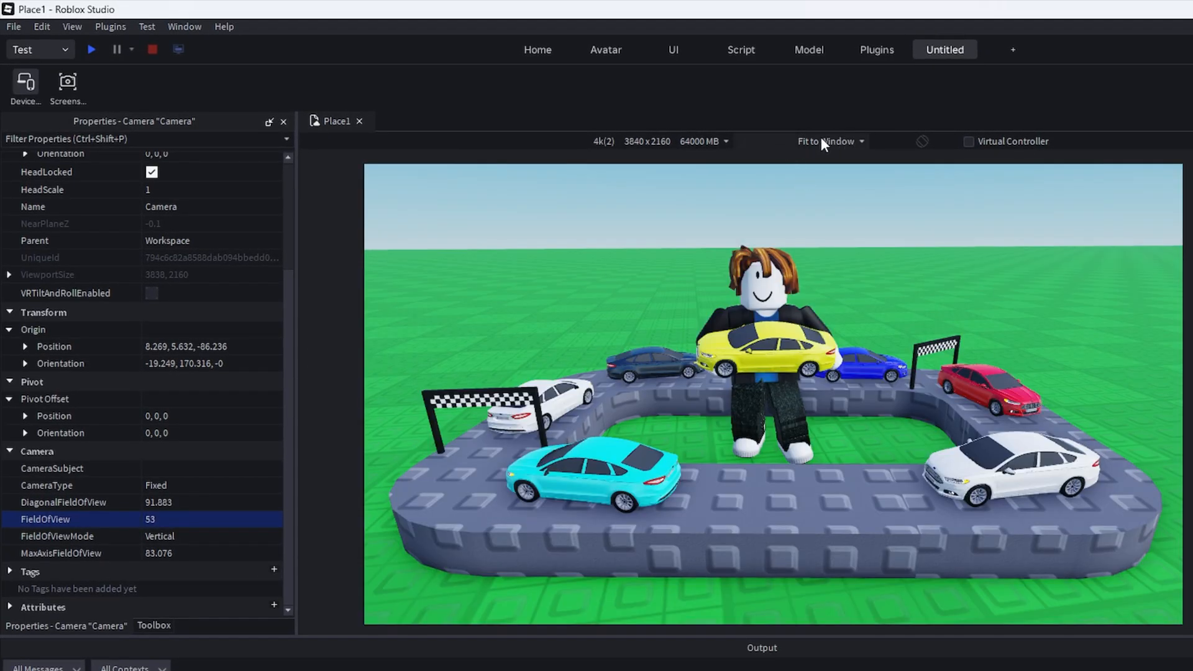
mouse_move(810, 166)
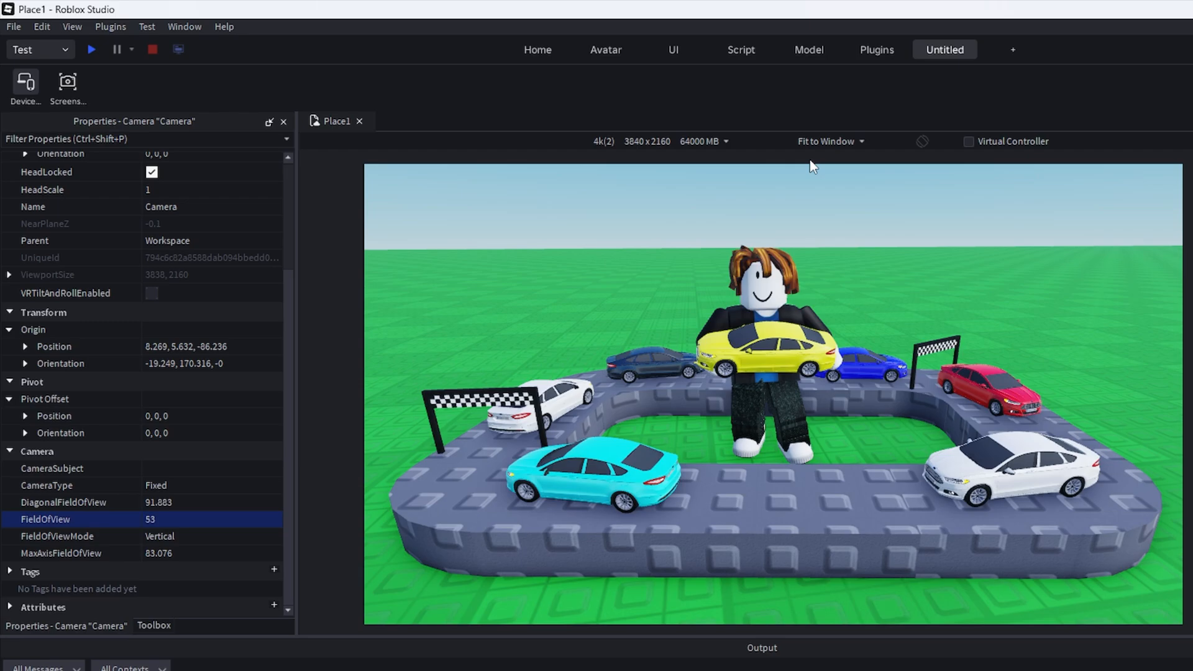
mouse_move(790, 128)
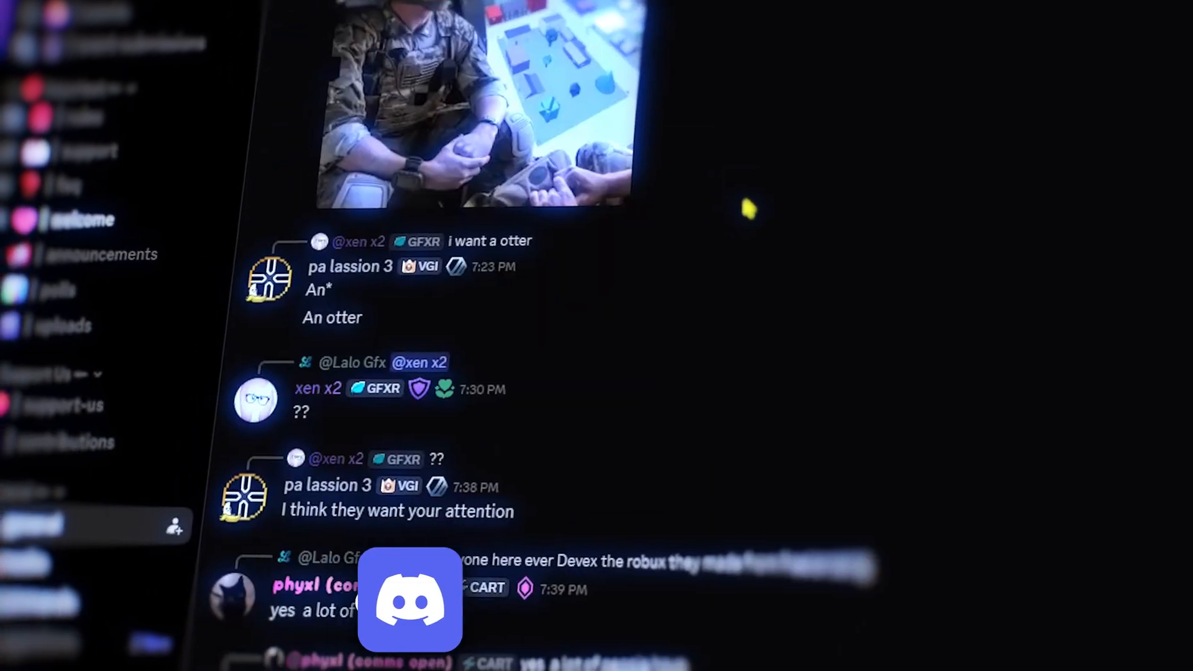
scroll("down", 3)
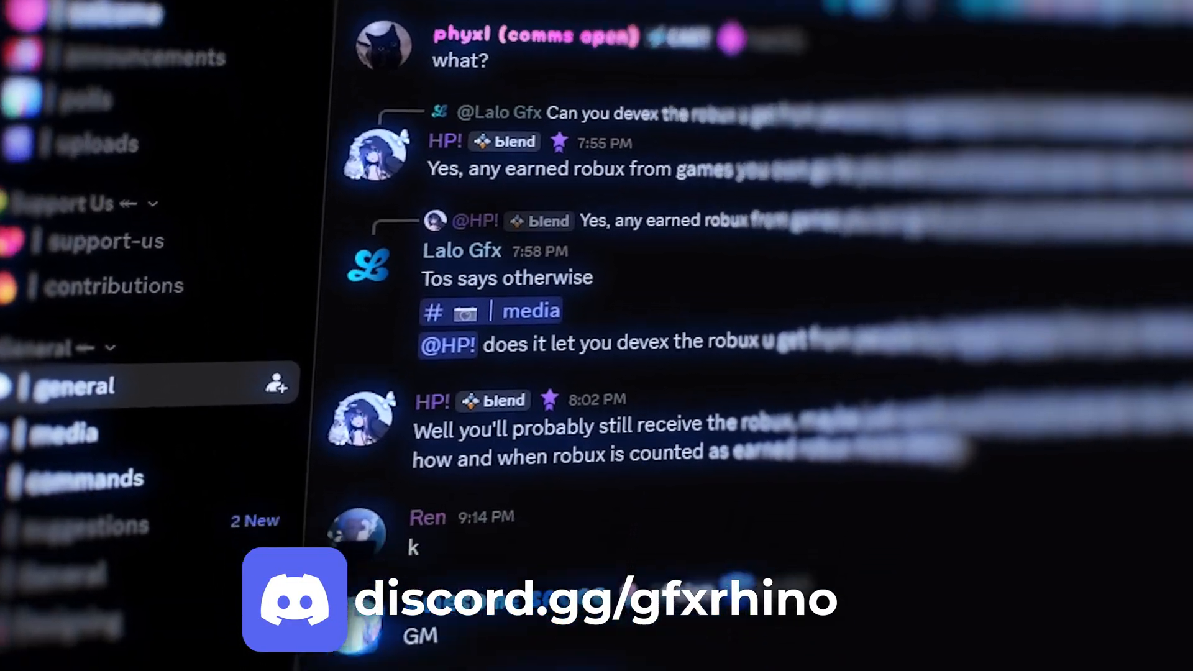
type("hello")
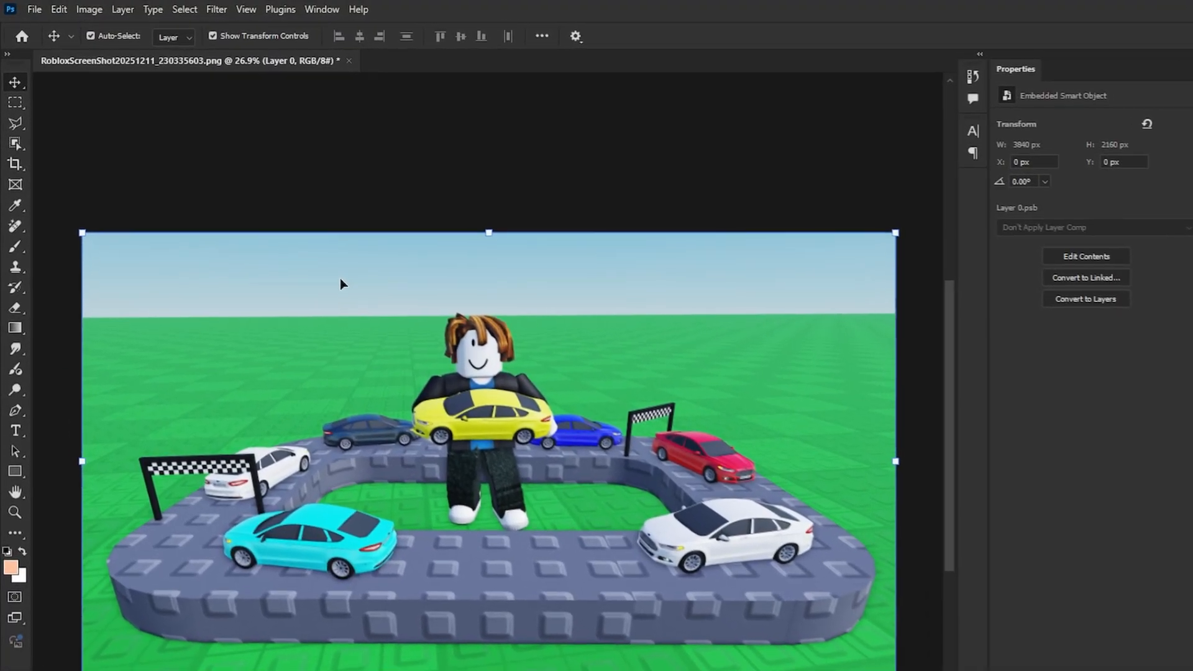
Pick the Polygonal Lasso Tool for tracing the avatar and its yellow car.
left_click(15, 102)
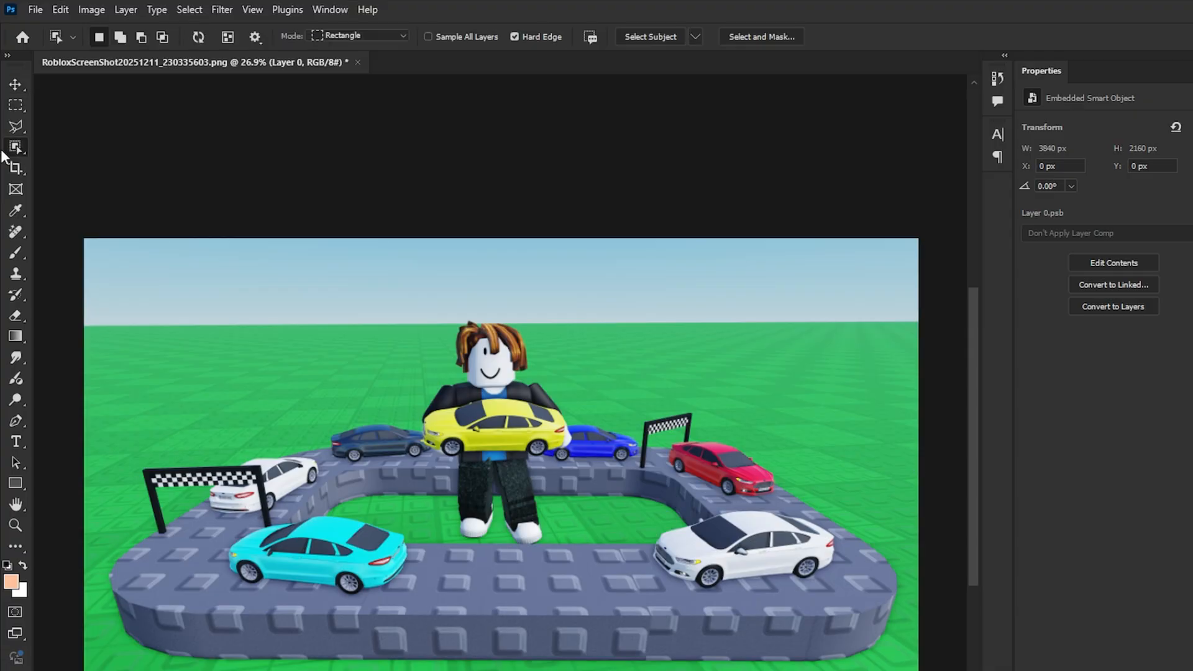
left_click(15, 125)
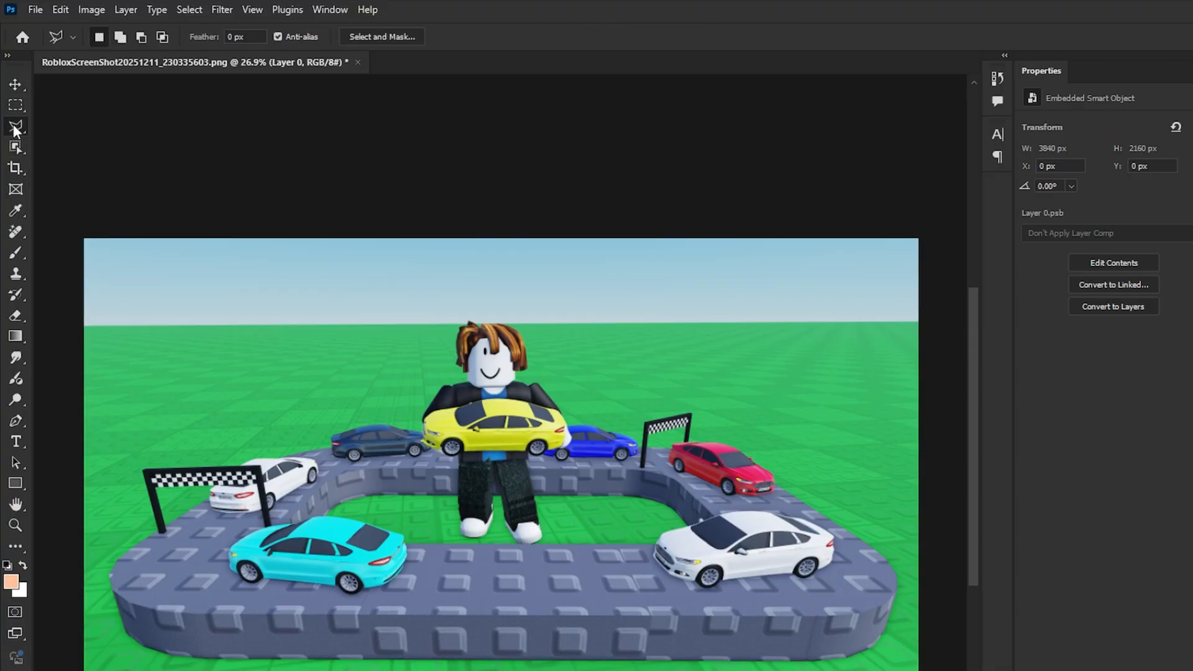
left_click(15, 147)
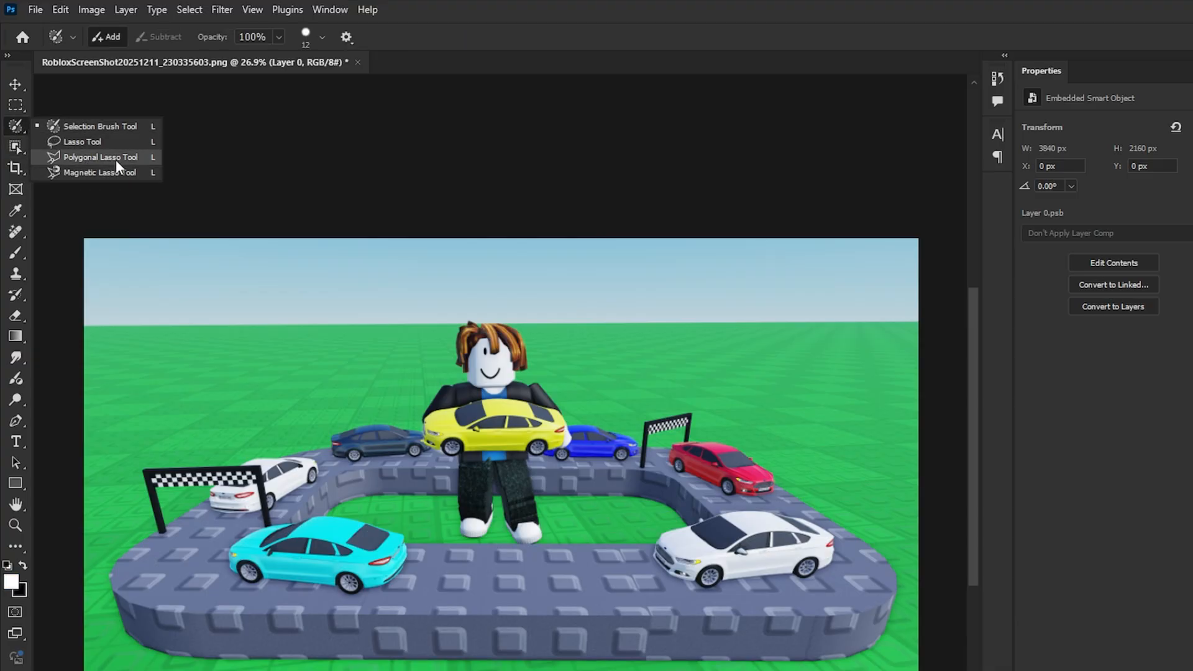
left_click(100, 157)
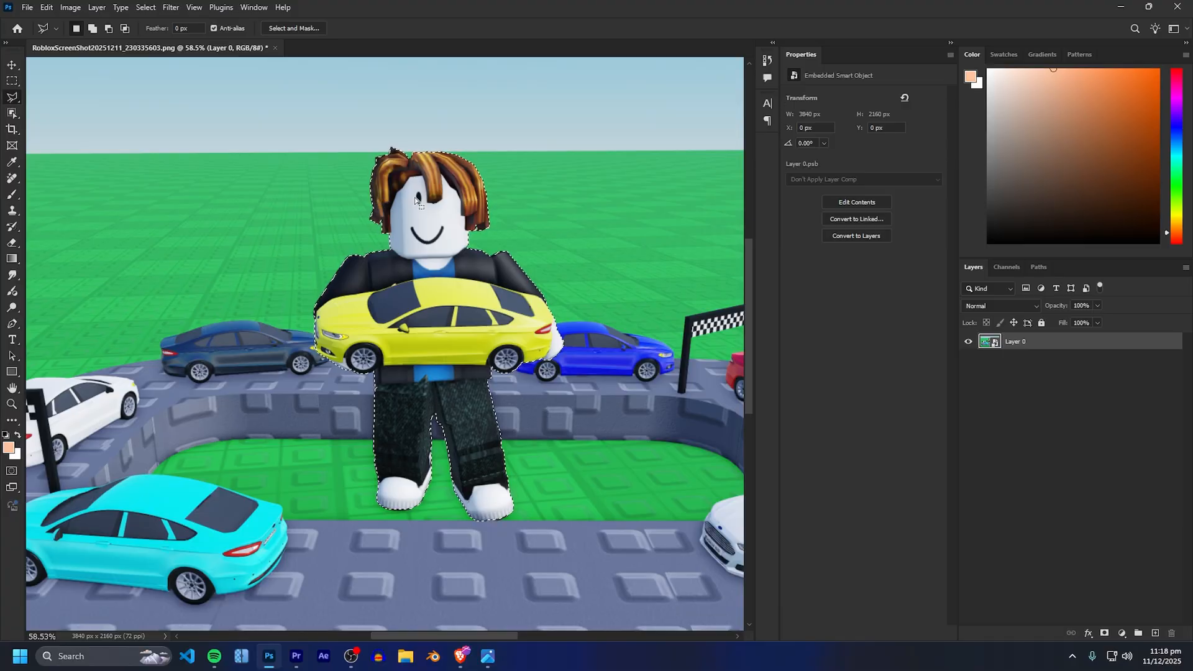
Copy the avatar to a new layer with a faint drop shadow at 110° angle.
key("ctrl+j")
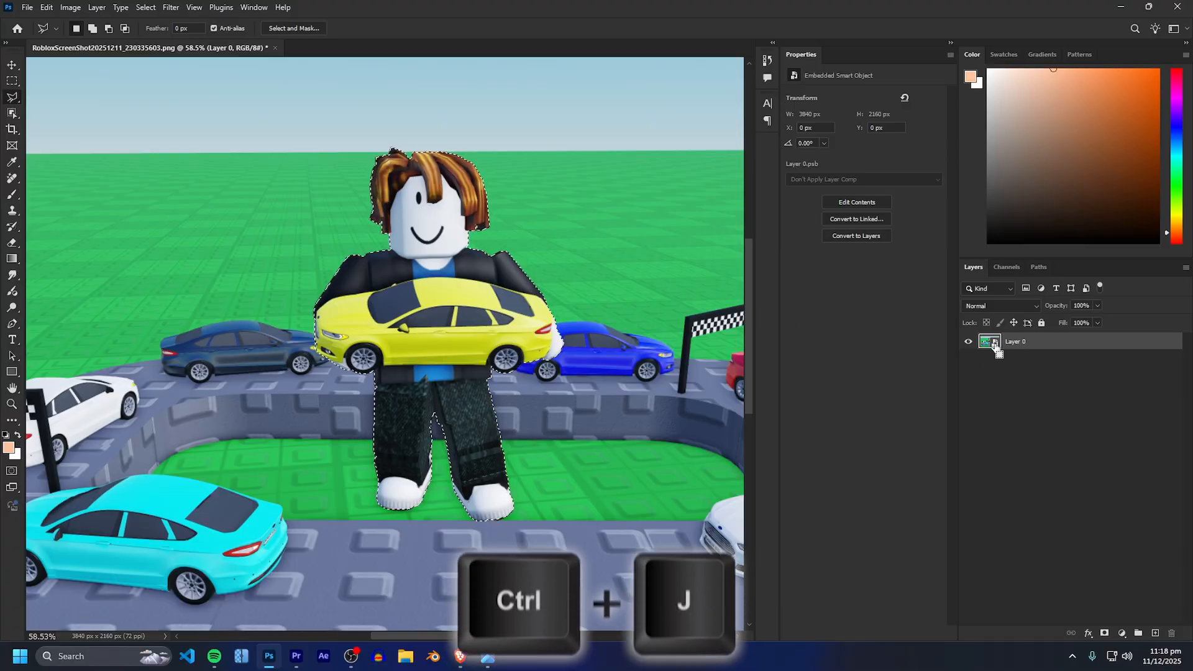
key("ctrl+j")
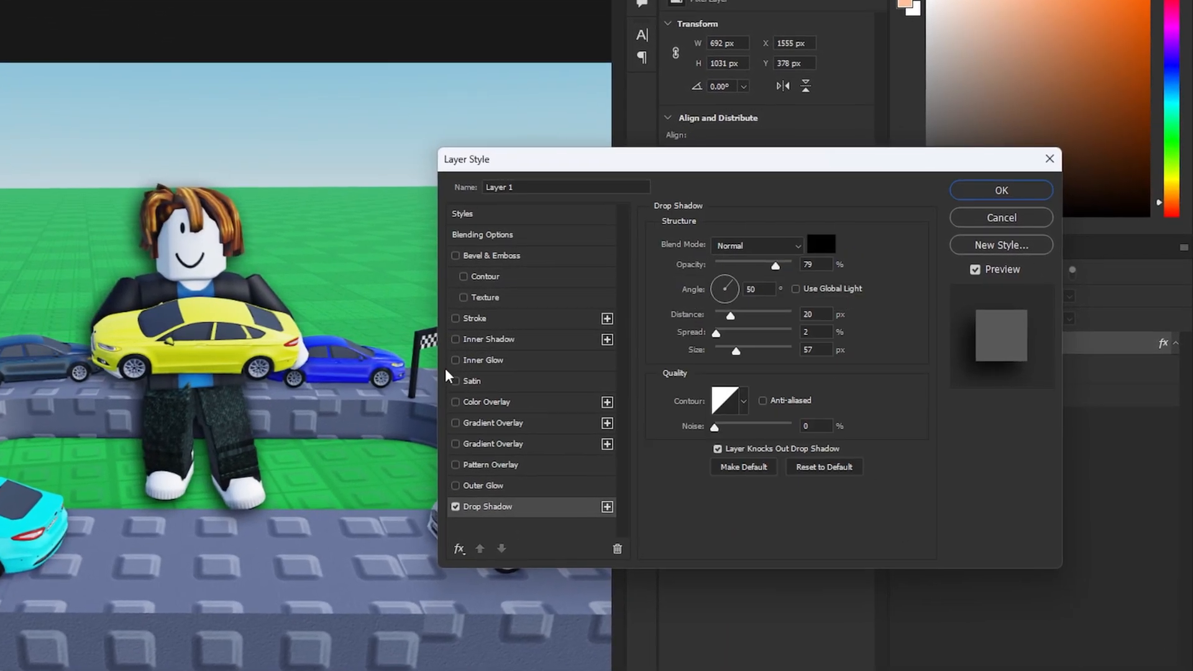
left_click_drag(734, 349, 715, 349)
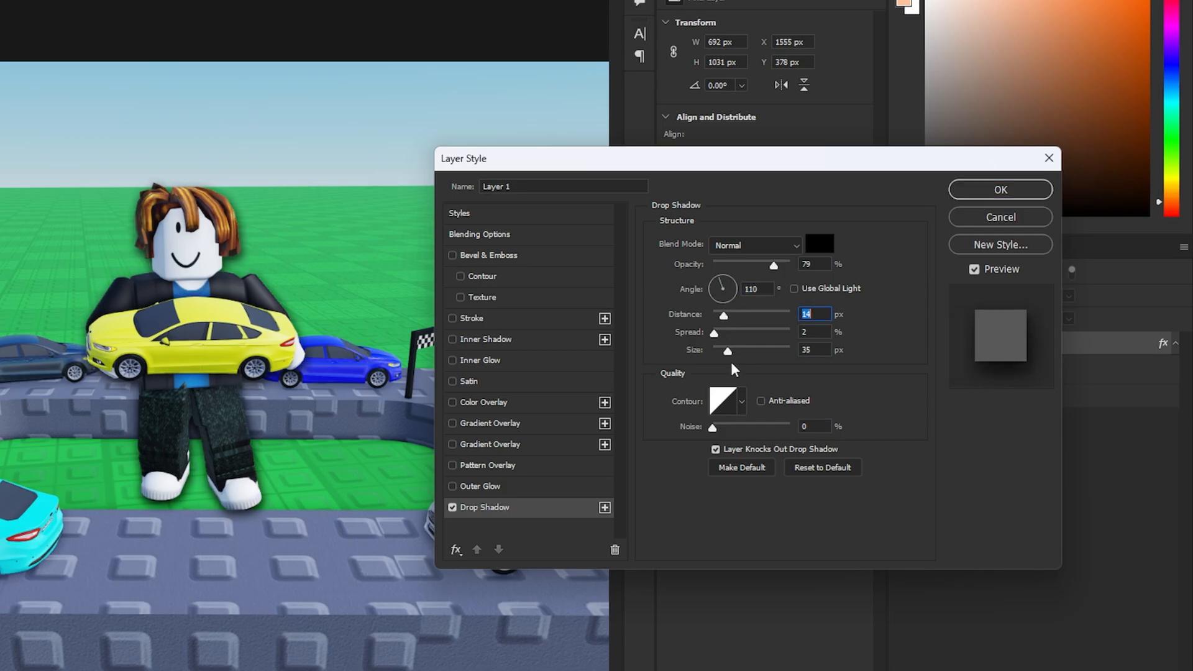
left_click_drag(772, 264, 745, 264)
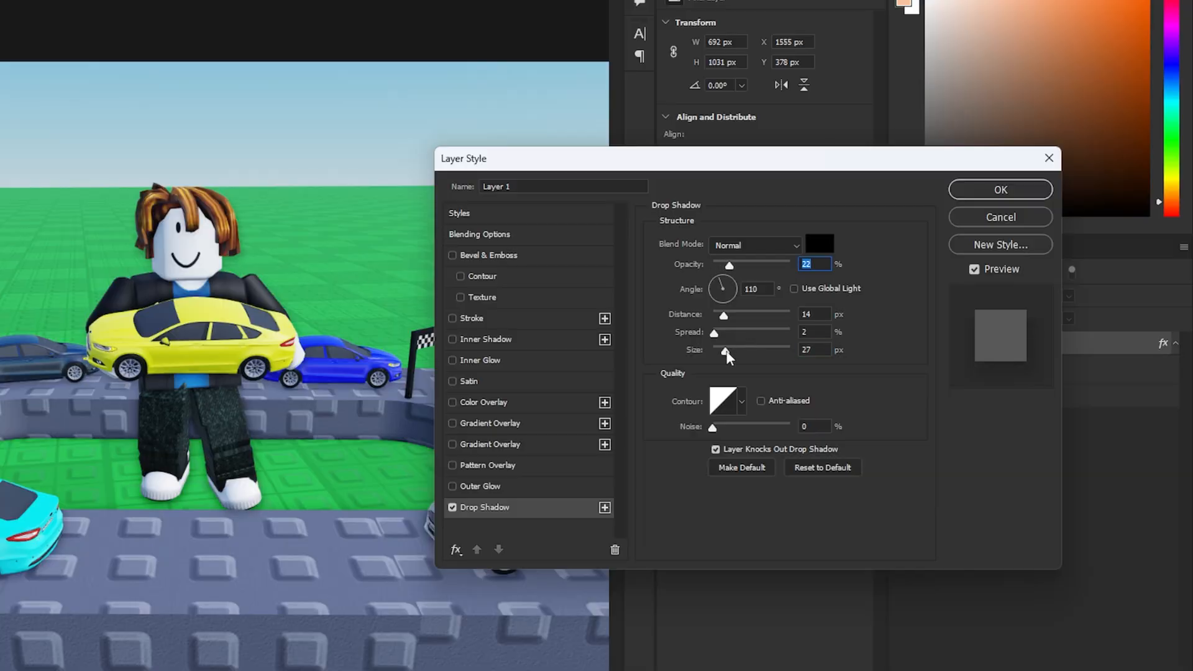
left_click(1000, 190)
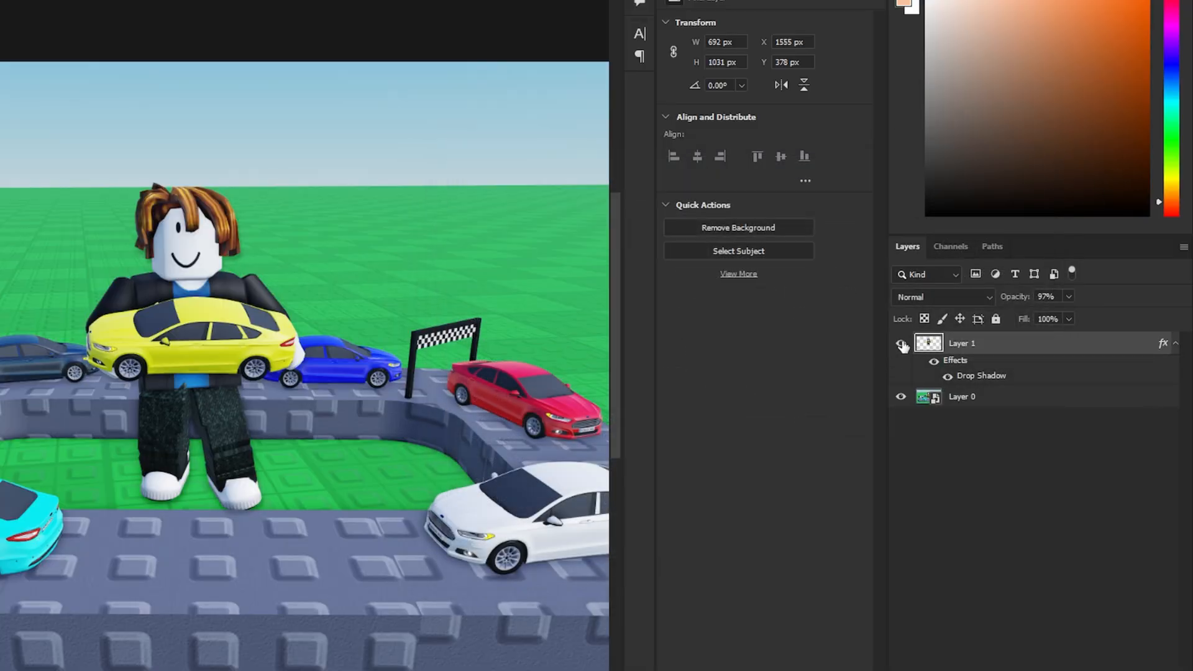
Compare with and without the avatar copy, then re-confirm the adjusted drop shadow.
left_click(901, 342)
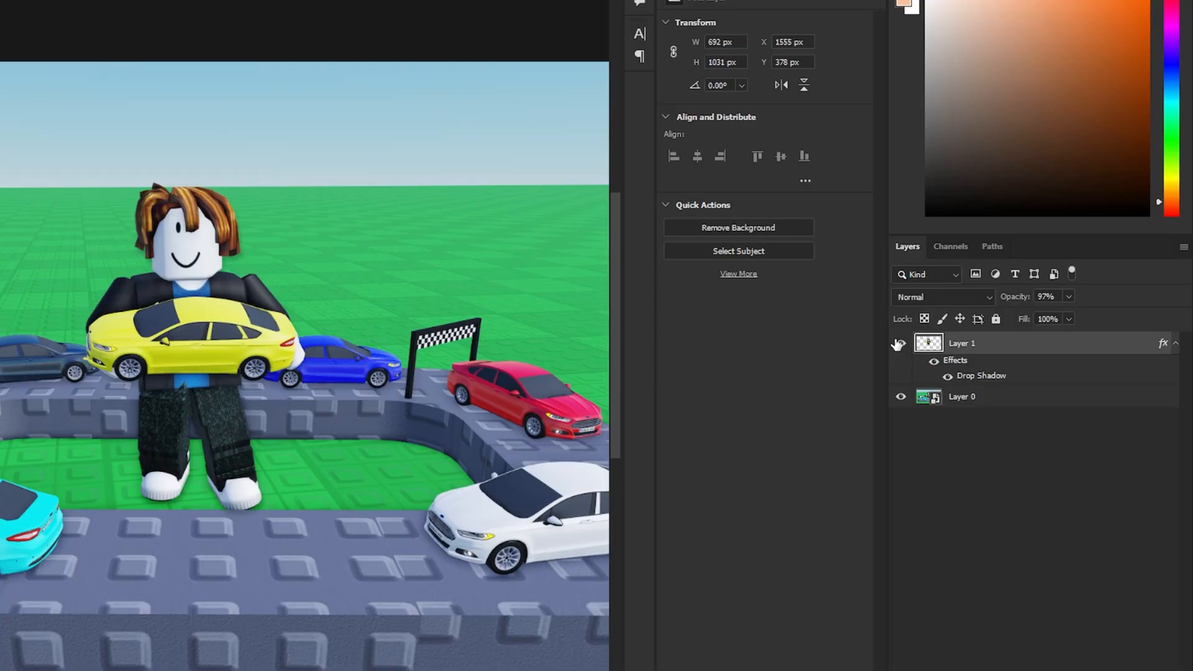
double_click(981, 375)
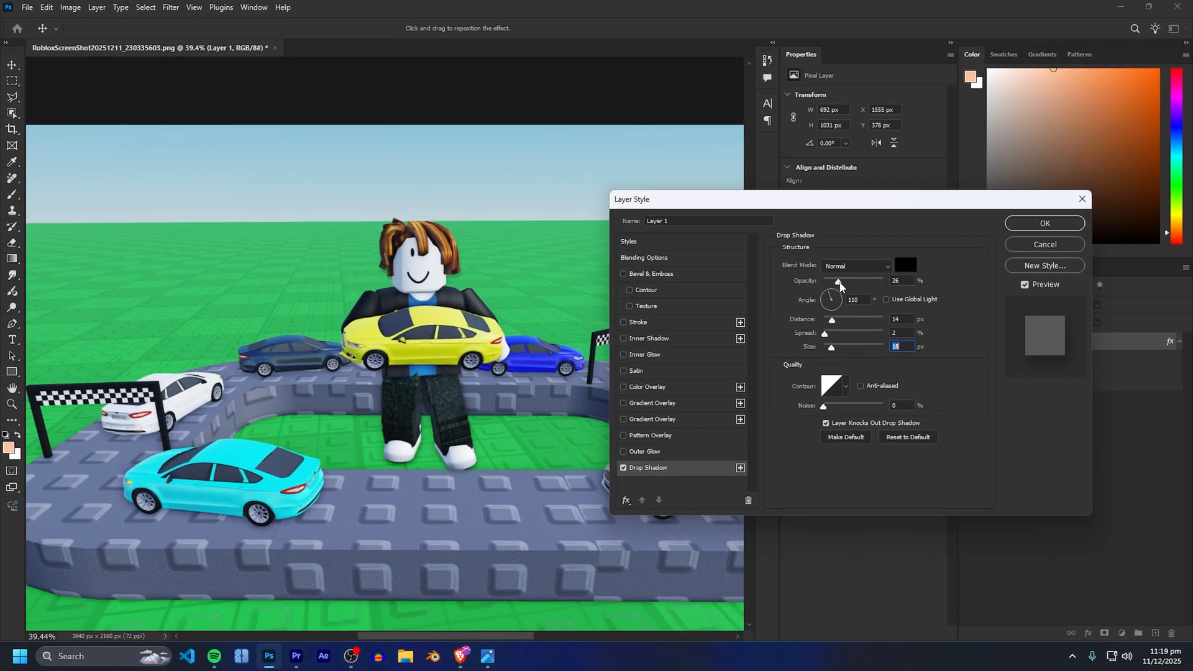
left_click(1043, 223)
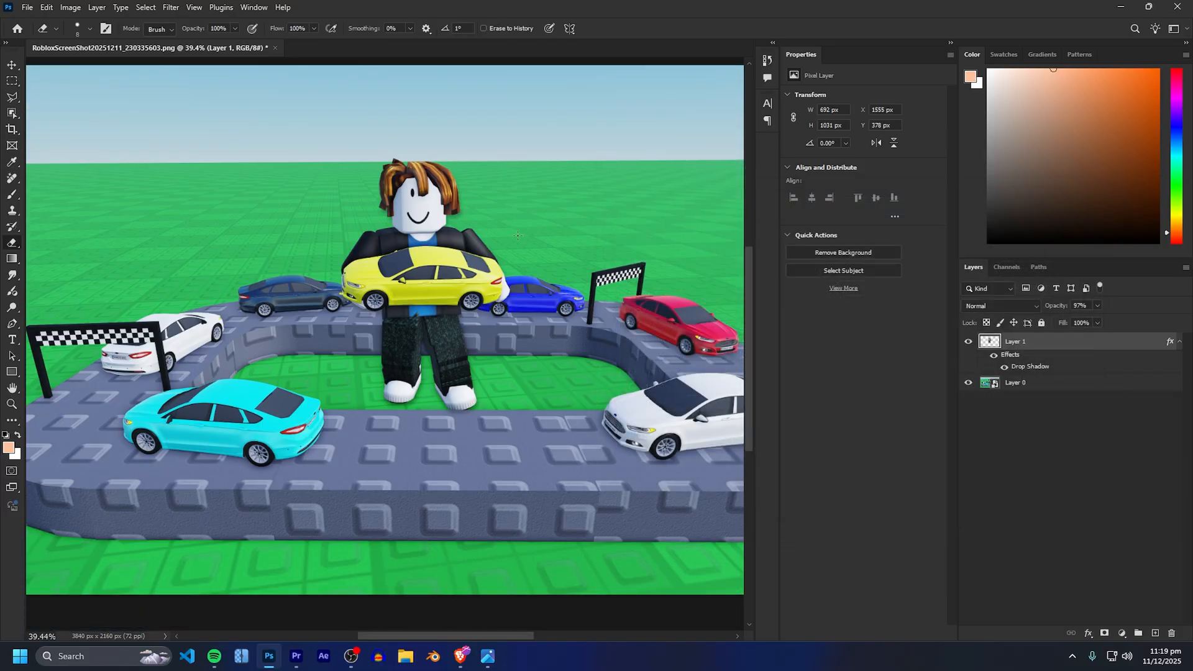
left_click(1016, 382)
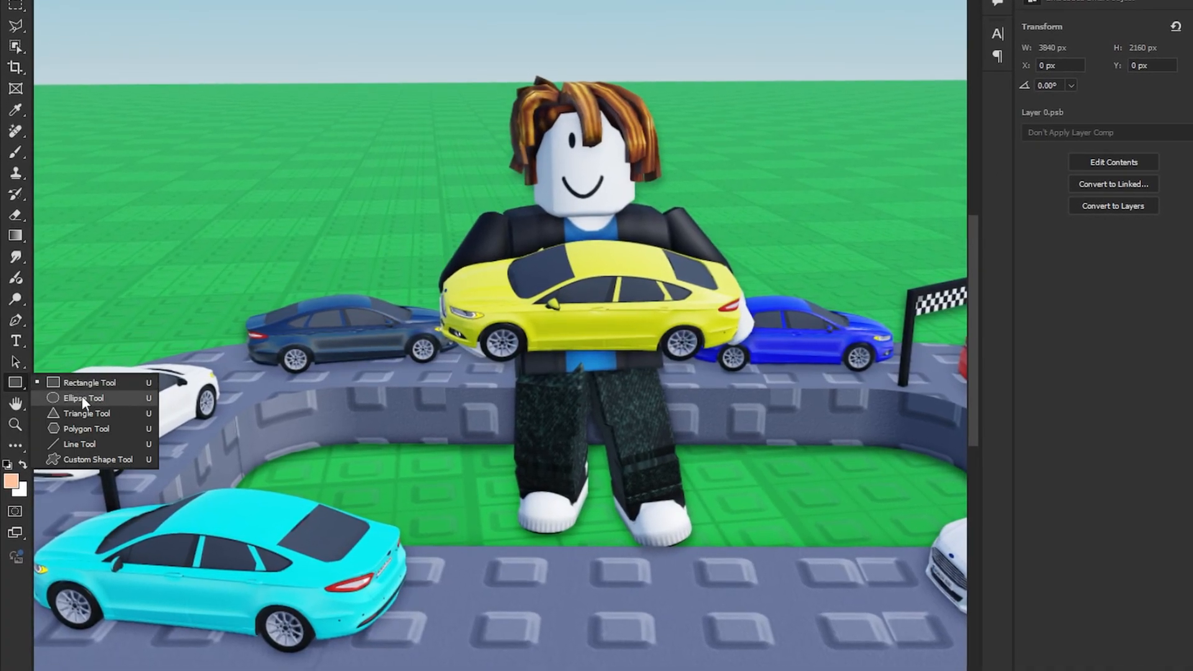
Draw a dark ellipse beneath the avatar's feet, converting the shape to a path.
left_click(83, 398)
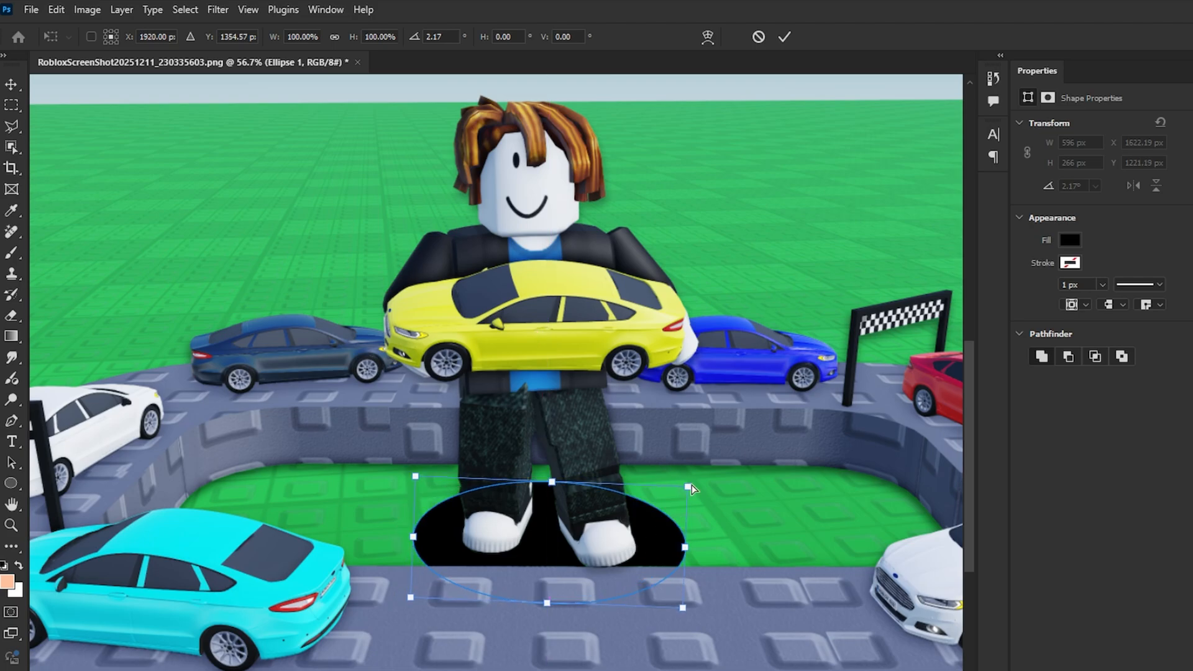
left_click_drag(682, 489, 686, 614)
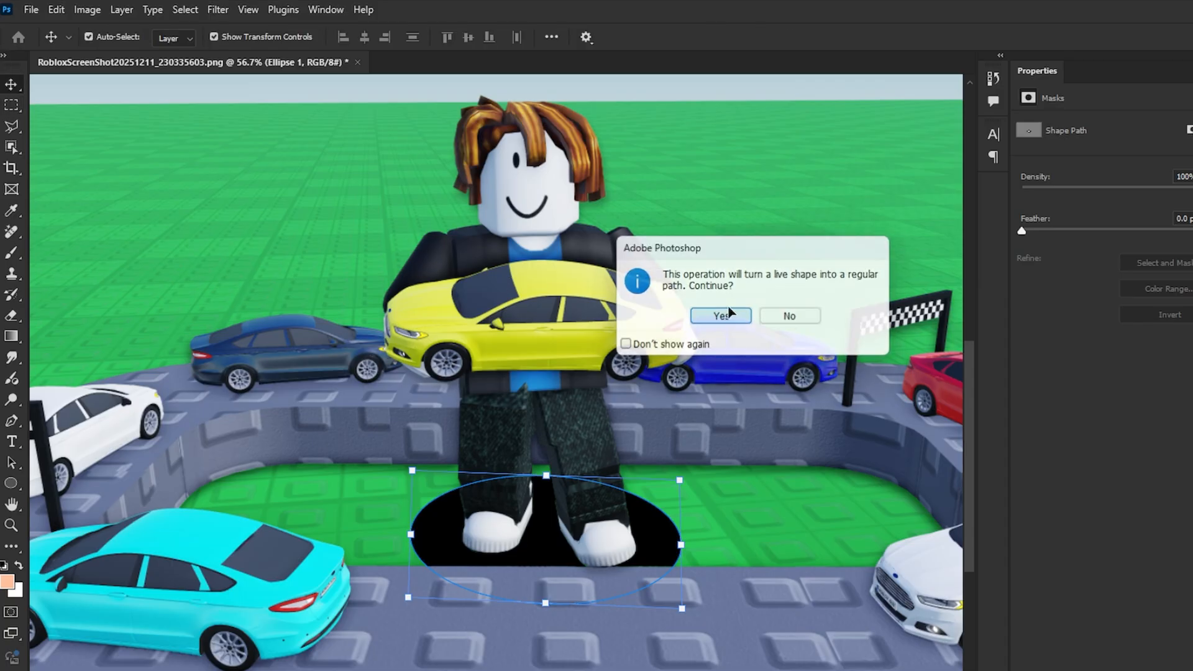
left_click(718, 316)
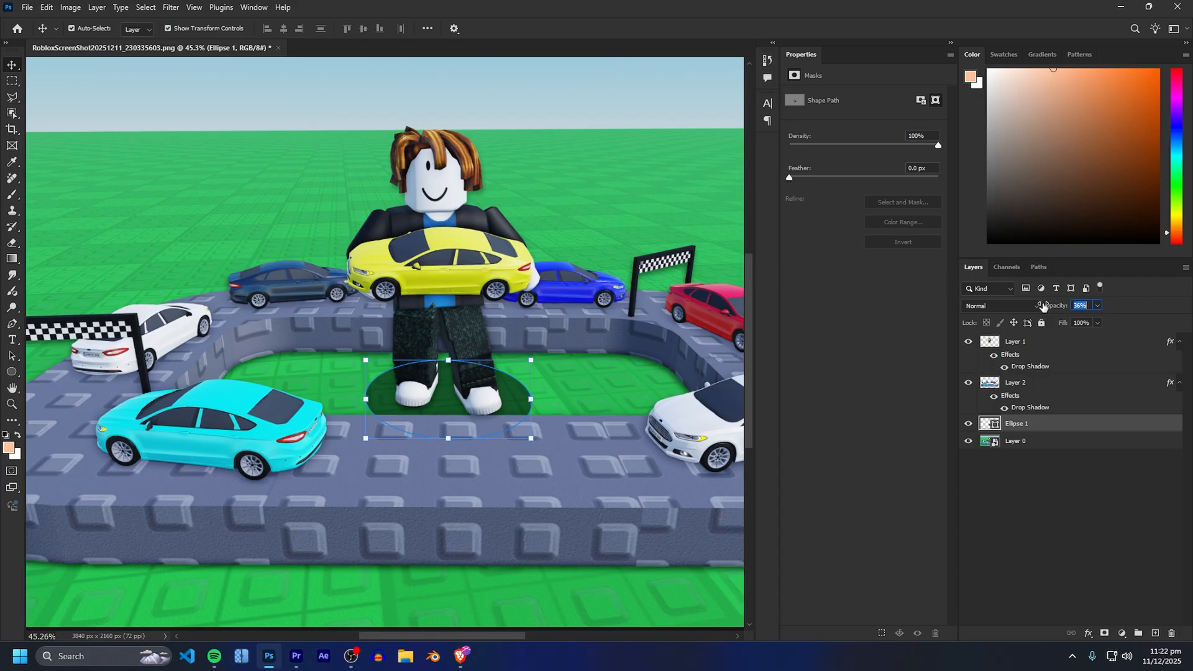
Soften the ellipse shadow layer with a small-radius Gaussian Blur.
left_click(1015, 440)
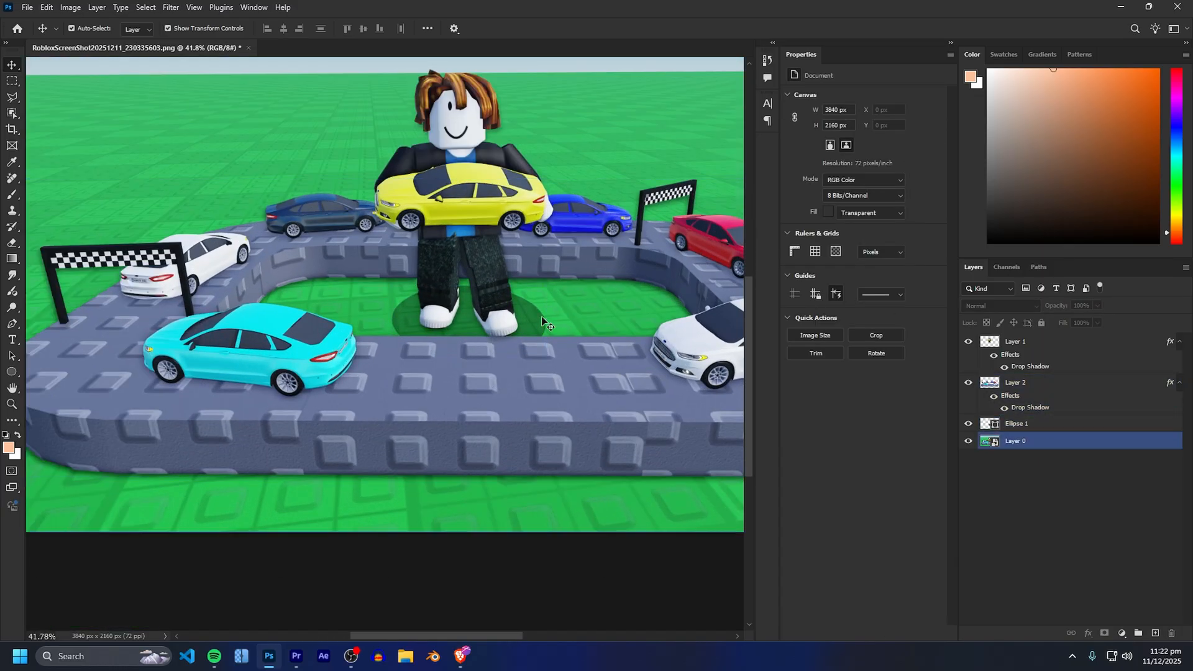
left_click(1017, 423)
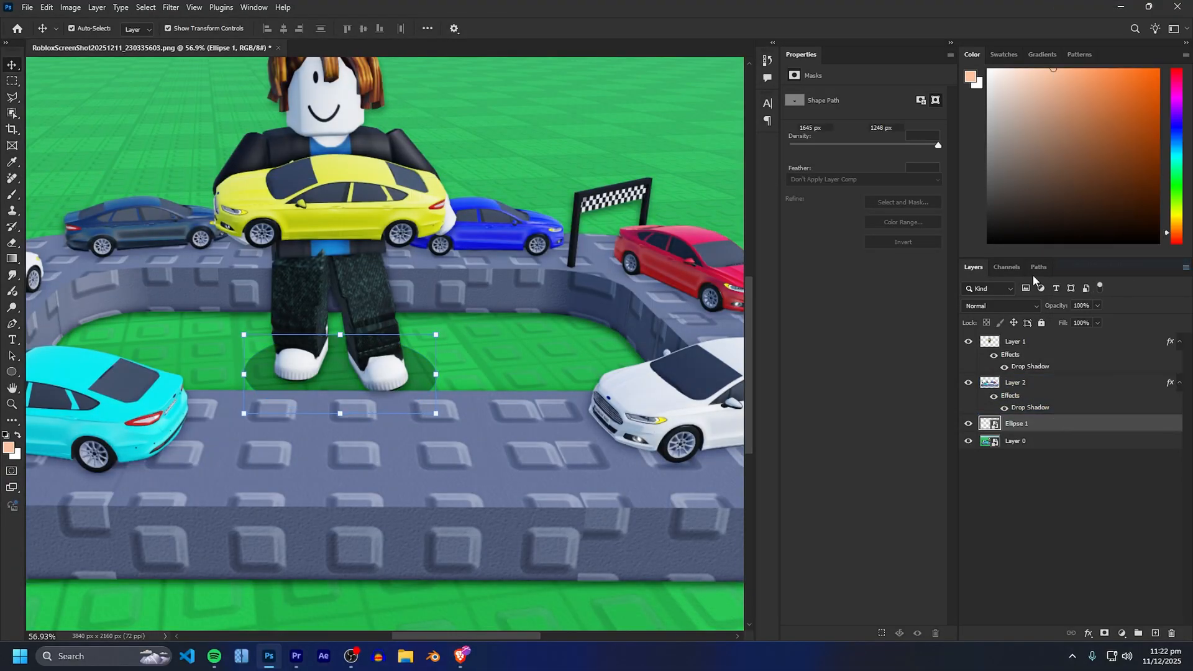
left_click(170, 7)
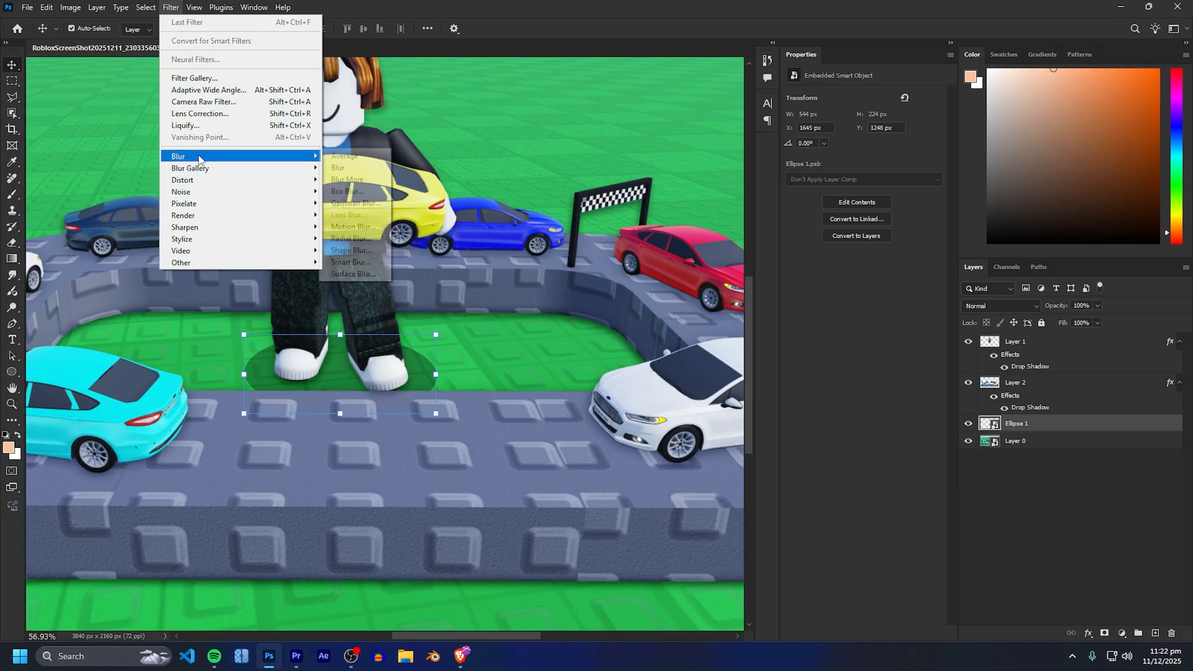
left_click(353, 203)
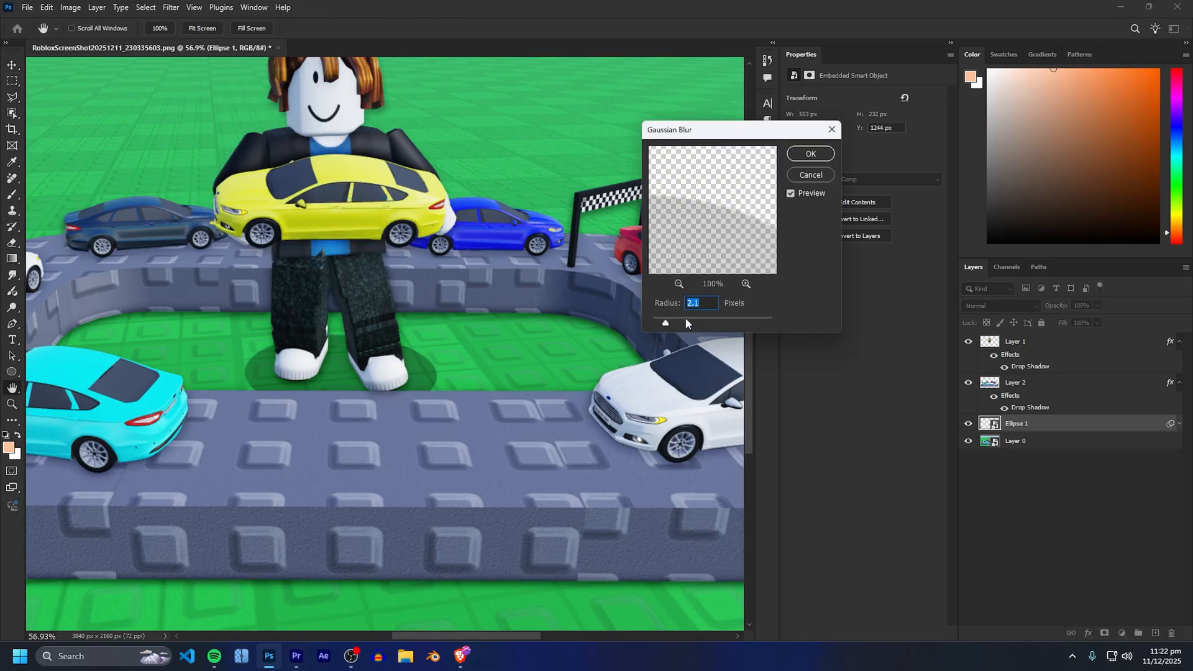
left_click_drag(665, 323, 711, 322)
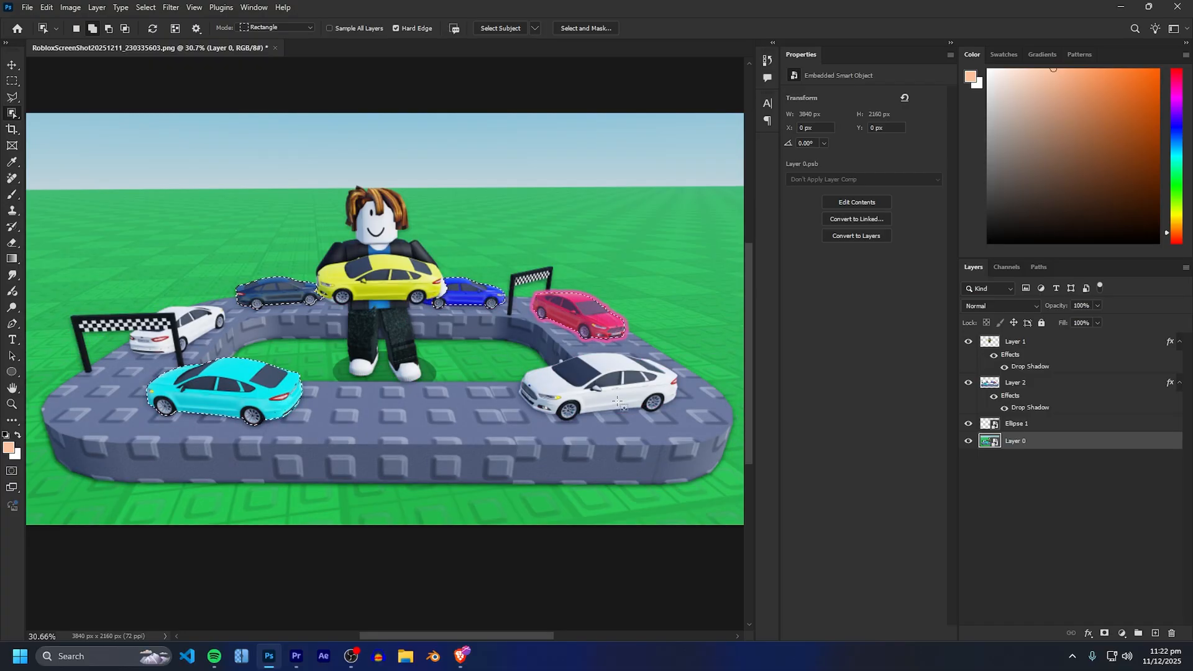
Add a white Inner Shadow to the avatar layer: Normal blend, 100% opacity, ~50° angle, distance 7.
double_click(1030, 366)
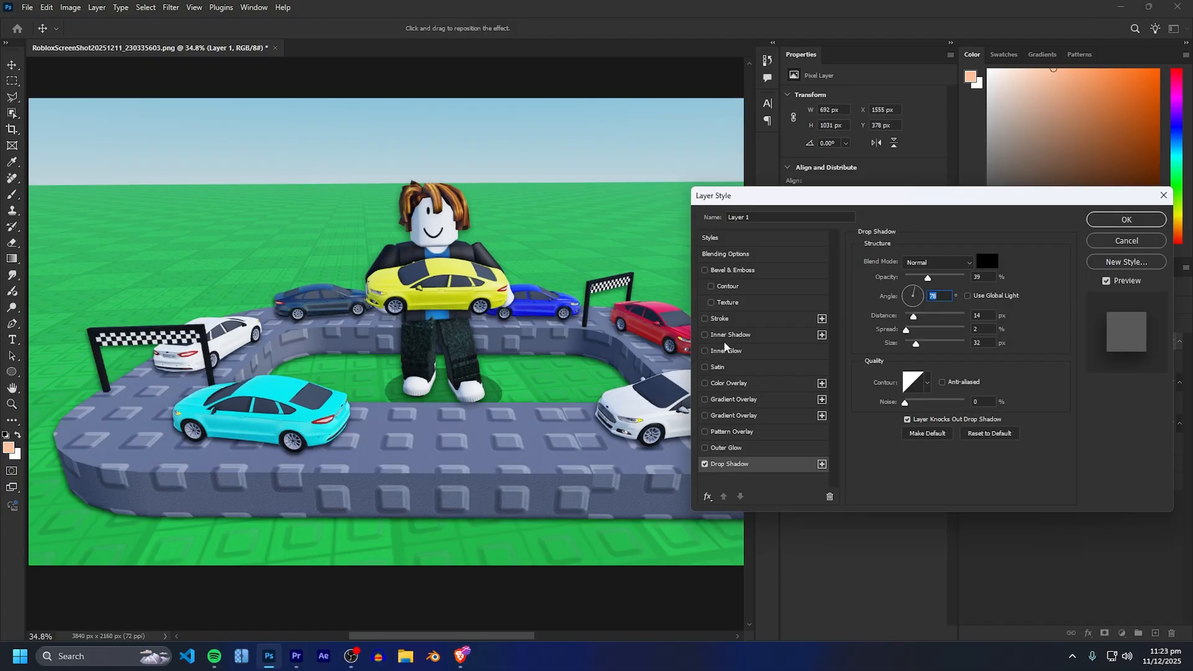
left_click(705, 335)
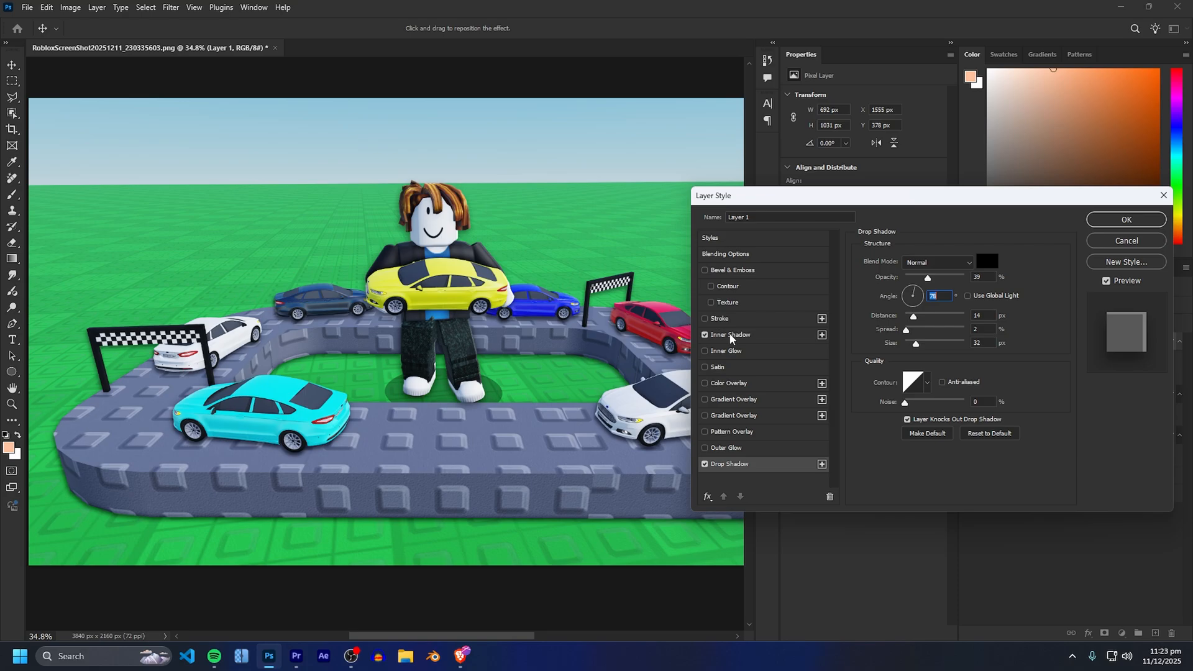
left_click(729, 335)
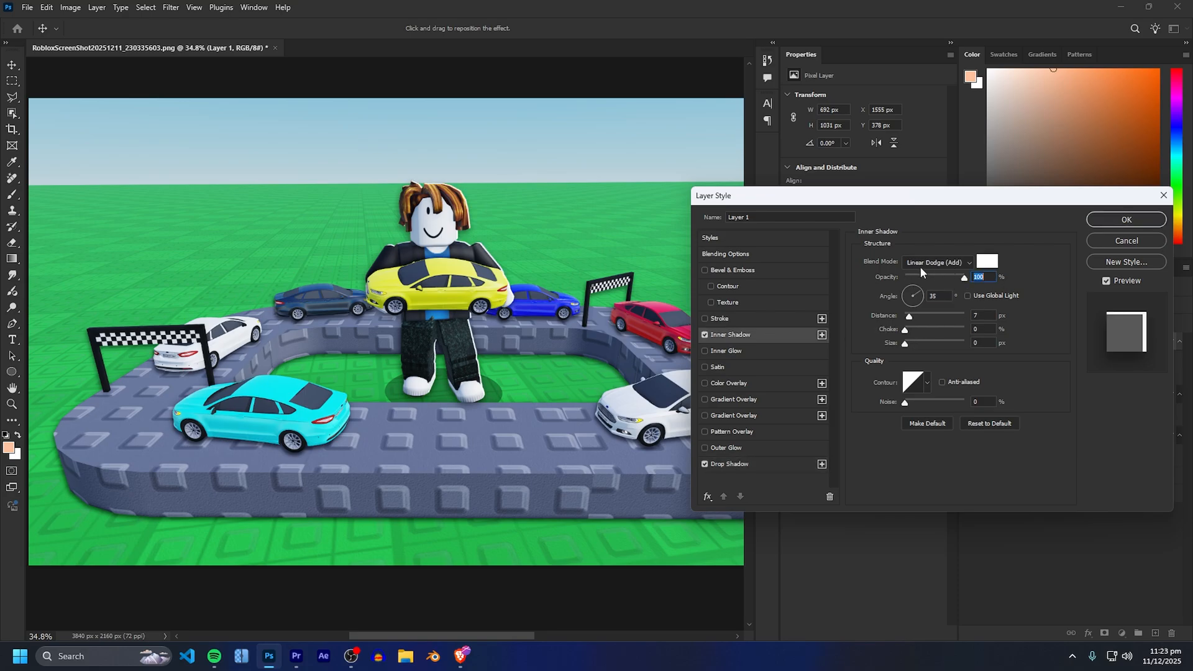
left_click(937, 262)
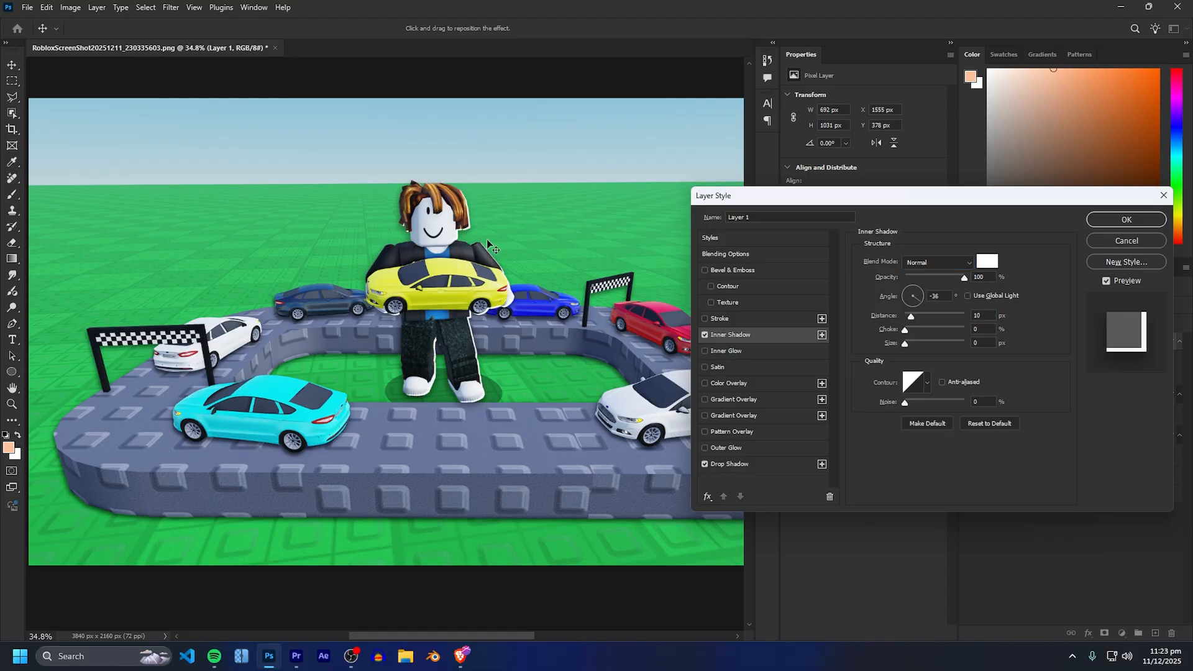
left_click_drag(913, 295, 917, 291)
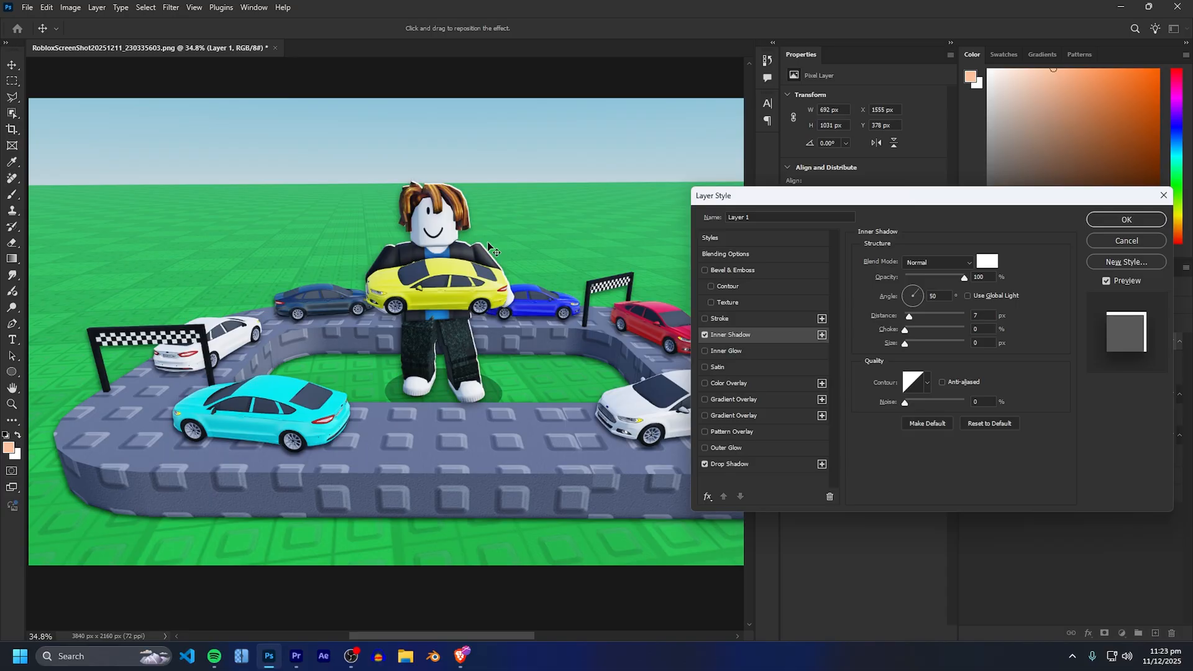
left_click(1125, 219)
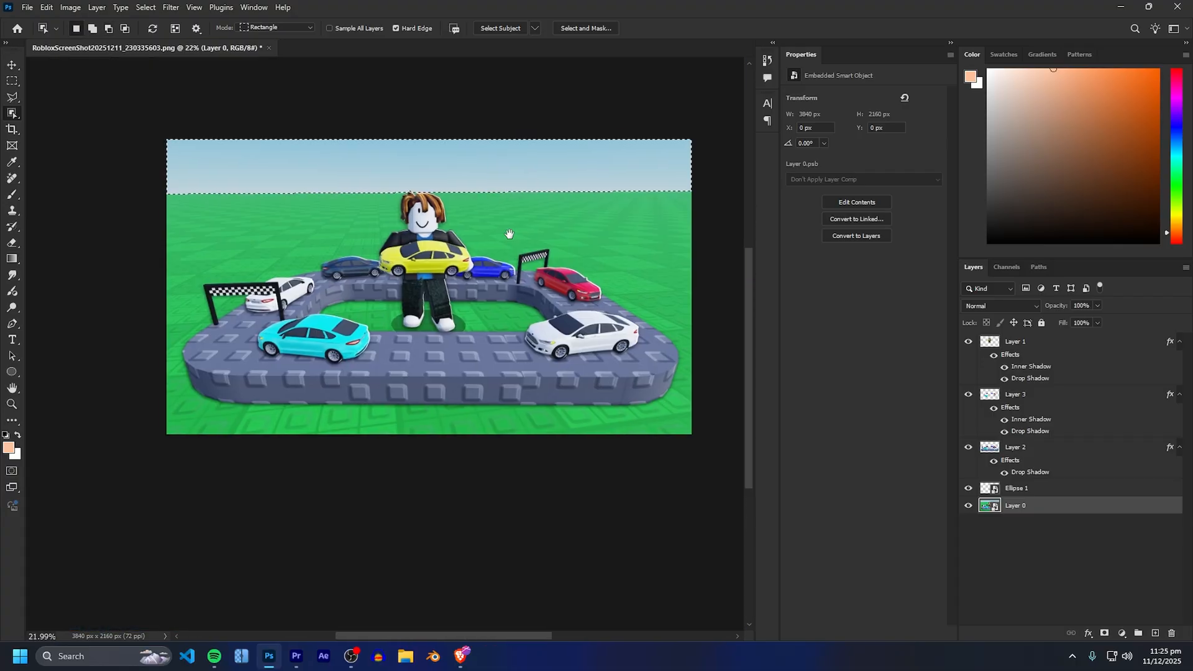
Switch to the web browser to search for 'cartoony sky'.
left_click(1104, 633)
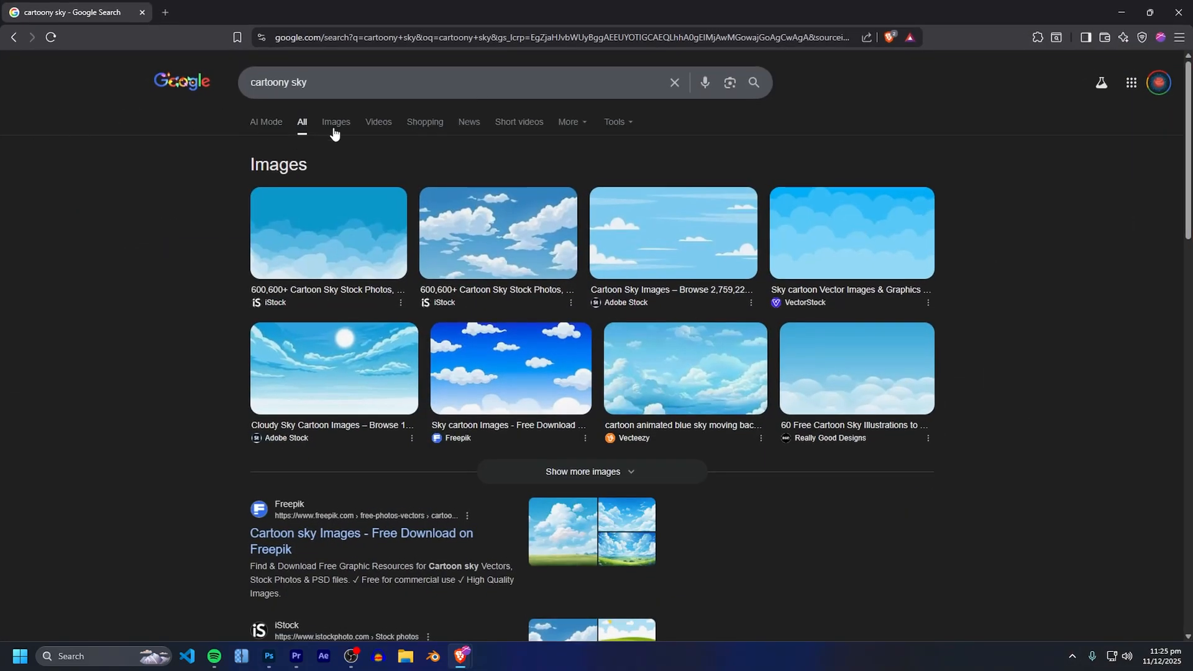
Filter the results to Images and choose a cartoon cloudy sky picture.
left_click(335, 121)
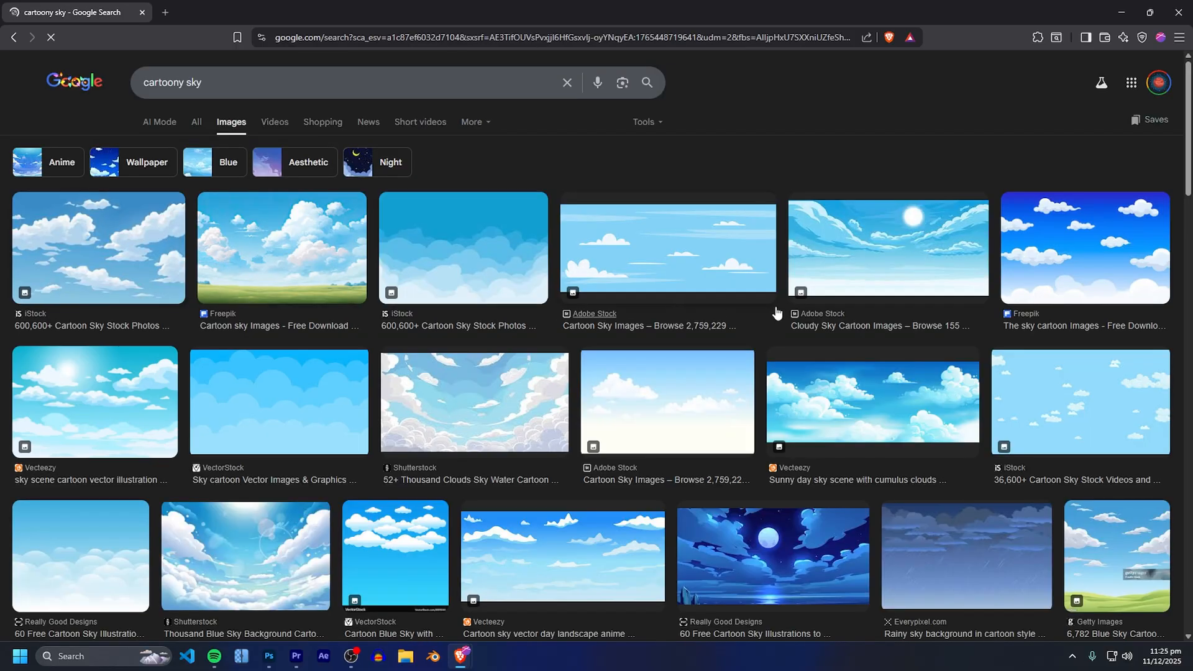
left_click(268, 656)
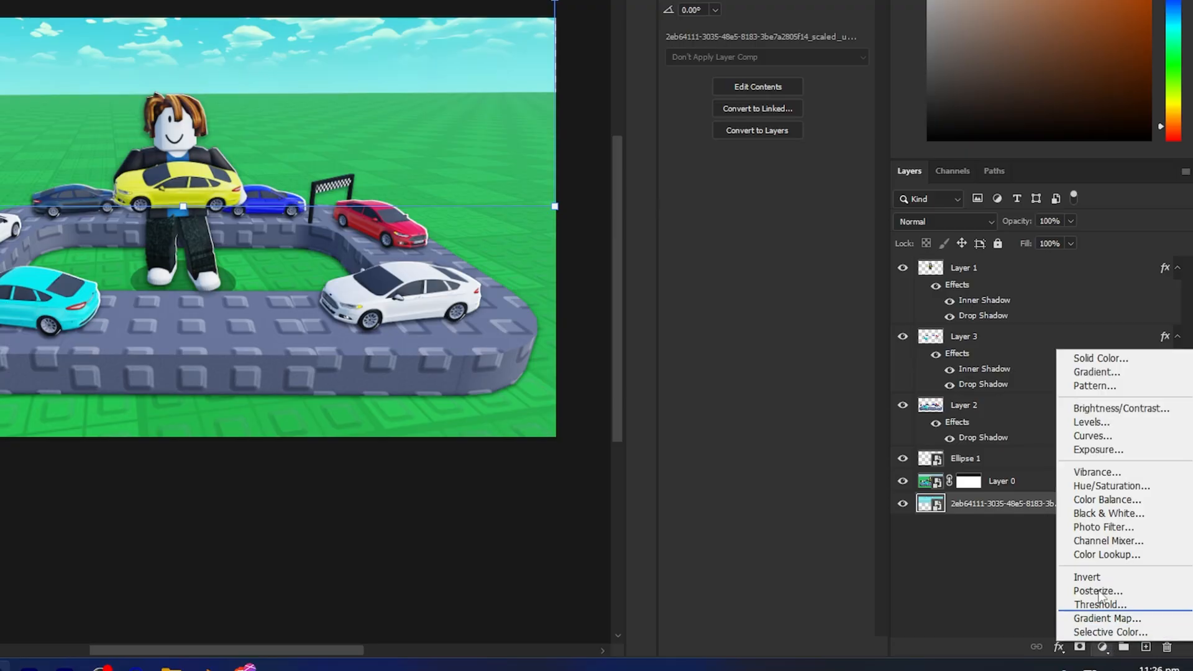
Add a #009cff Solid Color fill layer blended in Overlay mode.
left_click(1099, 358)
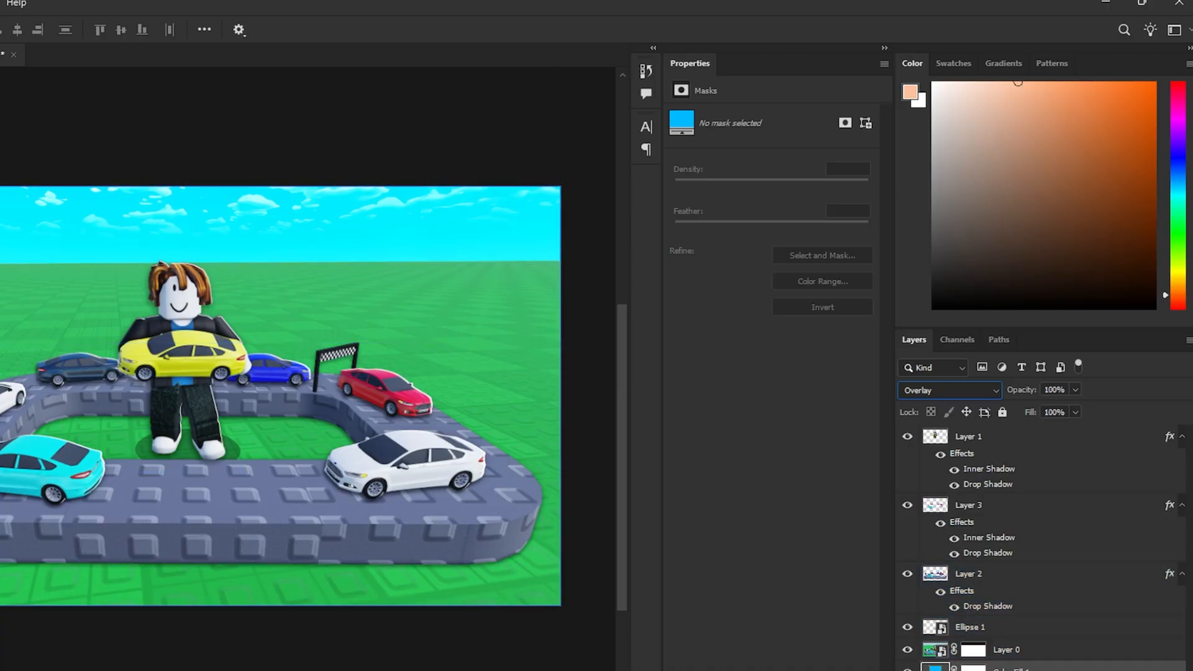
left_click(909, 97)
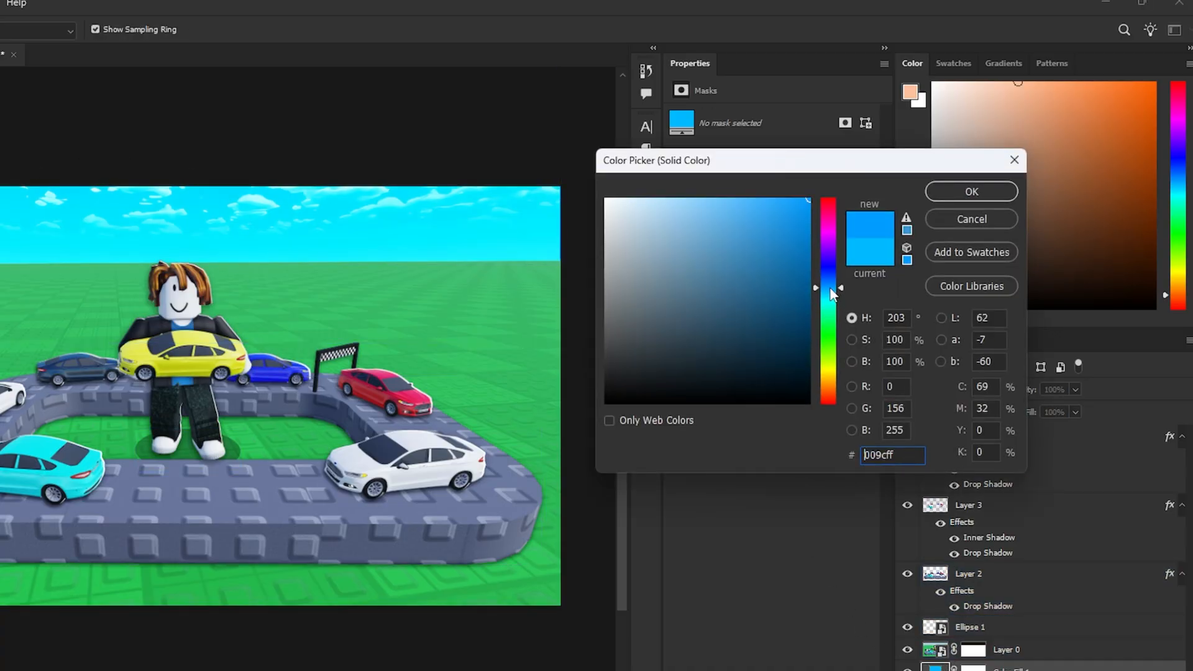
left_click(970, 191)
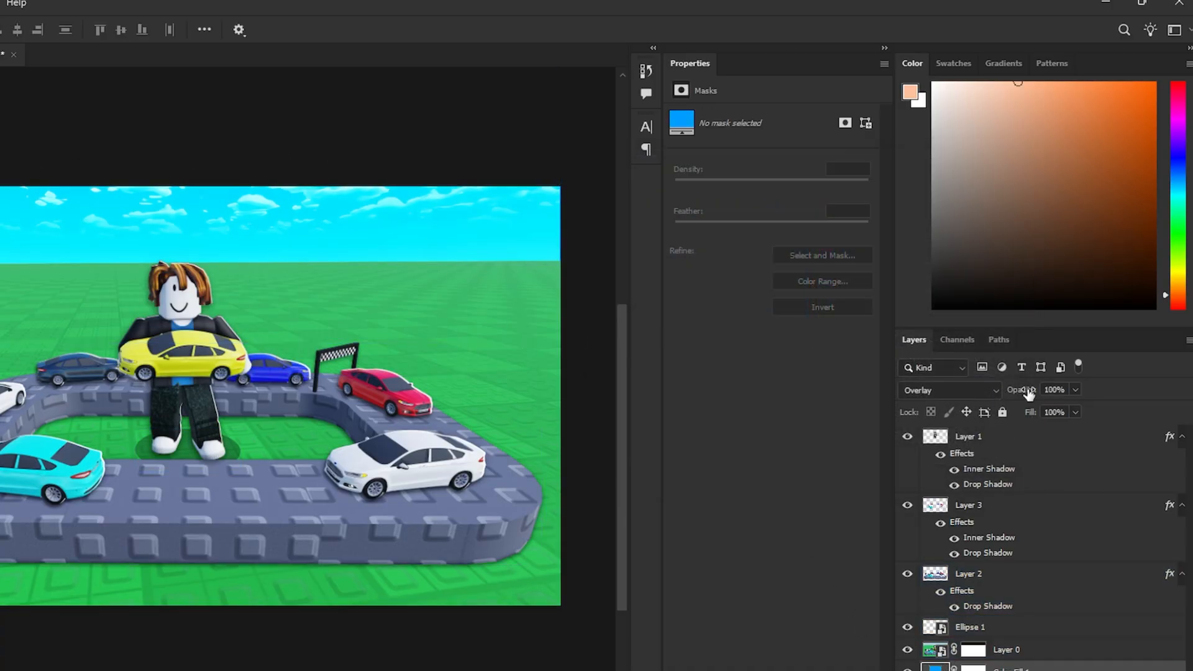
left_click_drag(1054, 389, 1020, 390)
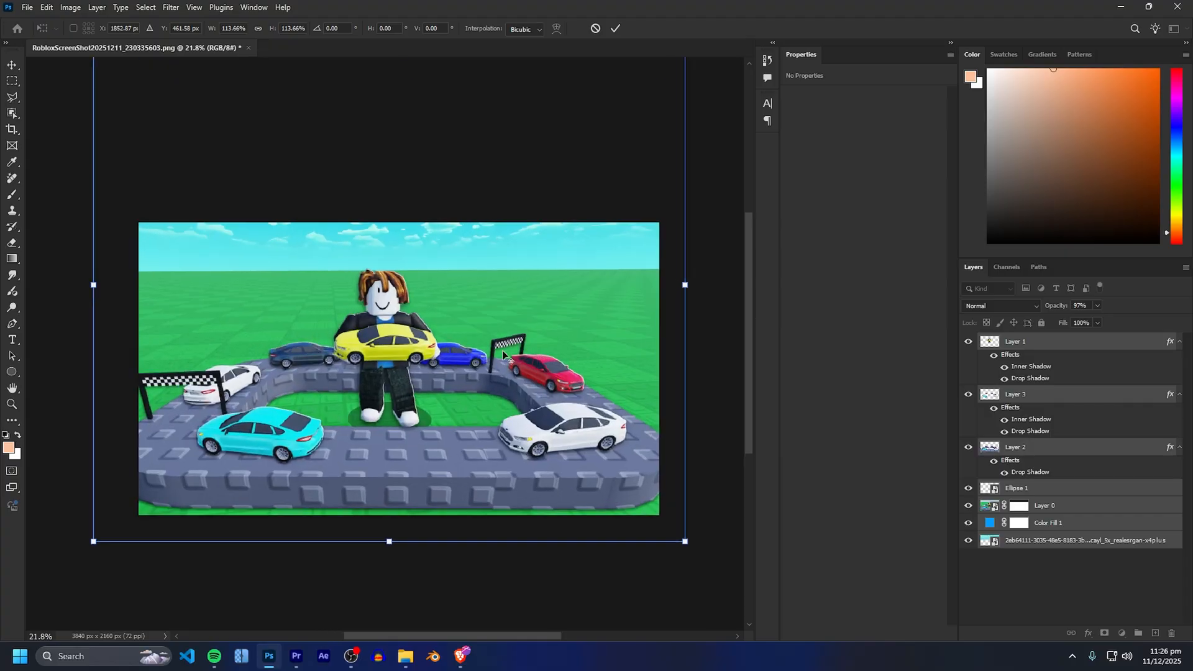
left_click(70, 6)
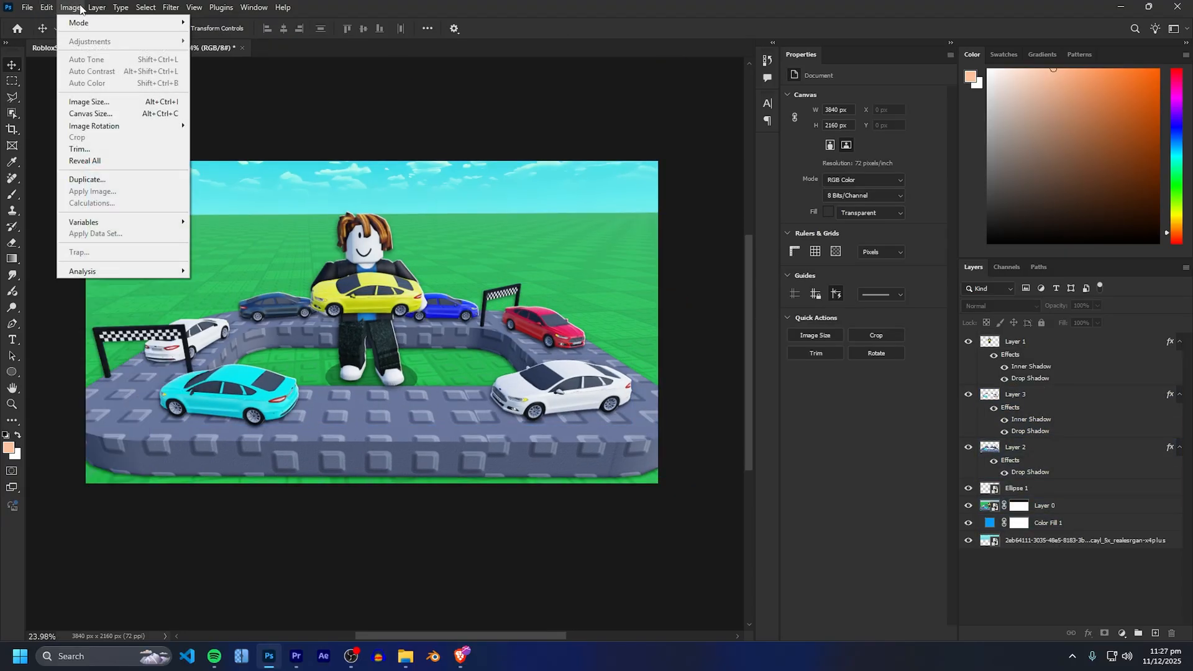
left_click(90, 113)
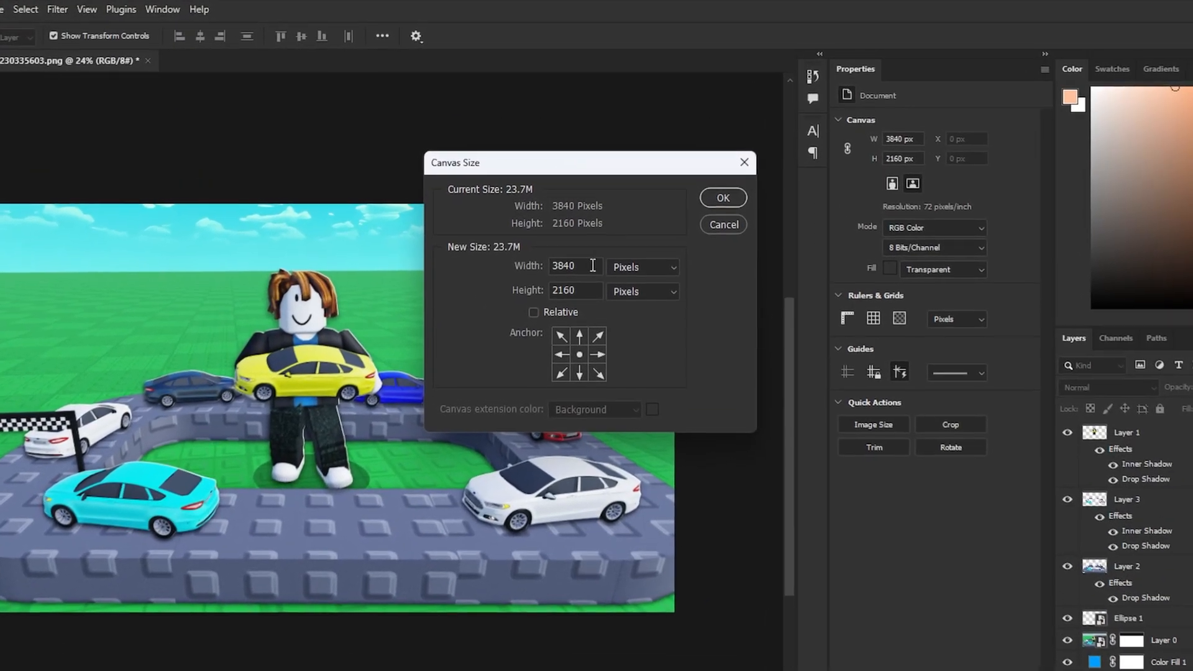
type("1920")
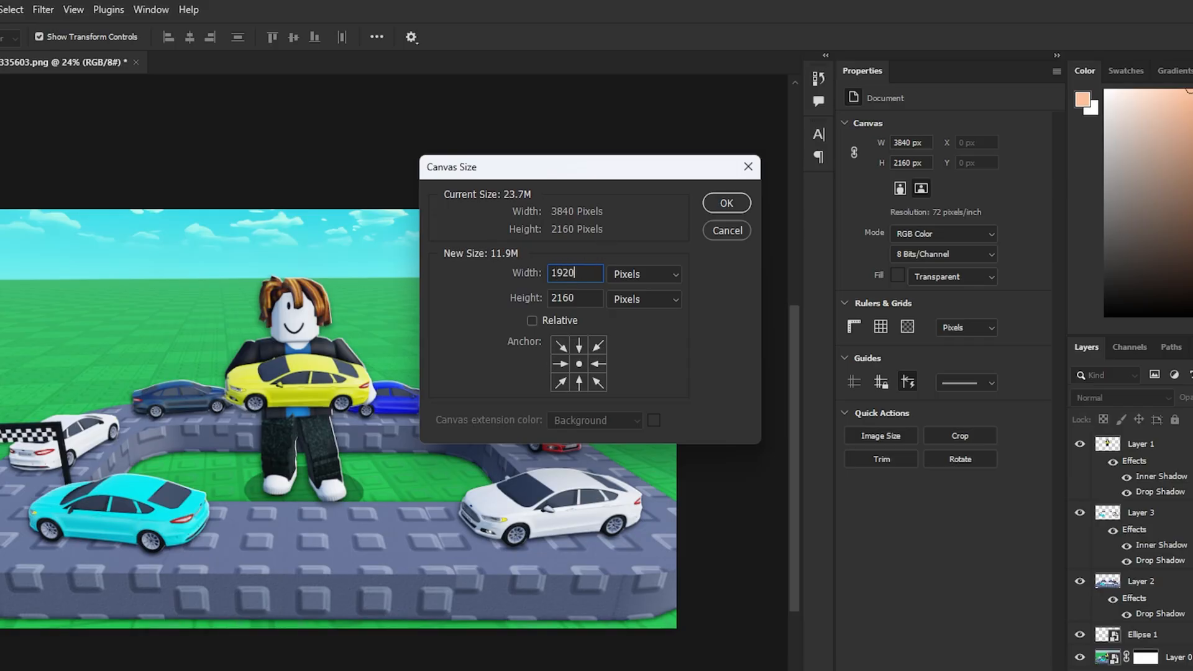
left_click(724, 230)
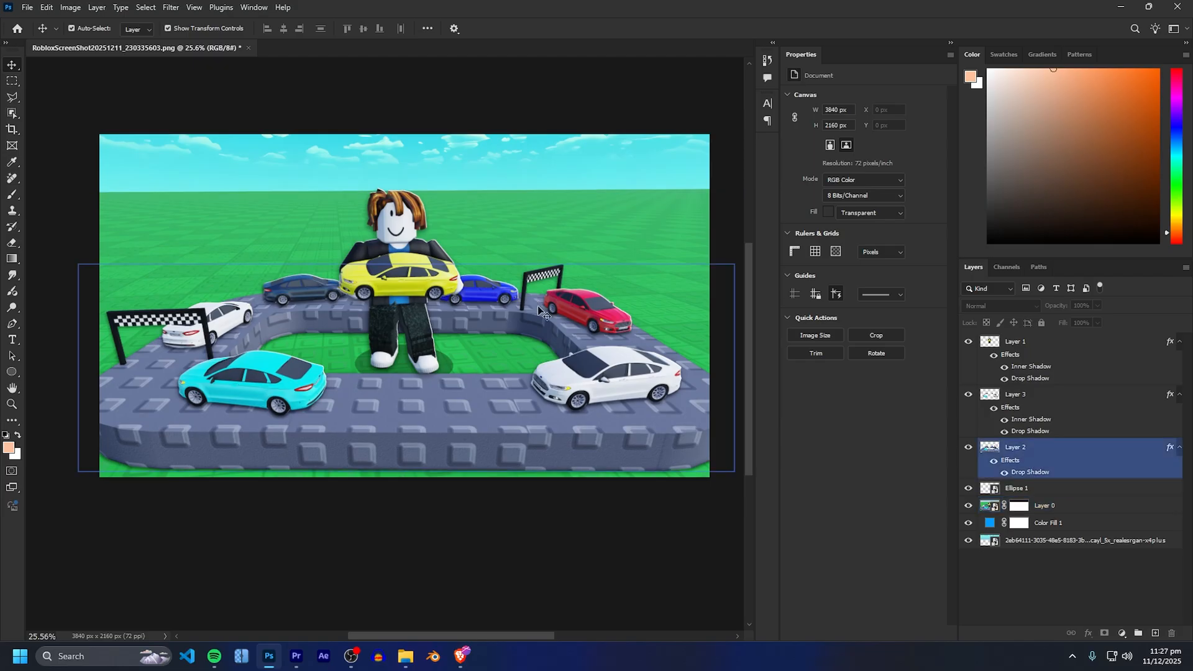
left_click(1016, 341)
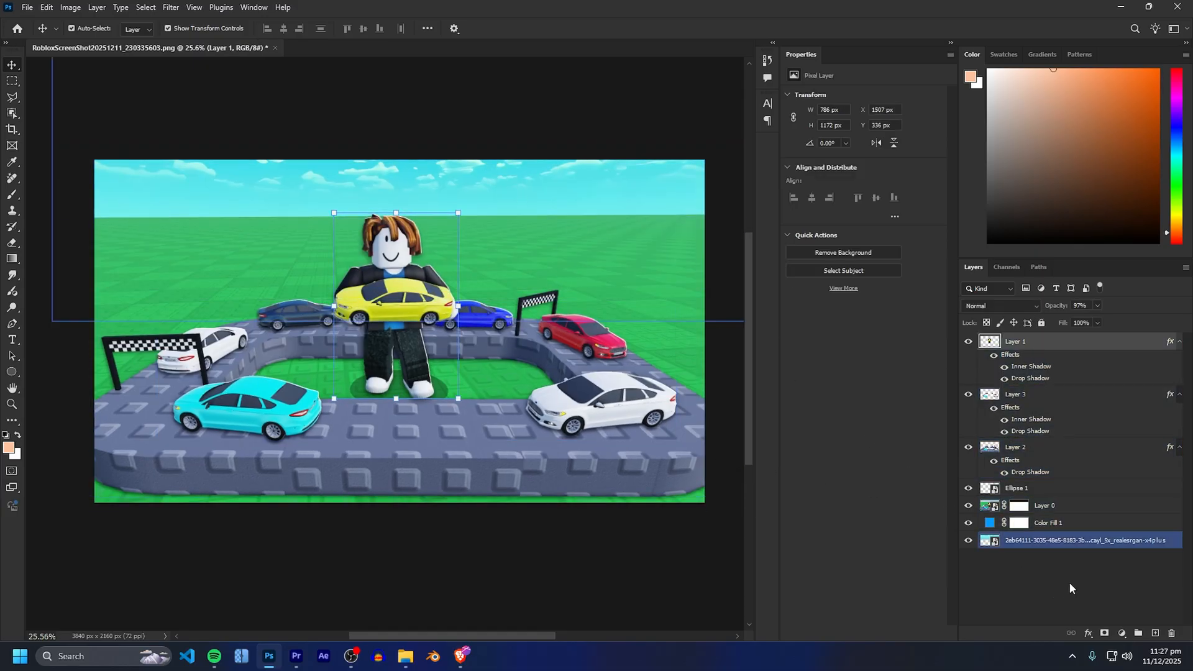
Add a Vibrance adjustment layer set to vibrance +17 and saturation +4.
left_click(1122, 633)
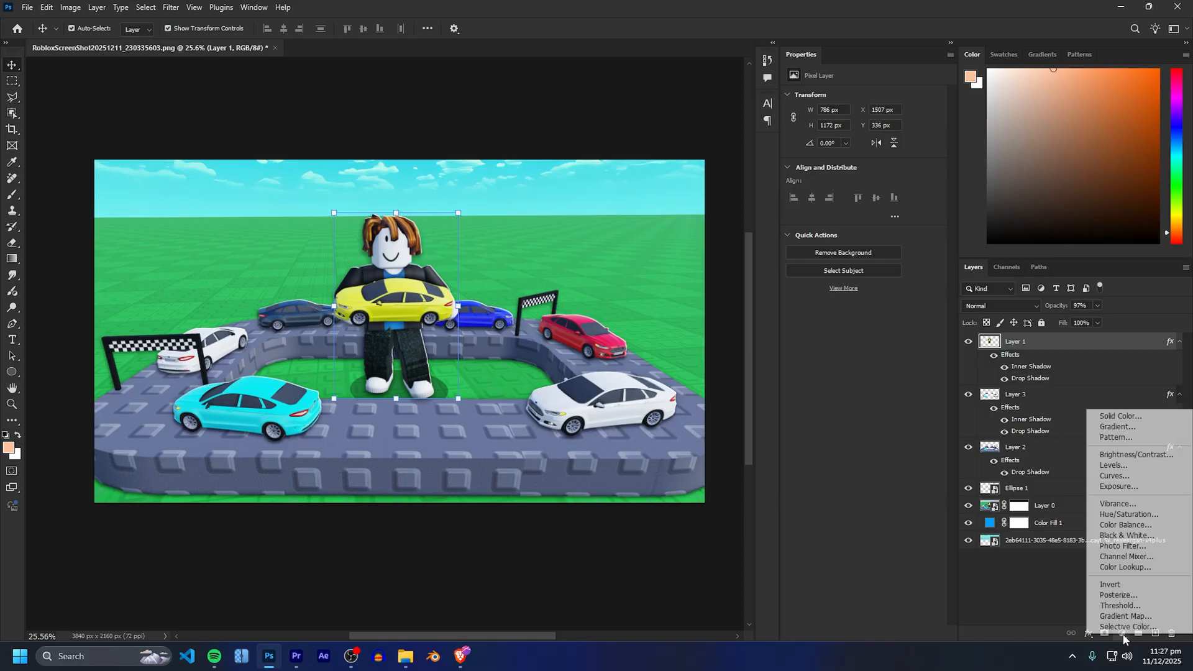
mouse_move(1135, 454)
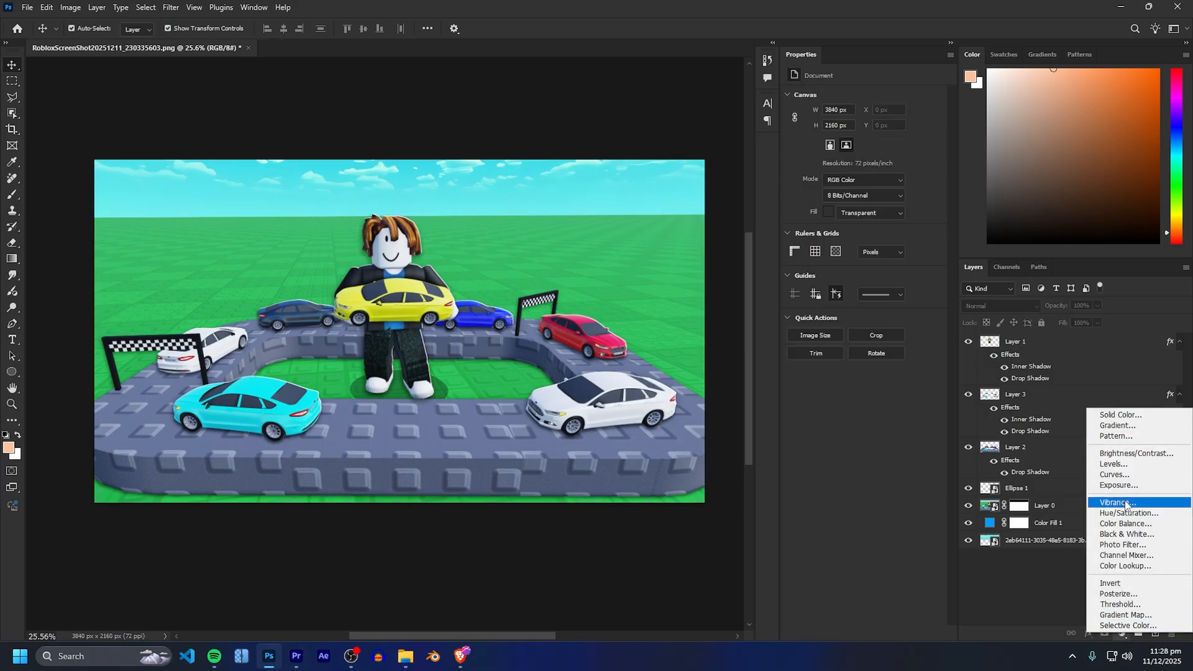
left_click(1115, 502)
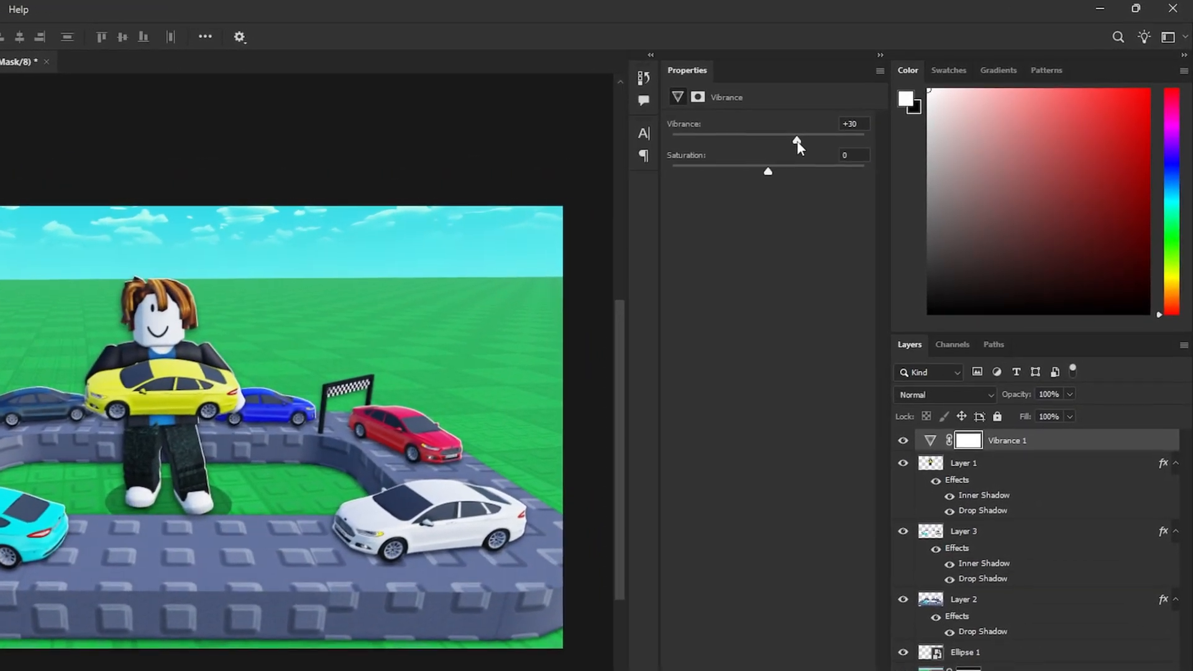
left_click_drag(797, 142, 779, 141)
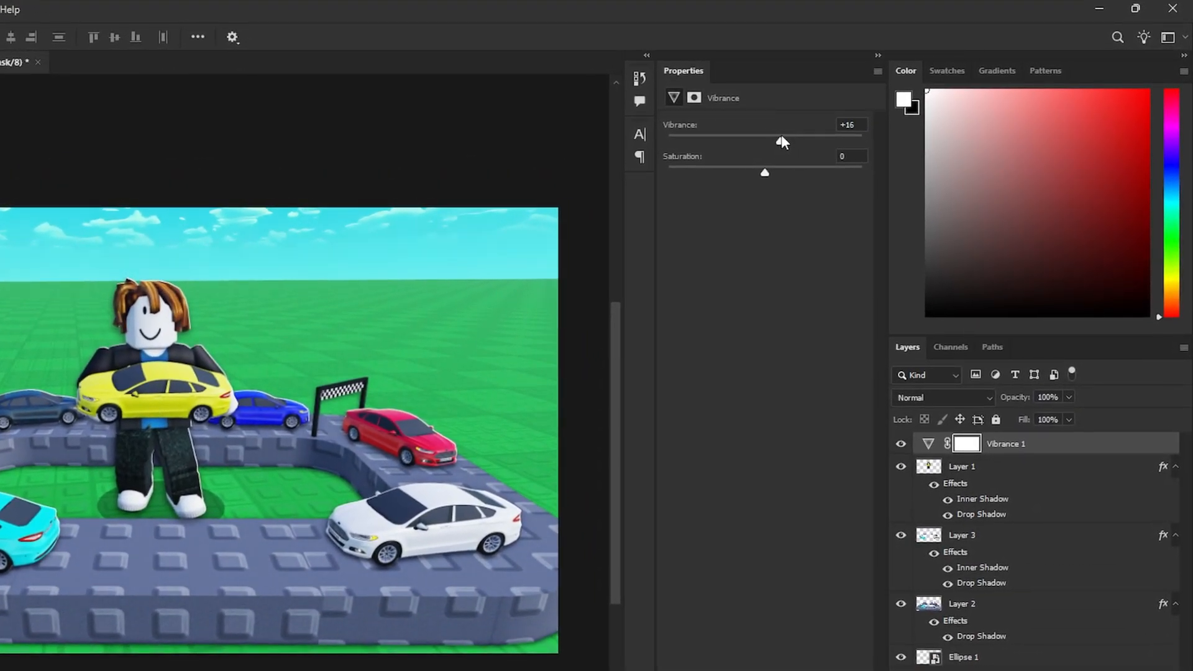
left_click_drag(763, 172, 789, 172)
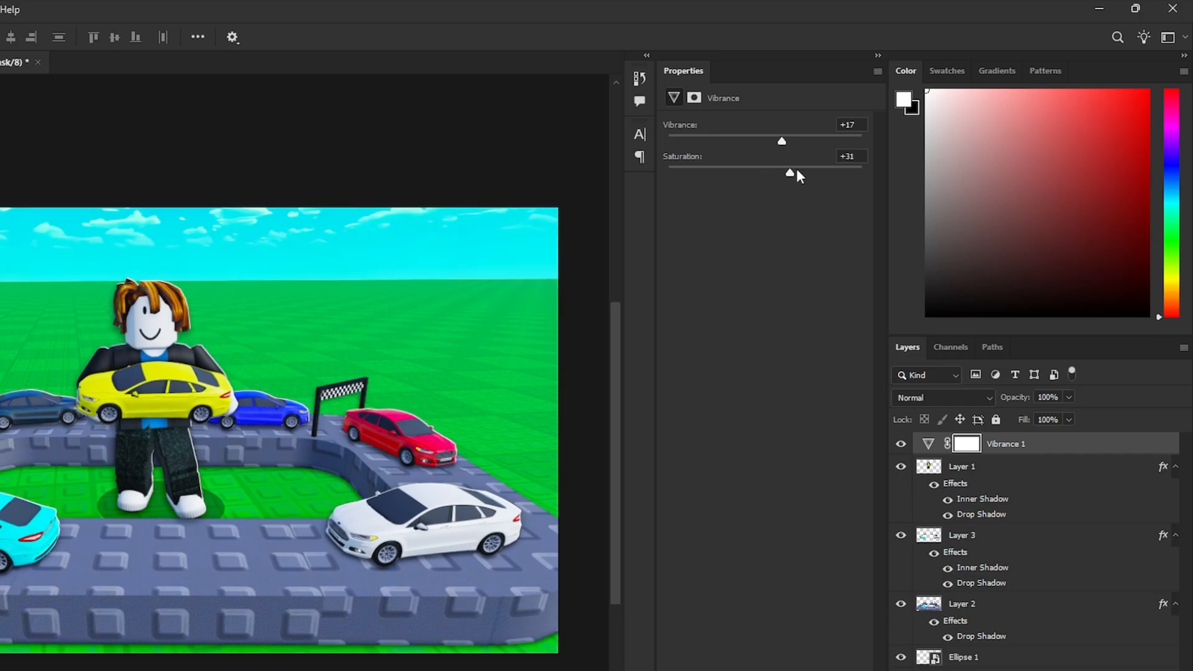
left_click_drag(789, 172, 766, 172)
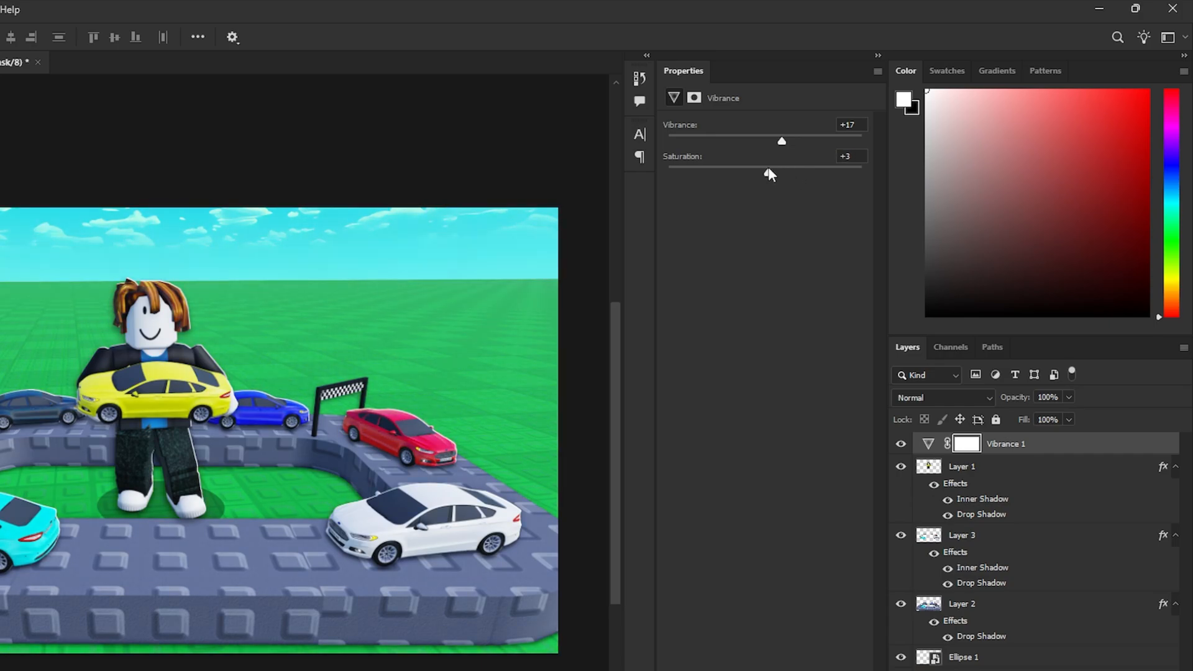
left_click_drag(780, 165, 782, 165)
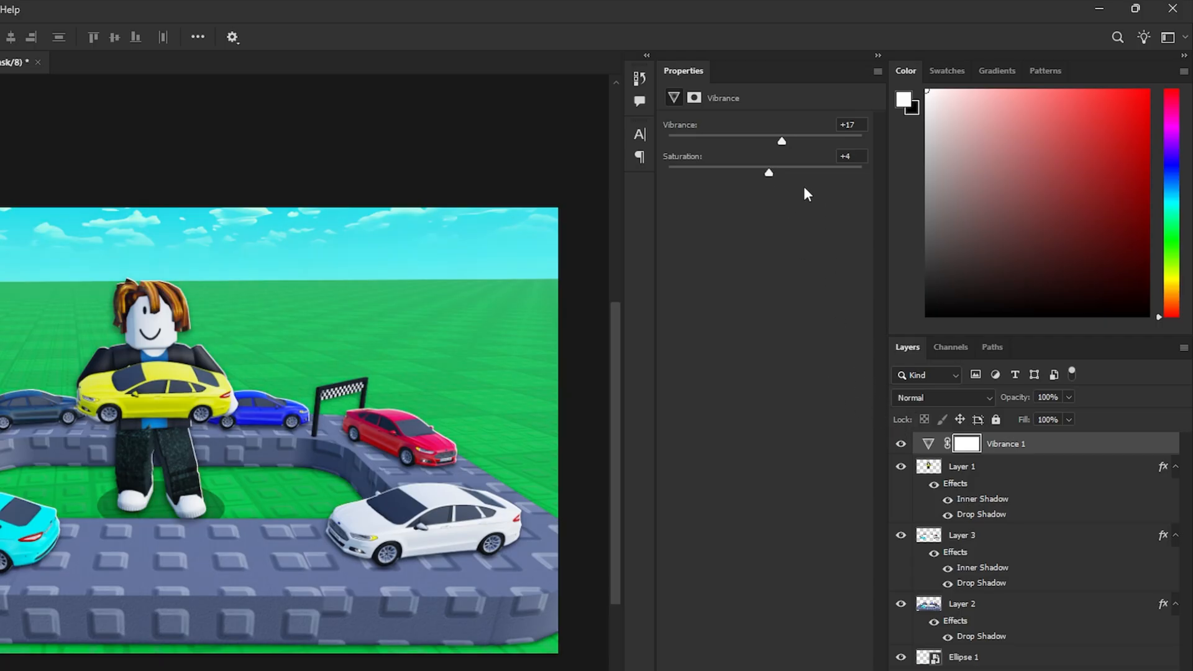
left_click_drag(769, 172, 780, 172)
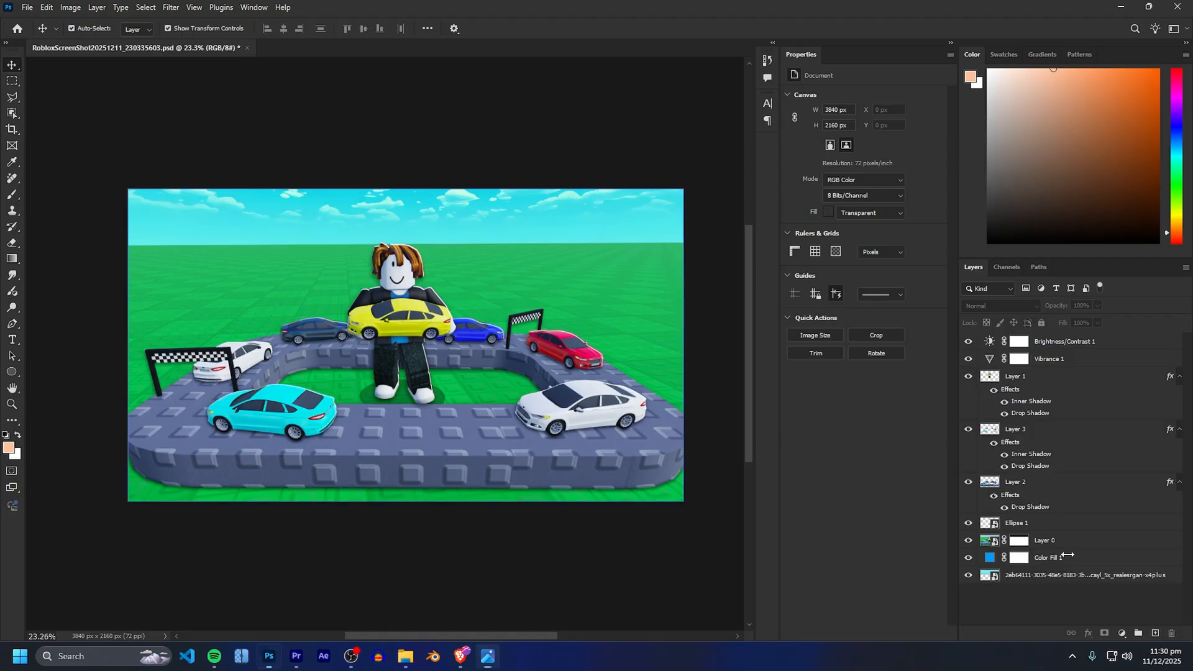
Add Exposure, Hue/Saturation and Brightness/Contrast layers, plus a Soft Light Layer 5 at 43%.
left_click(1044, 539)
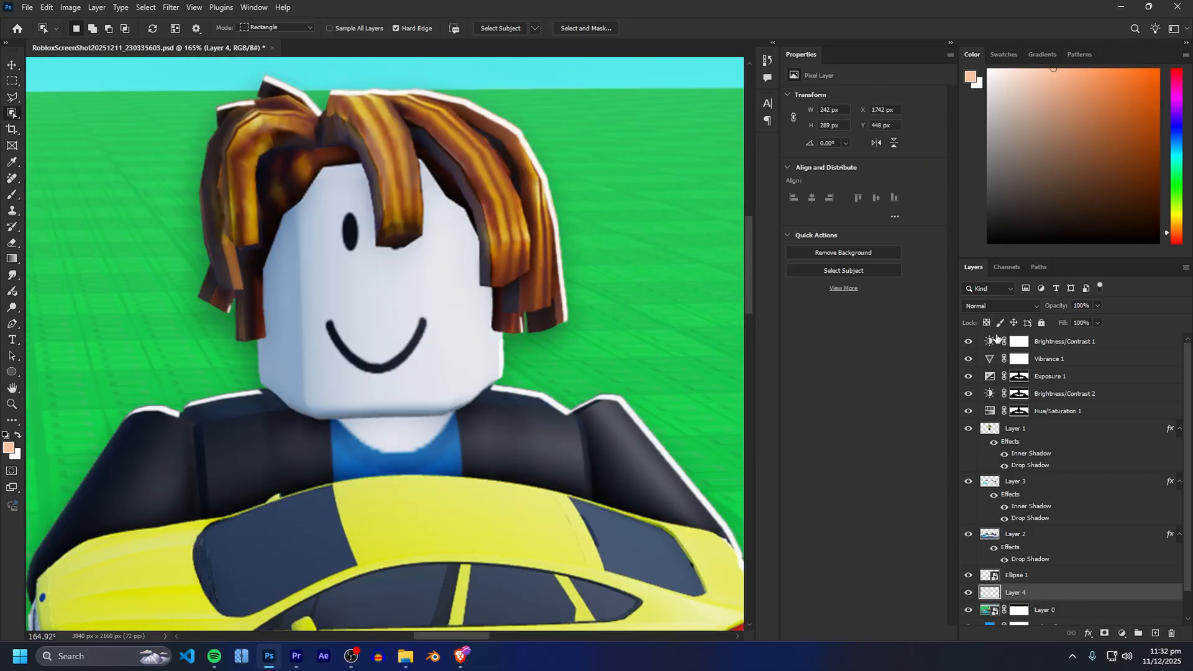
left_click(999, 305)
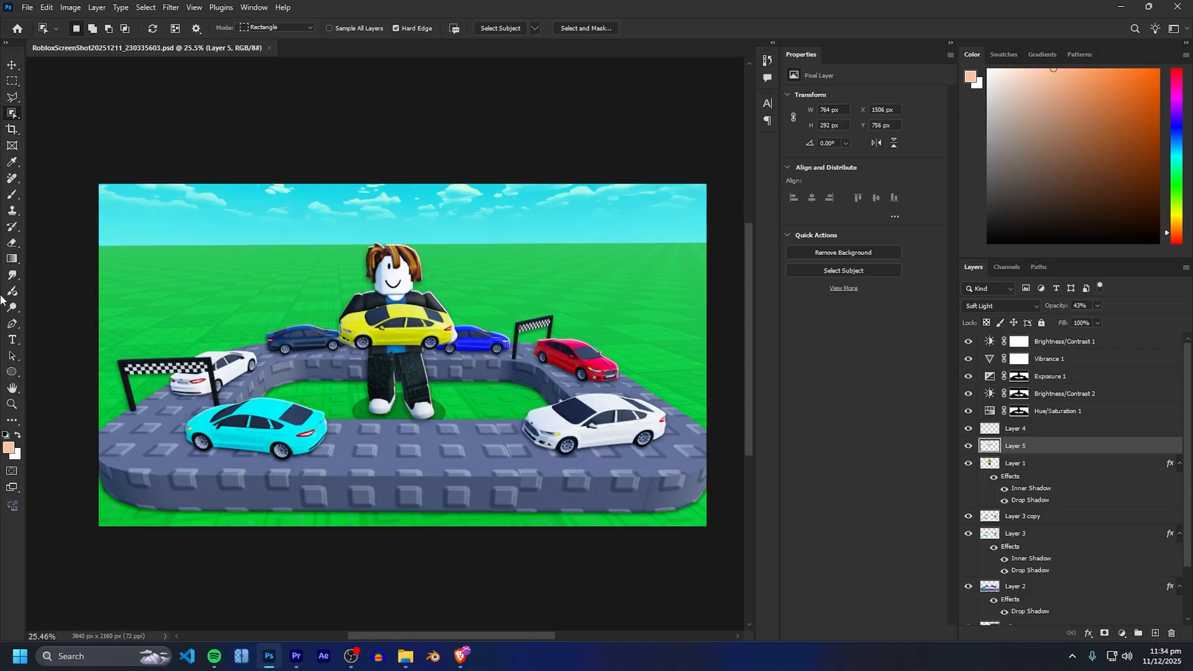
Type 'BUILD RACE CARS' above the avatar on the top layer in Comic Sans MS.
left_click(1064, 341)
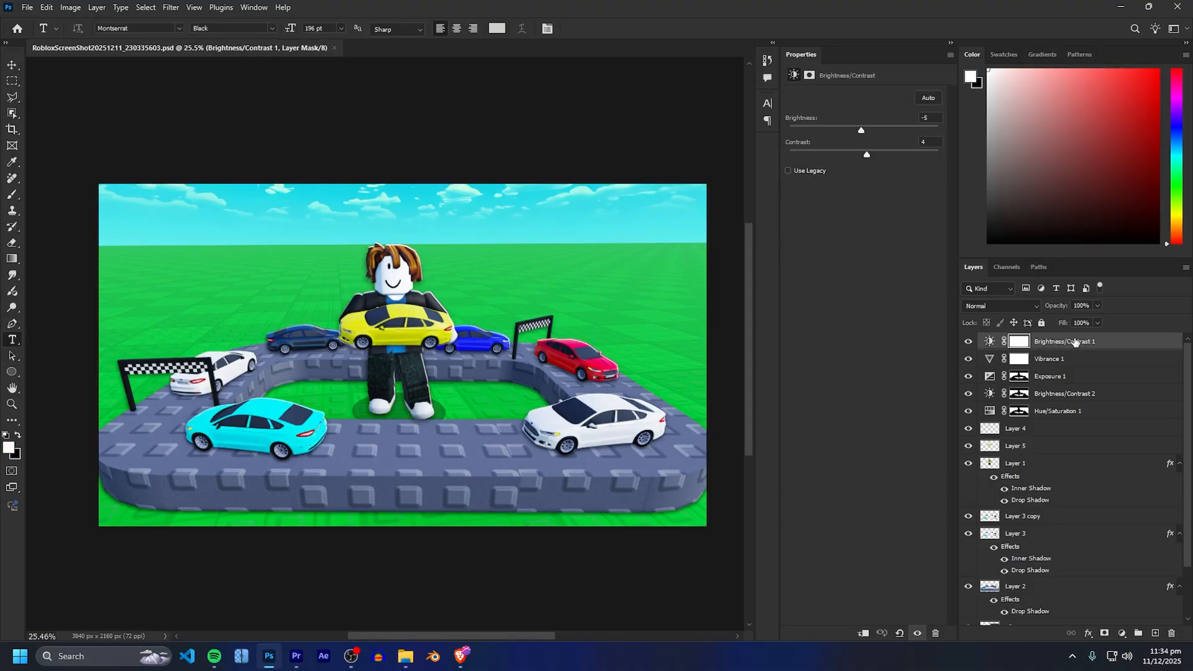
mouse_move(864, 250)
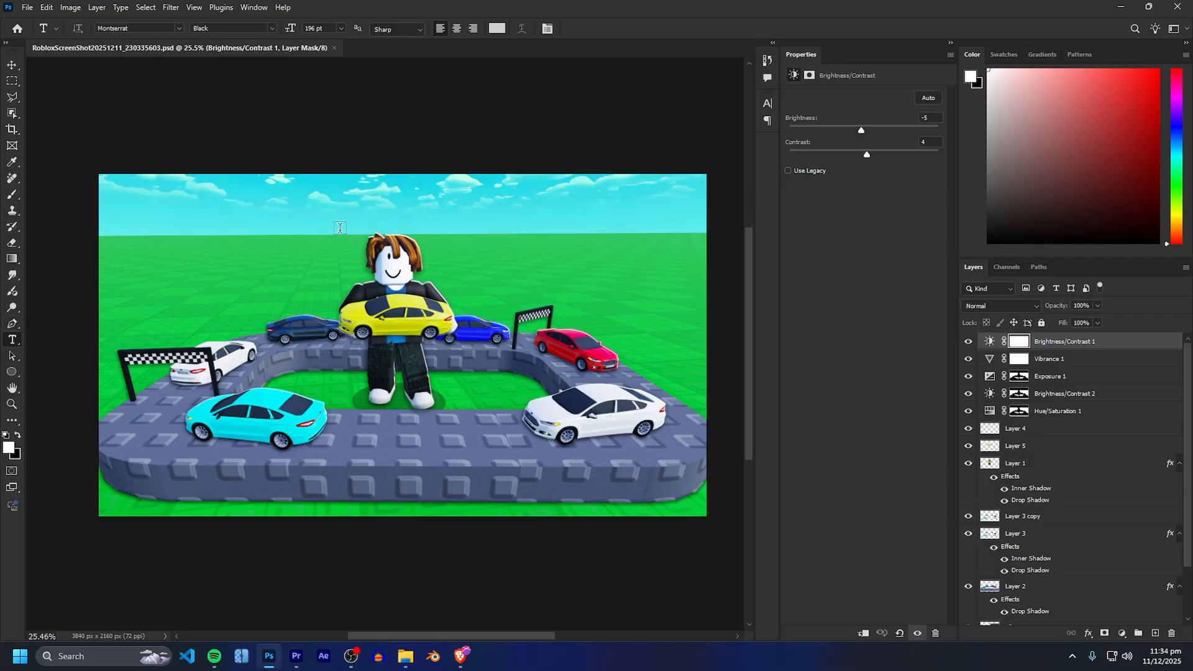
type("BU")
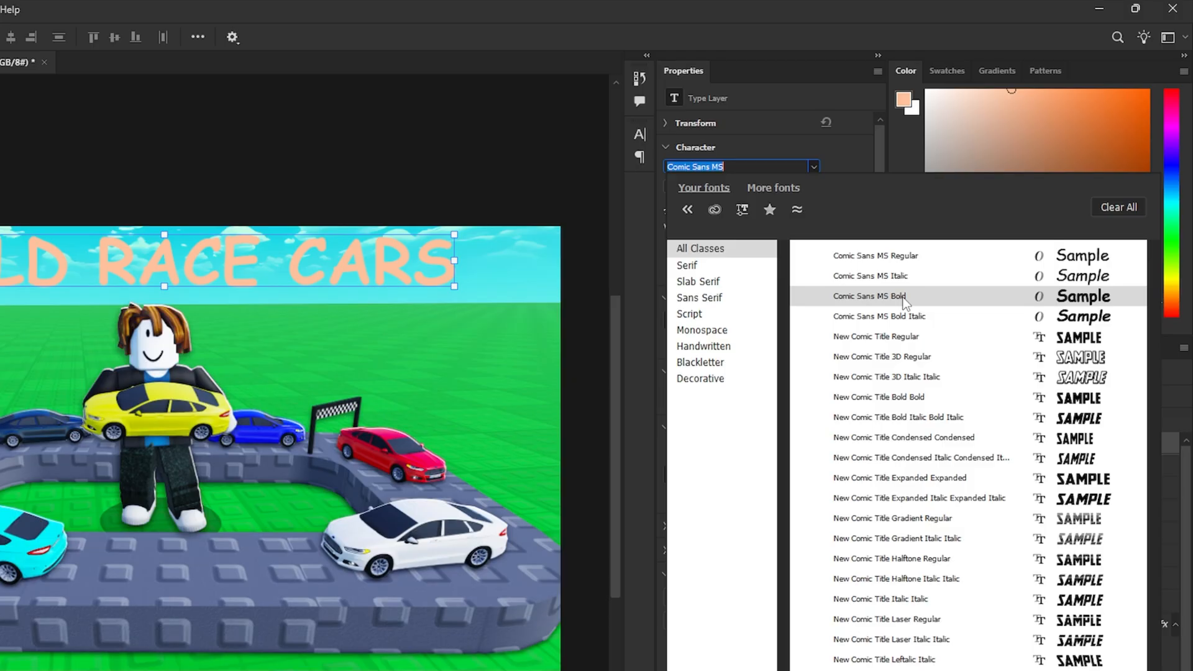
Make the title bold white with a 16 px black stroke outline.
left_click(870, 296)
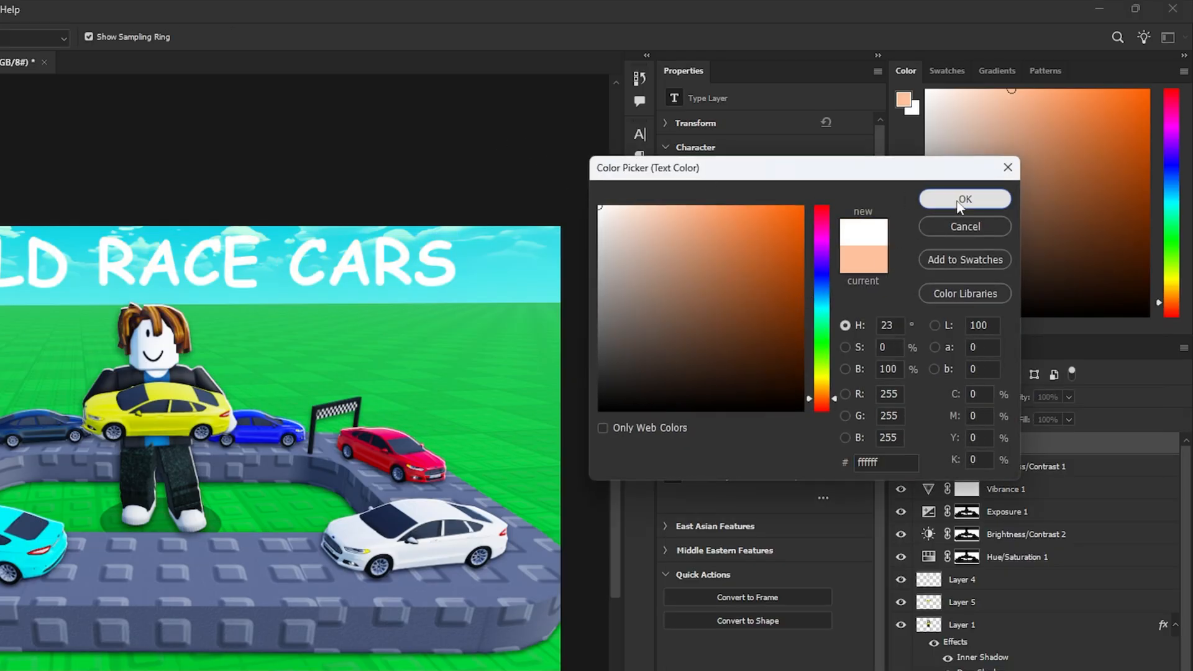
left_click(964, 199)
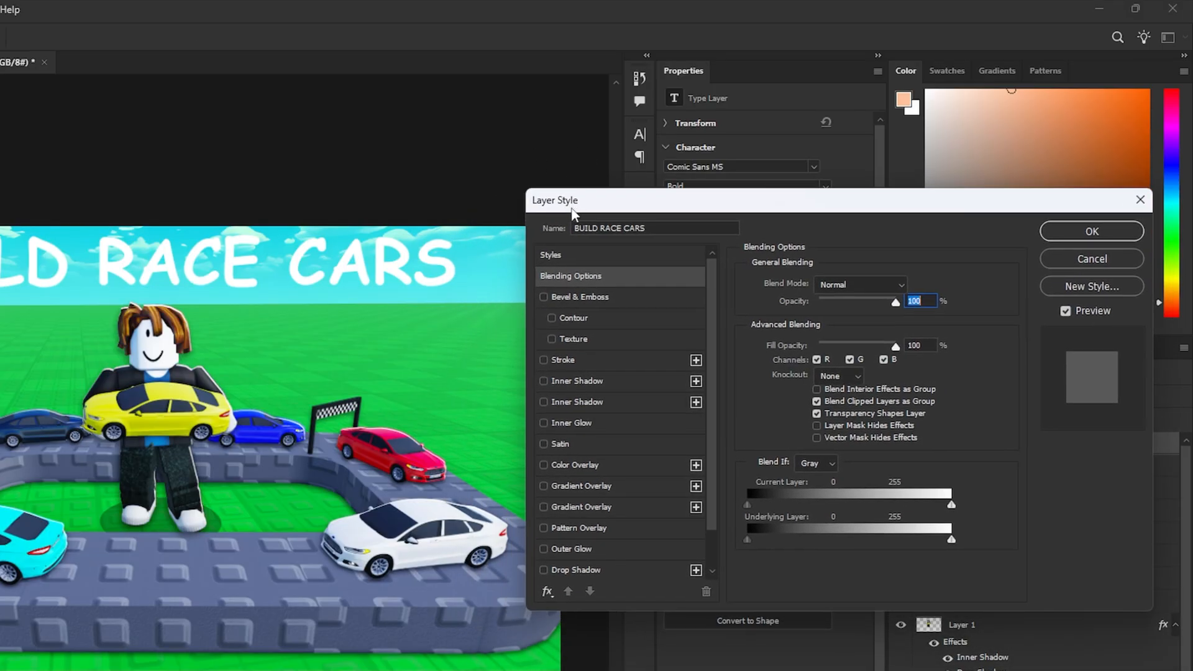
left_click(542, 359)
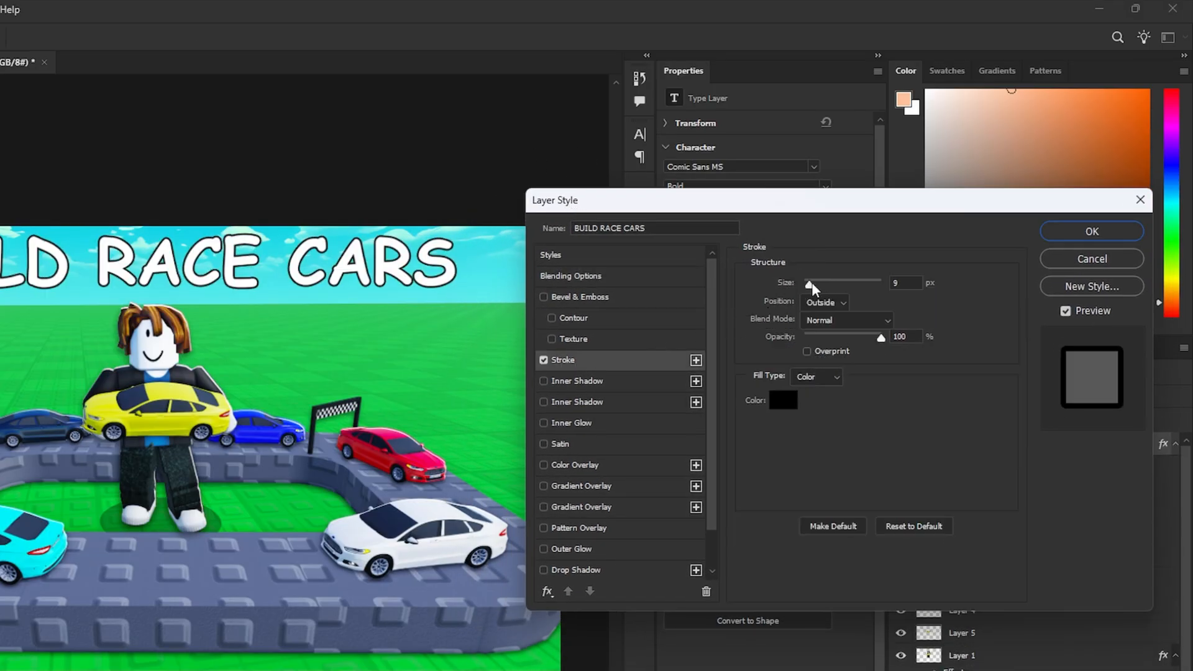
left_click_drag(813, 283, 826, 283)
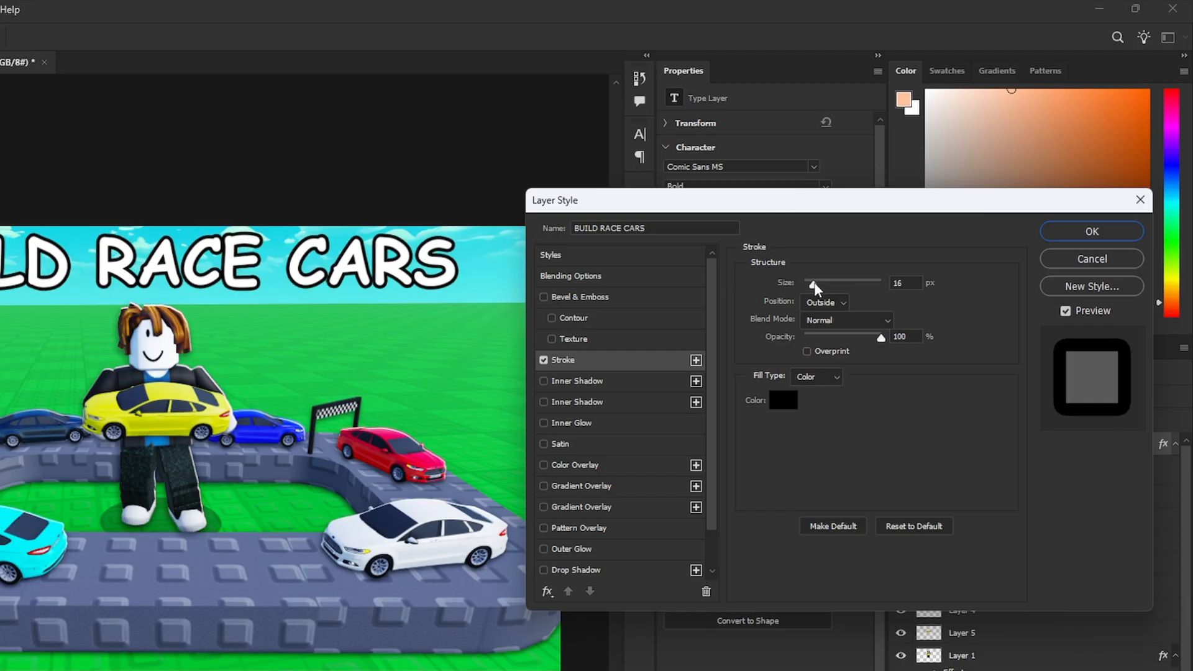
left_click(1089, 230)
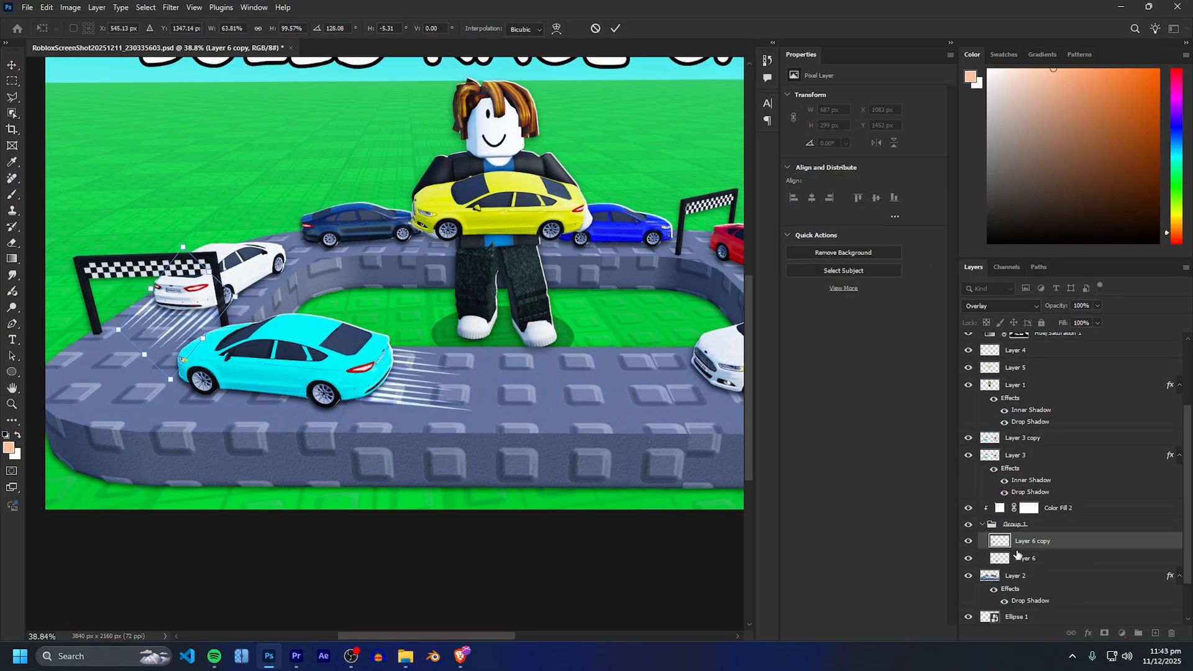